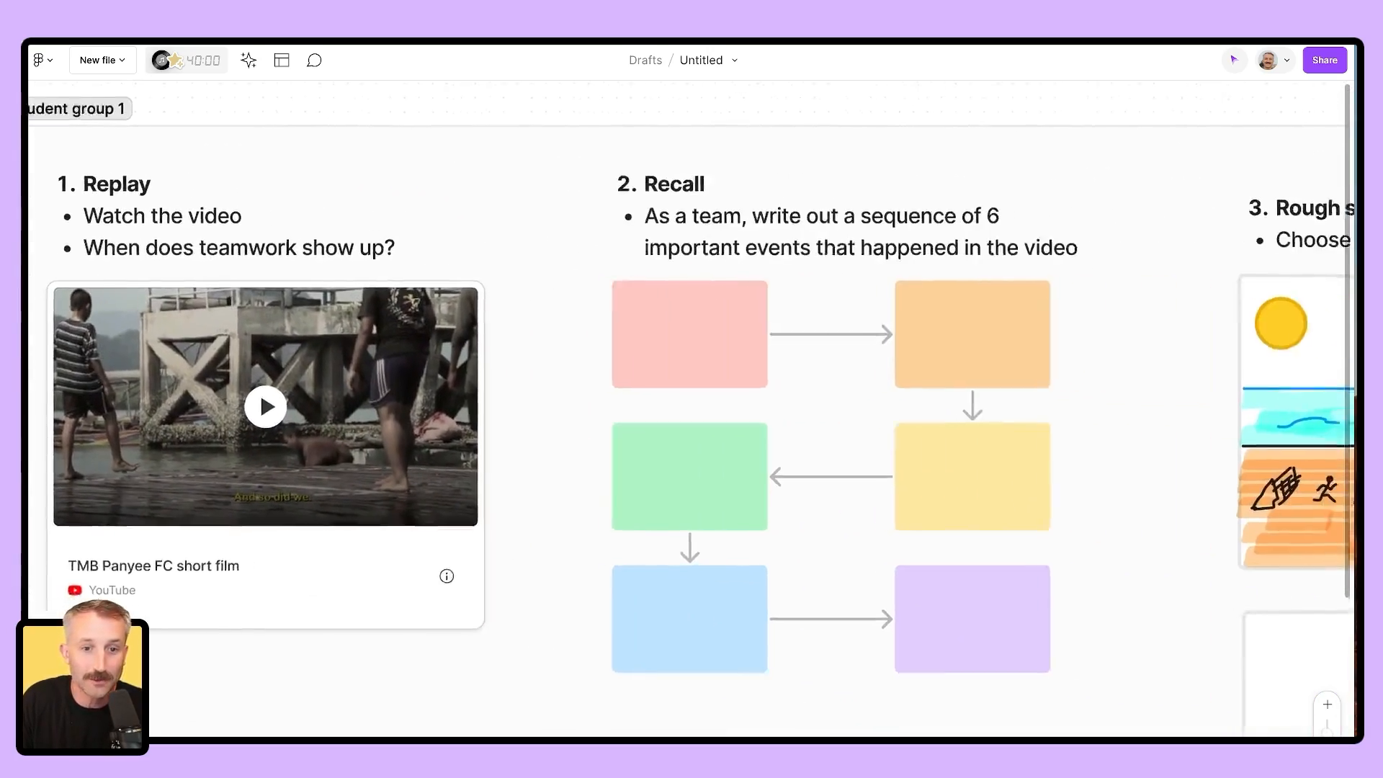
Preview the finished lesson board, then copy the TMB Panyee FC YouTube film's URL
scroll(down, 3)
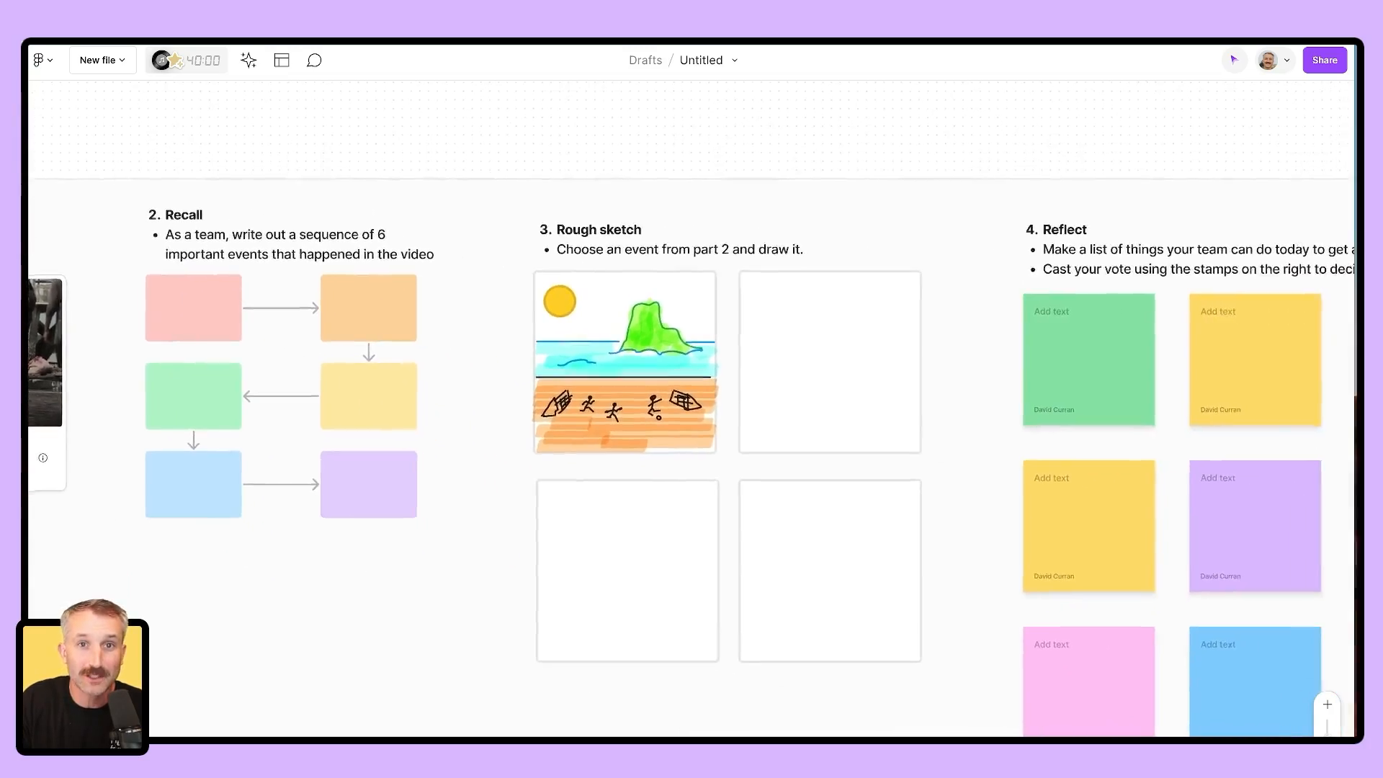
scroll(right, 3)
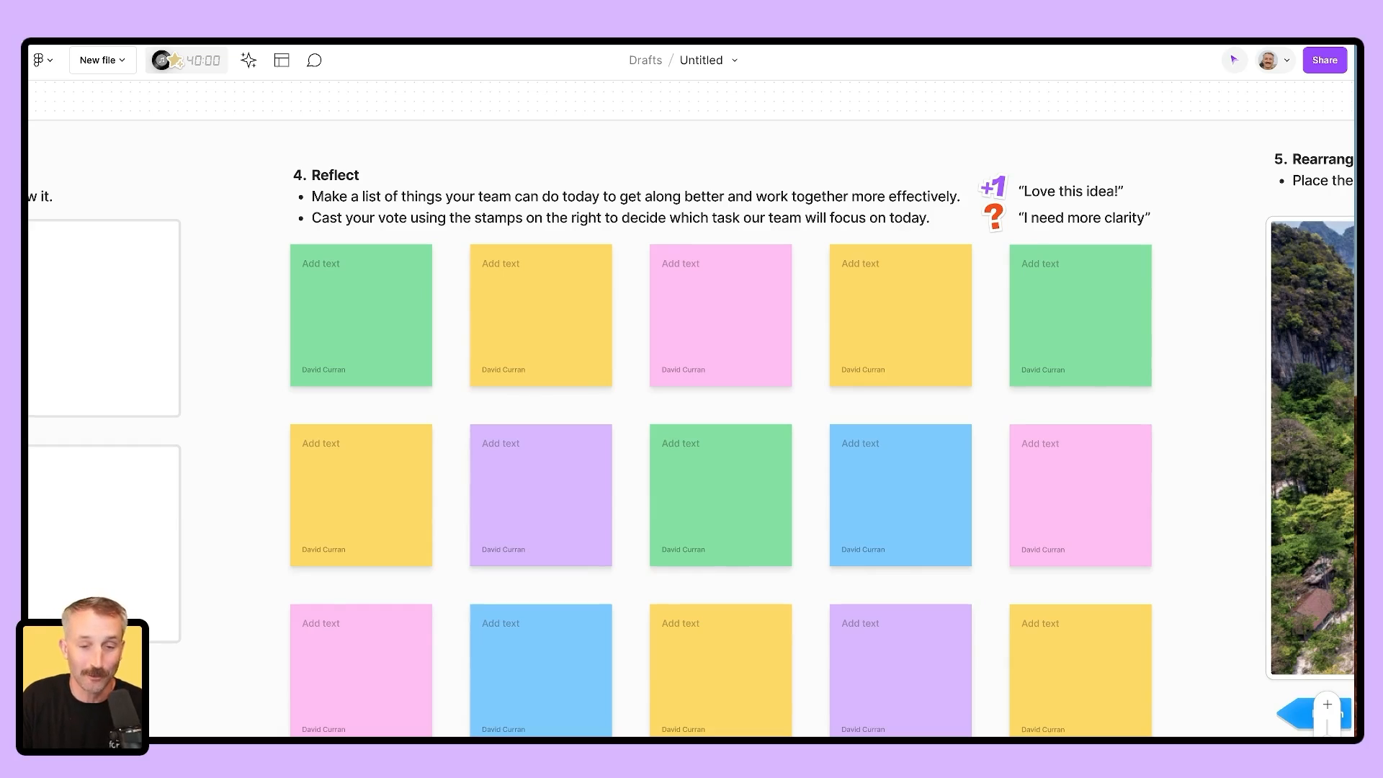
scroll(right, 3)
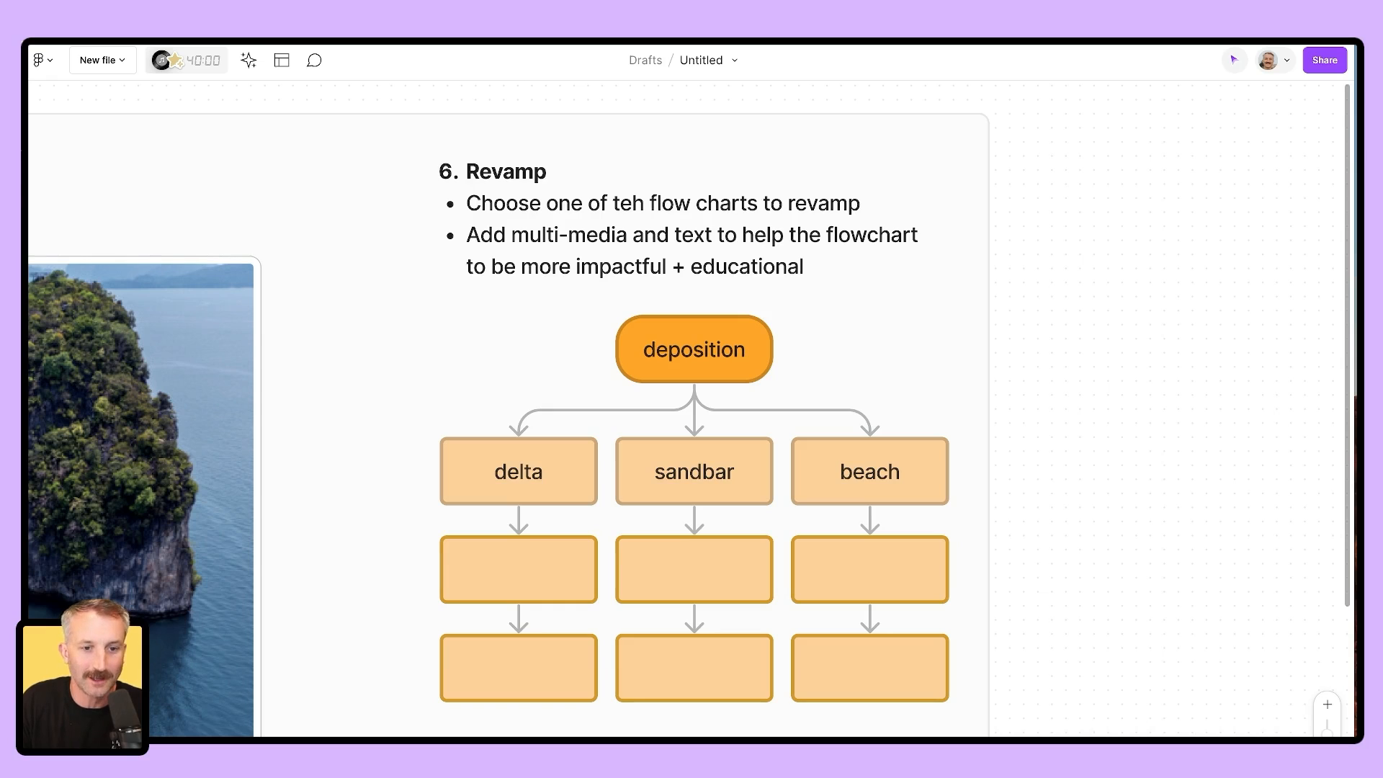
scroll(down, 3)
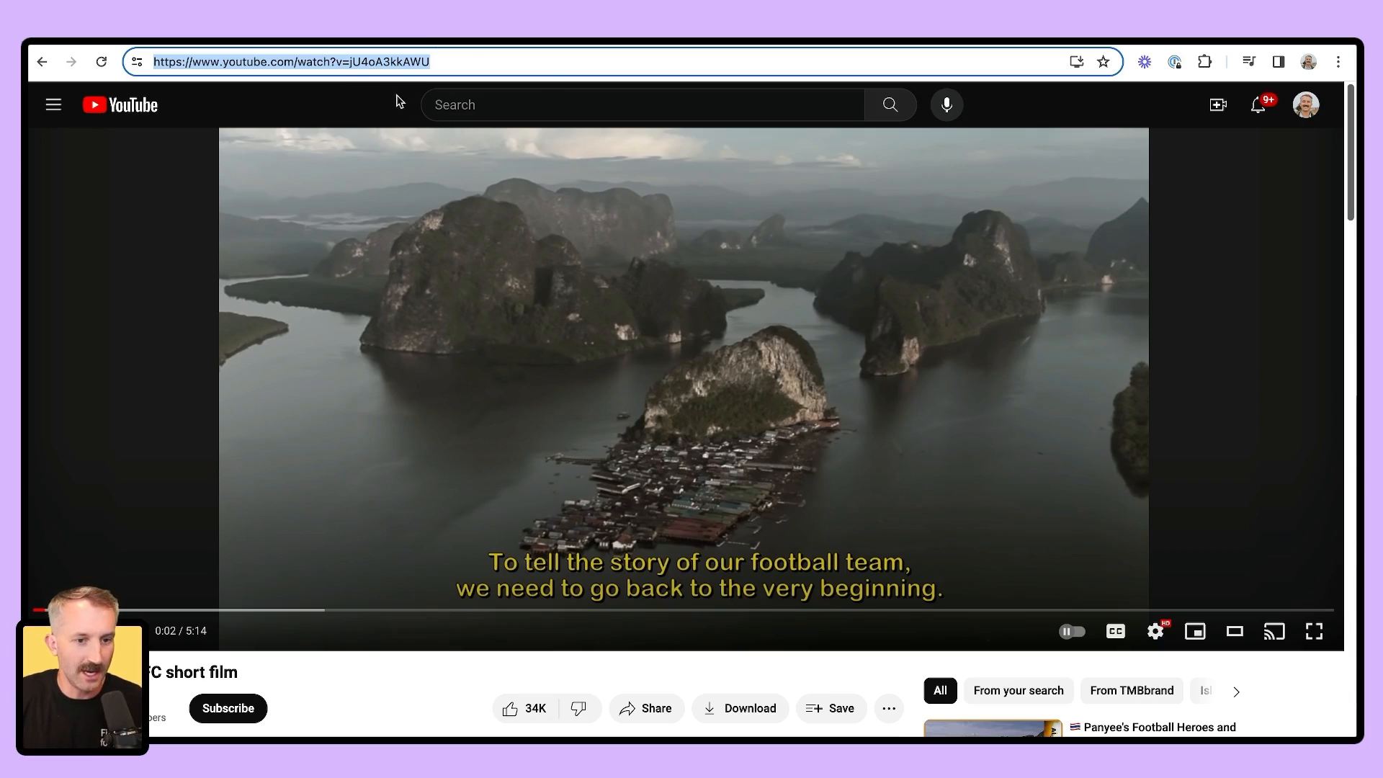
key(ctrl+c)
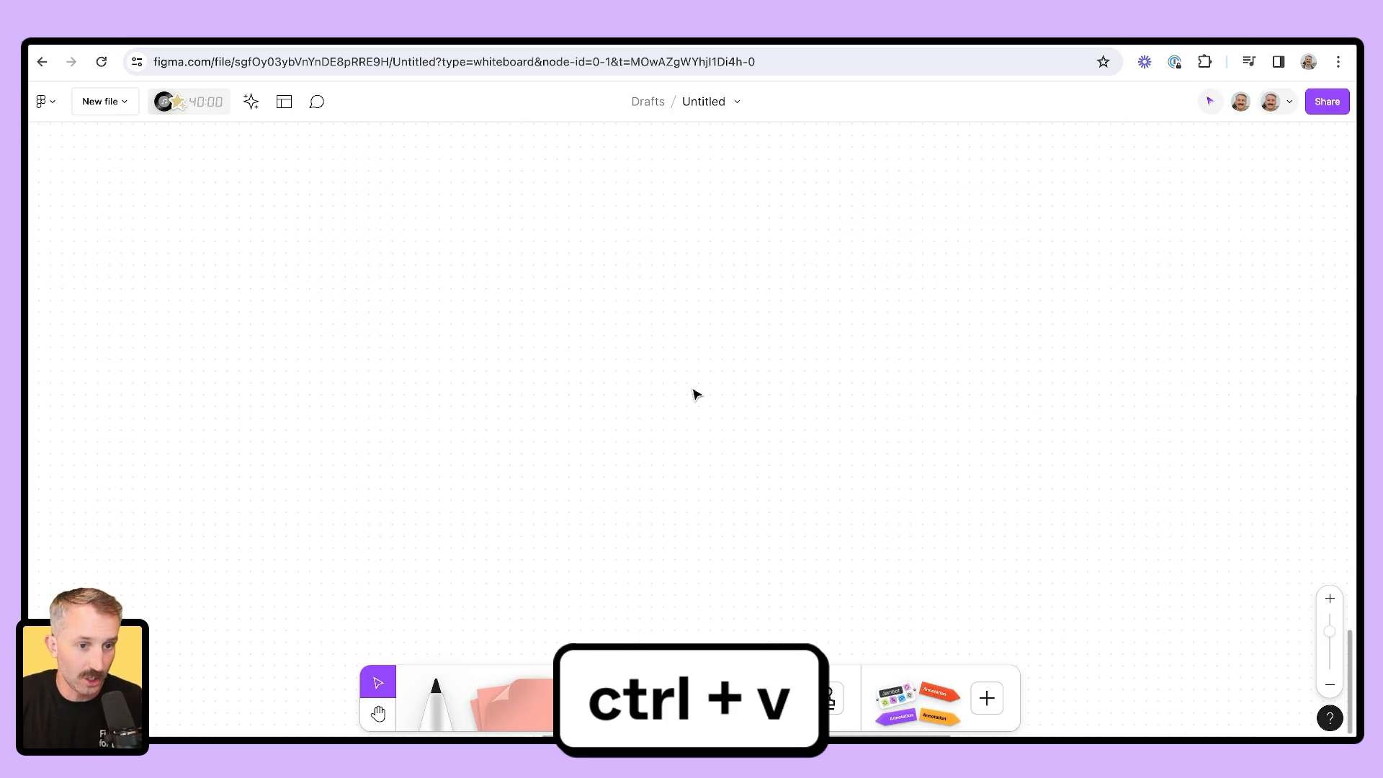
Paste the film link as an embedded video card and add a sticky note beside it
key(ctrl+v)
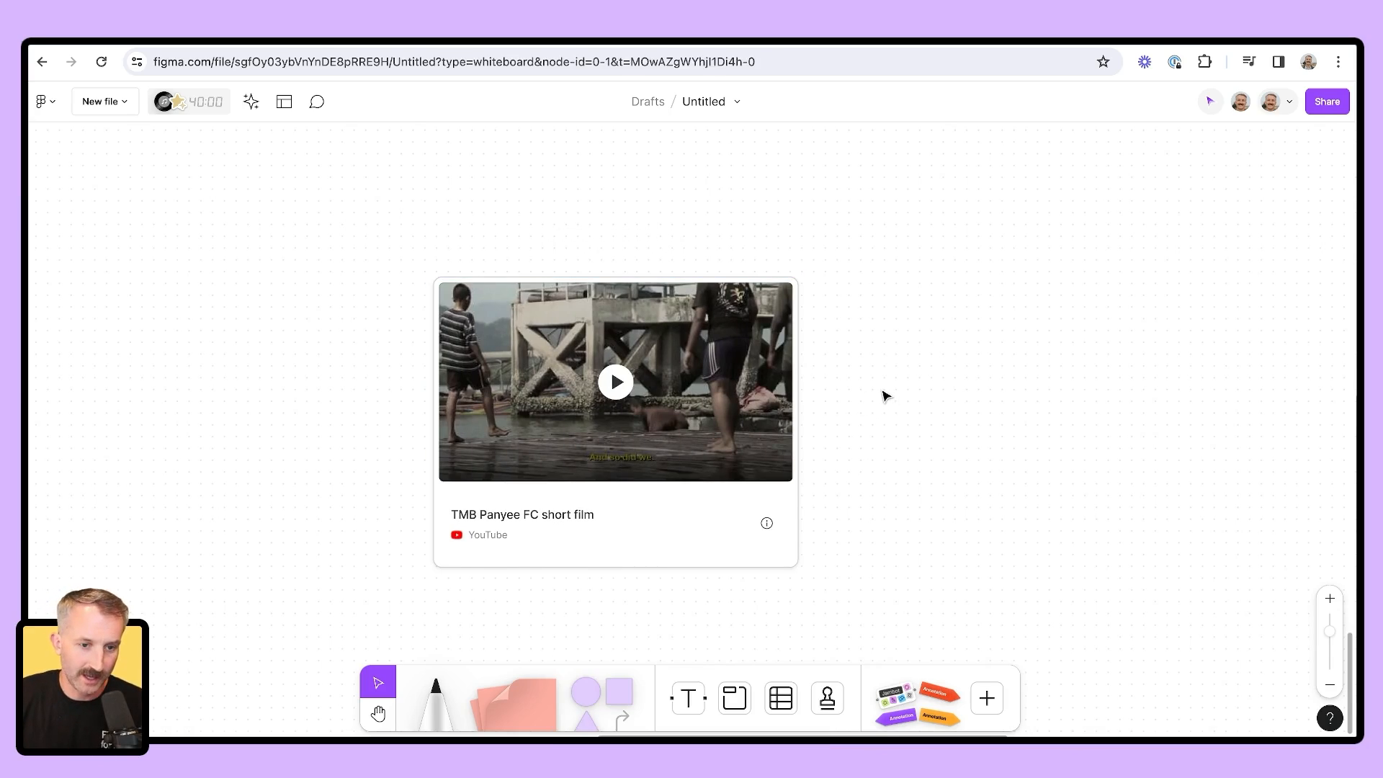
mouse_move(1050, 435)
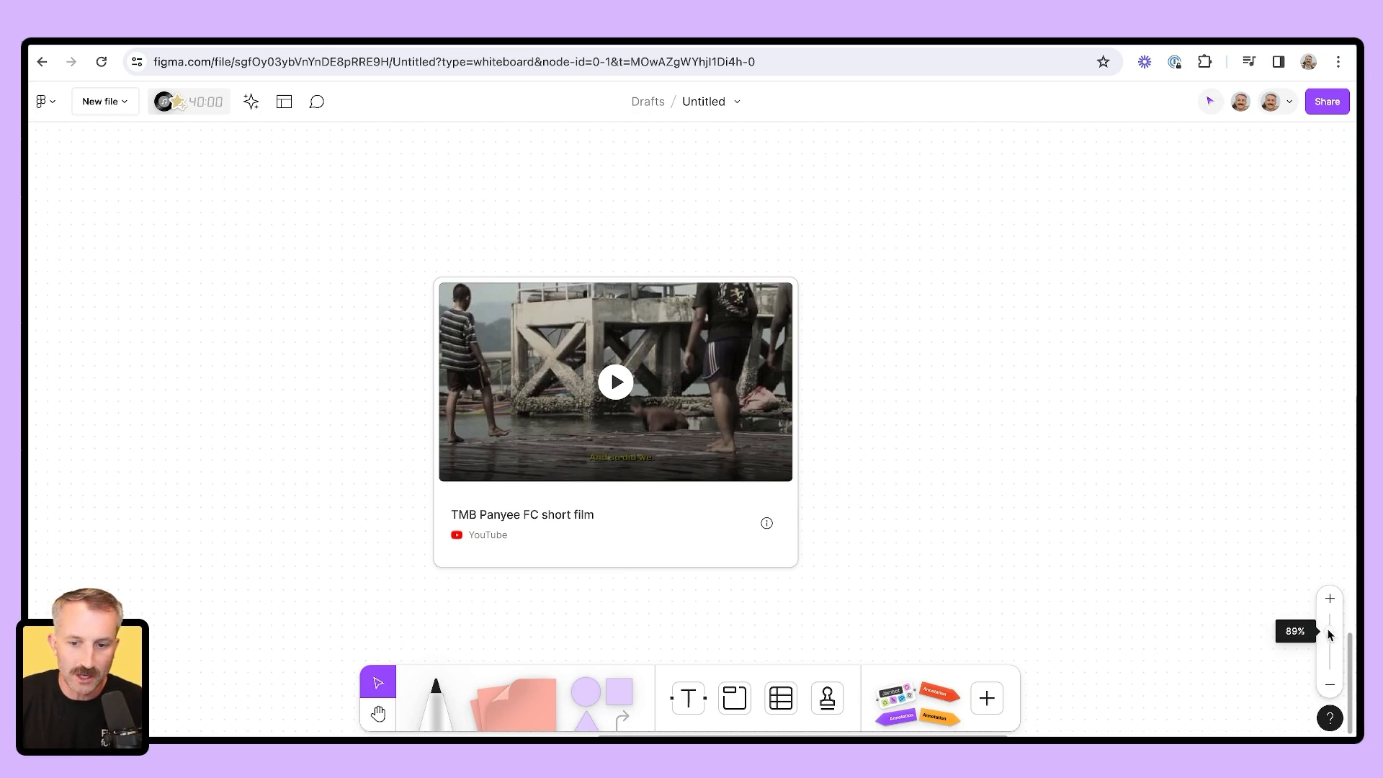
mouse_move(1066, 528)
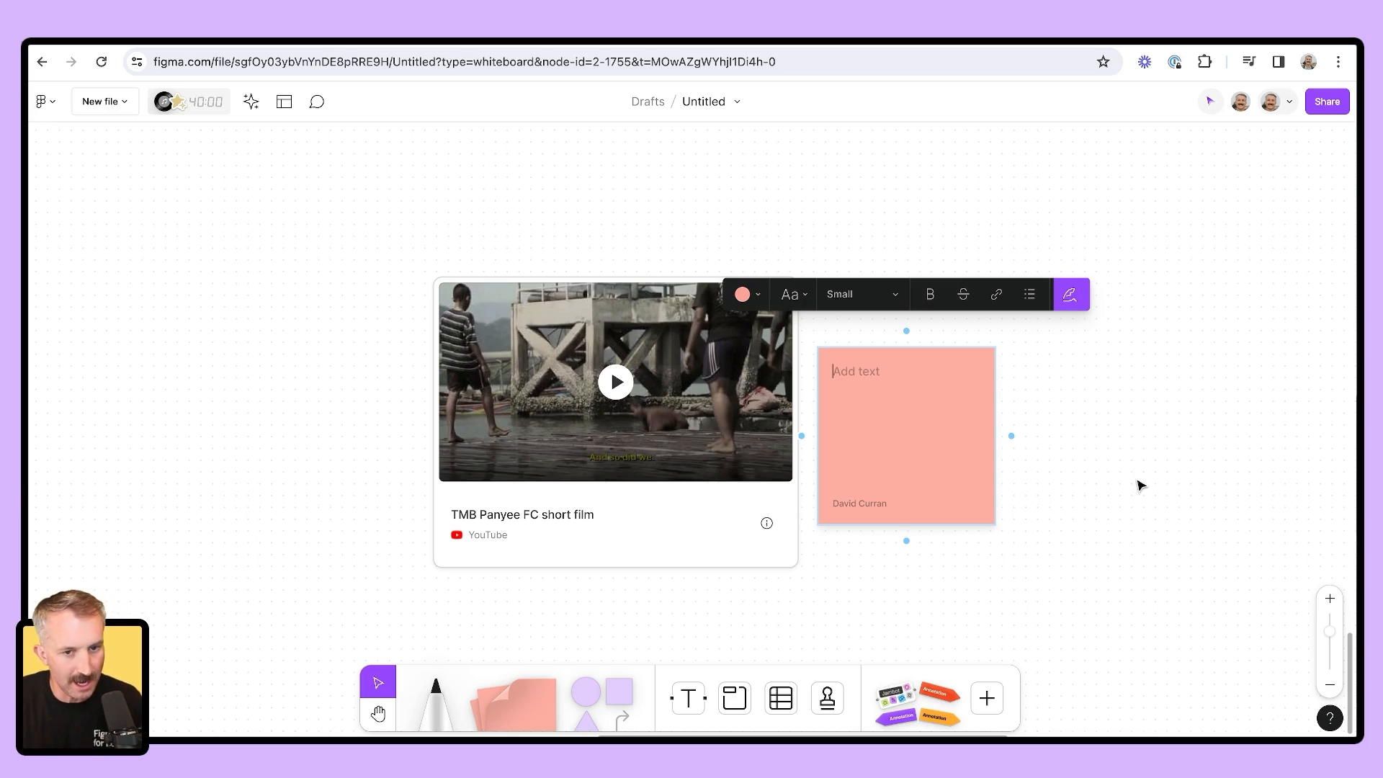
click(1059, 614)
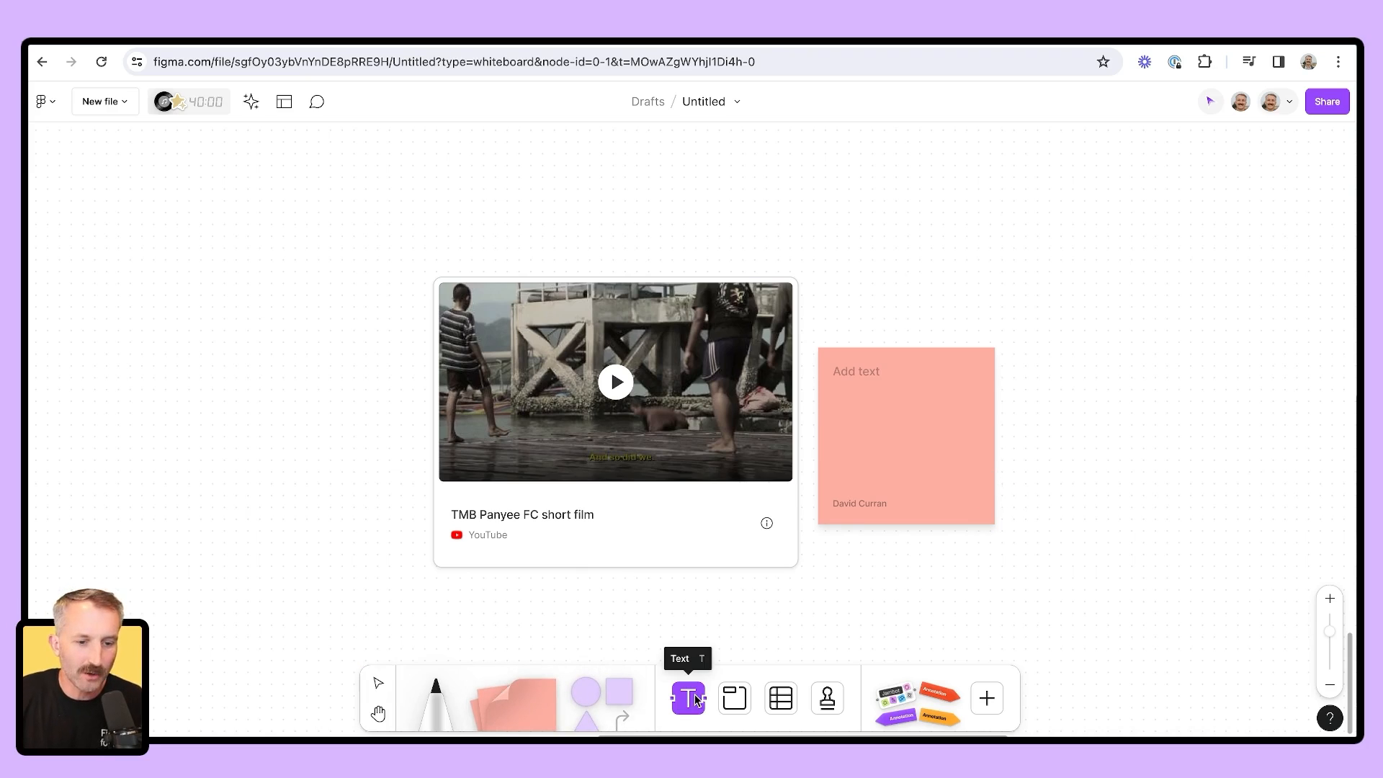
Add a numbered 'Directions' heading above the video with bullets 'Watch the video' and 'When does teamwork show up?'
click(687, 697)
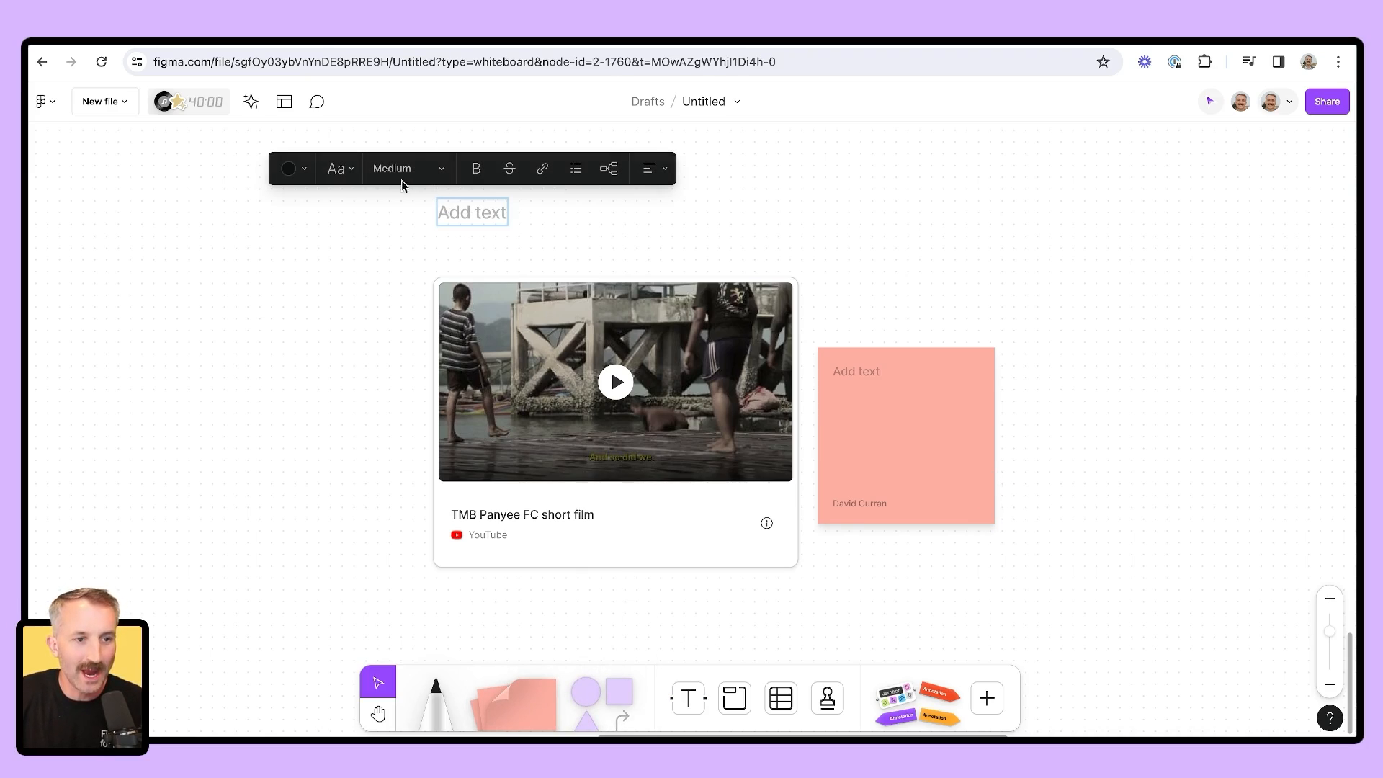
mouse_move(406, 169)
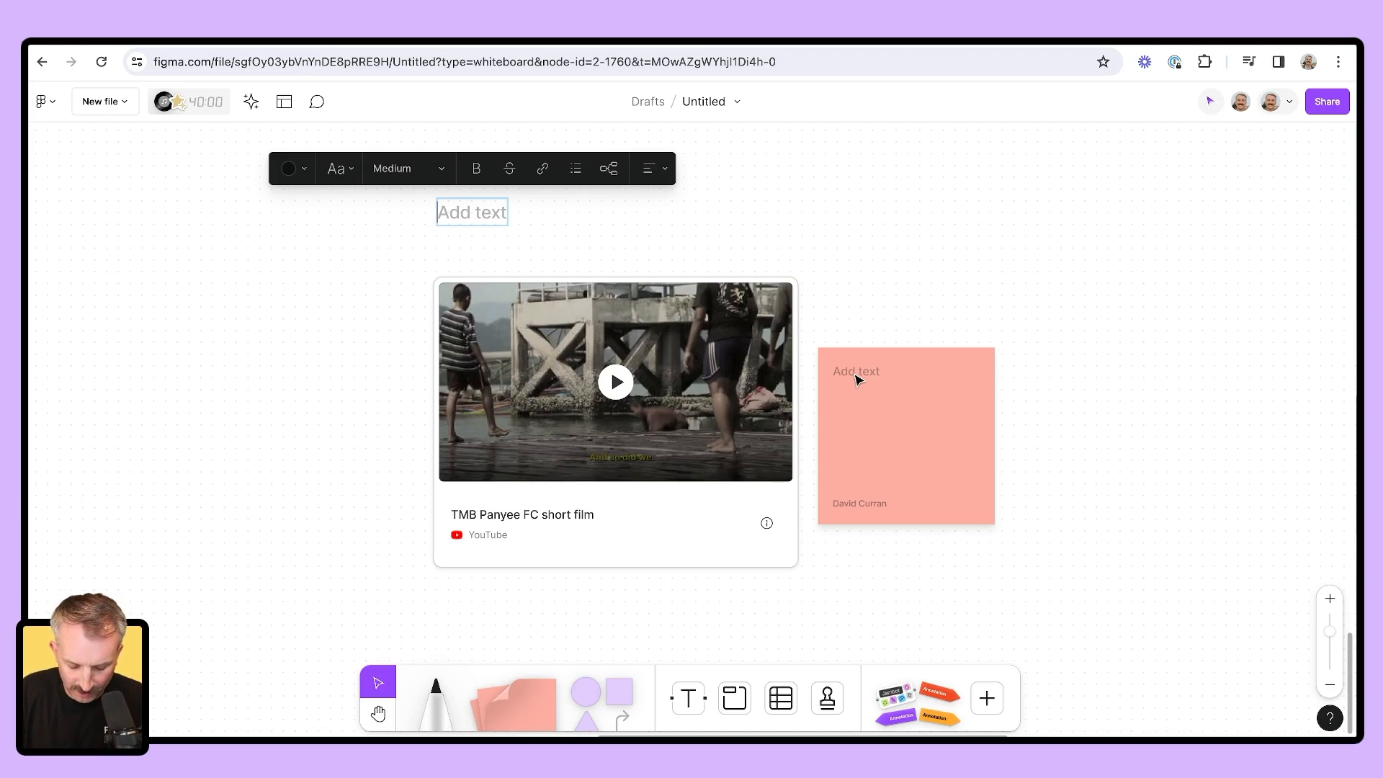
click(553, 168)
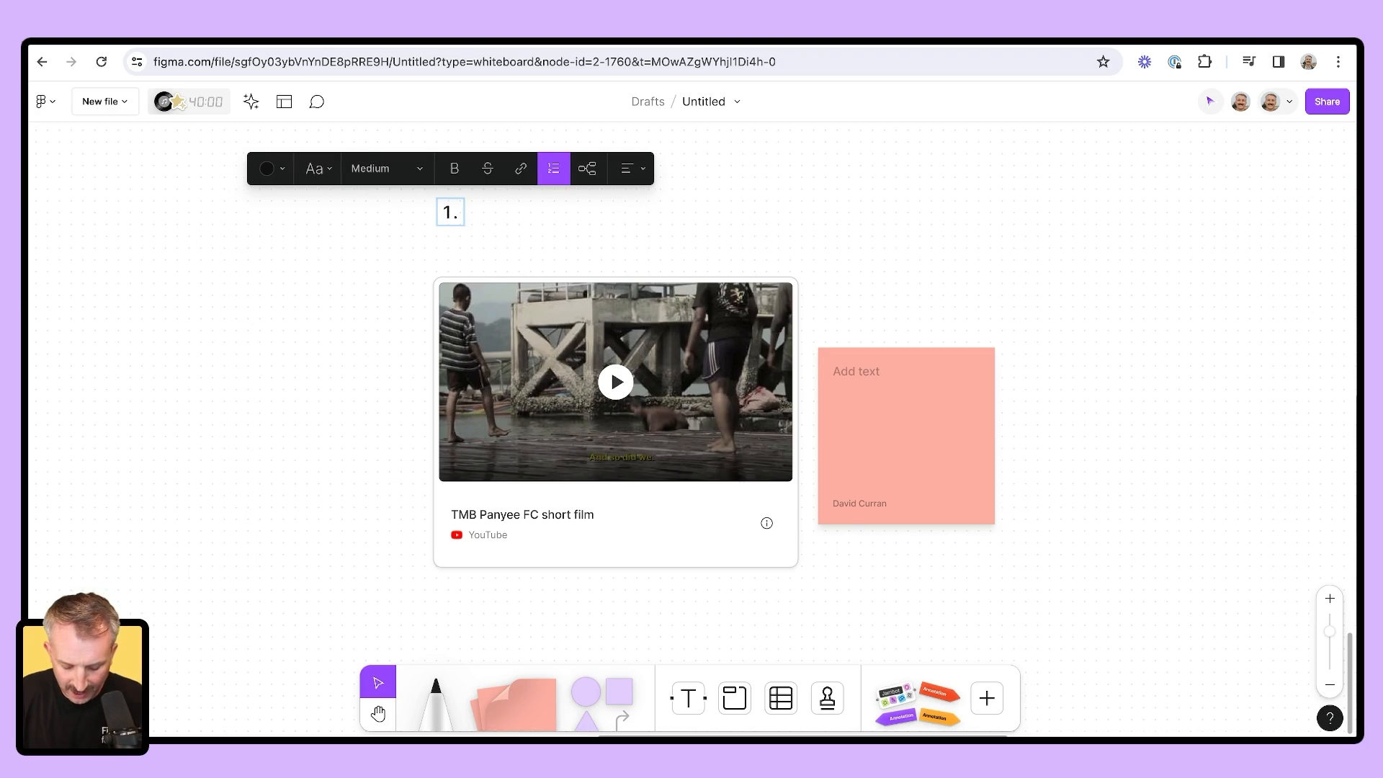
text(Directions)
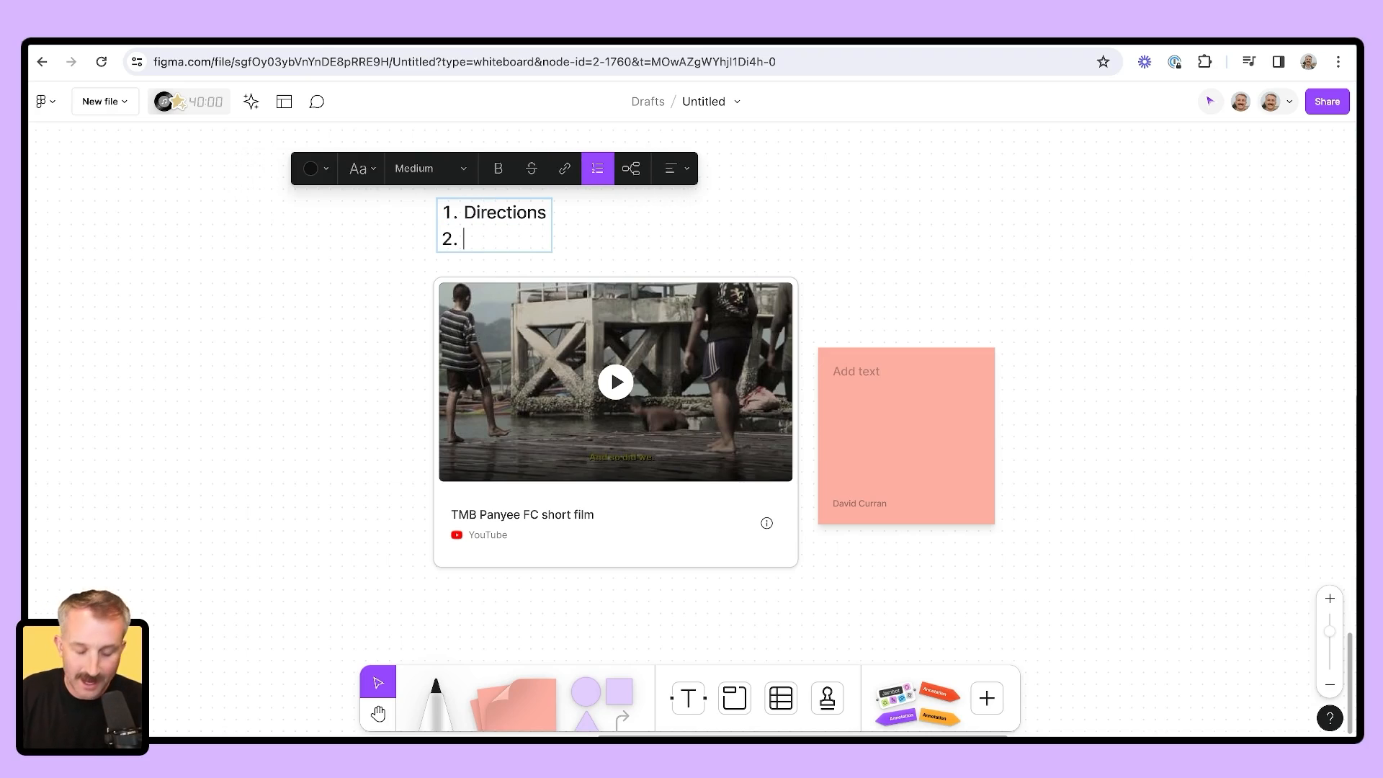
click(596, 169)
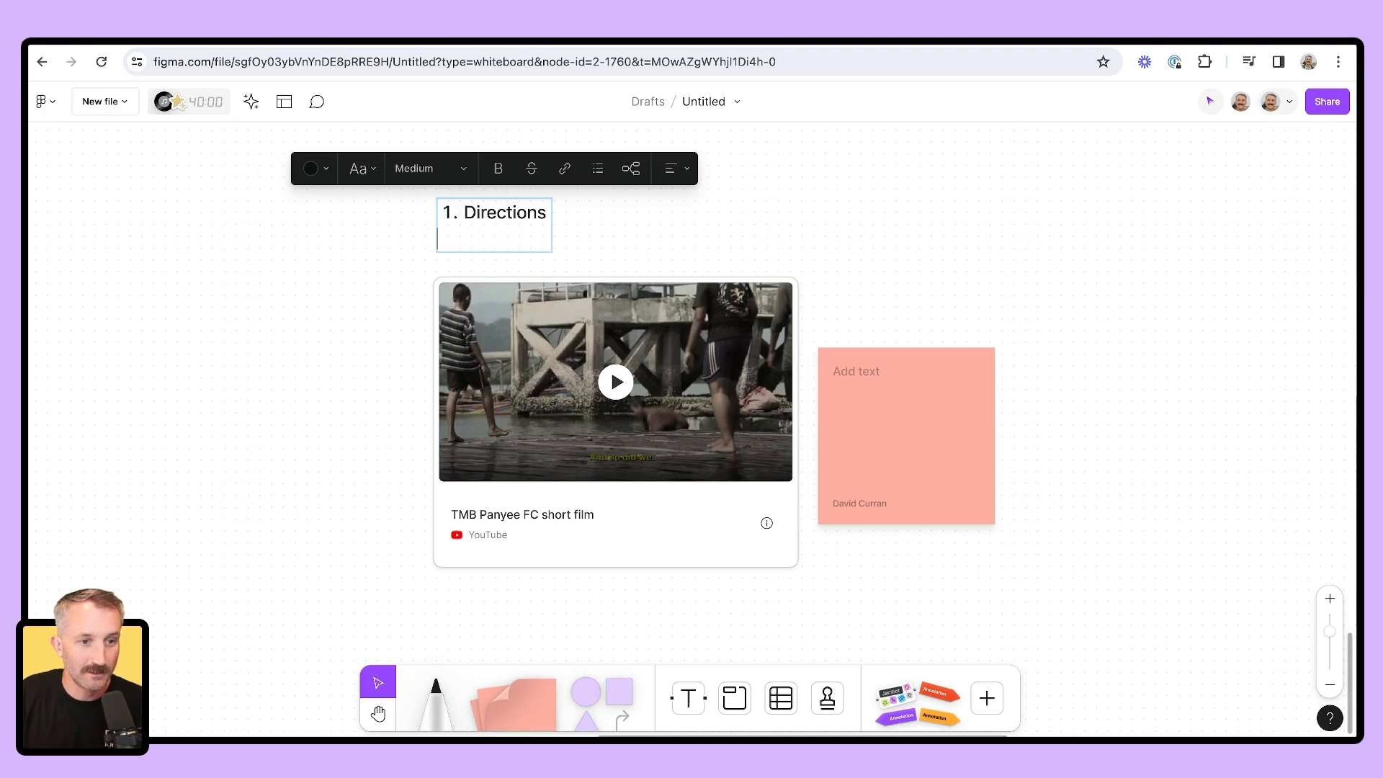
text(-)
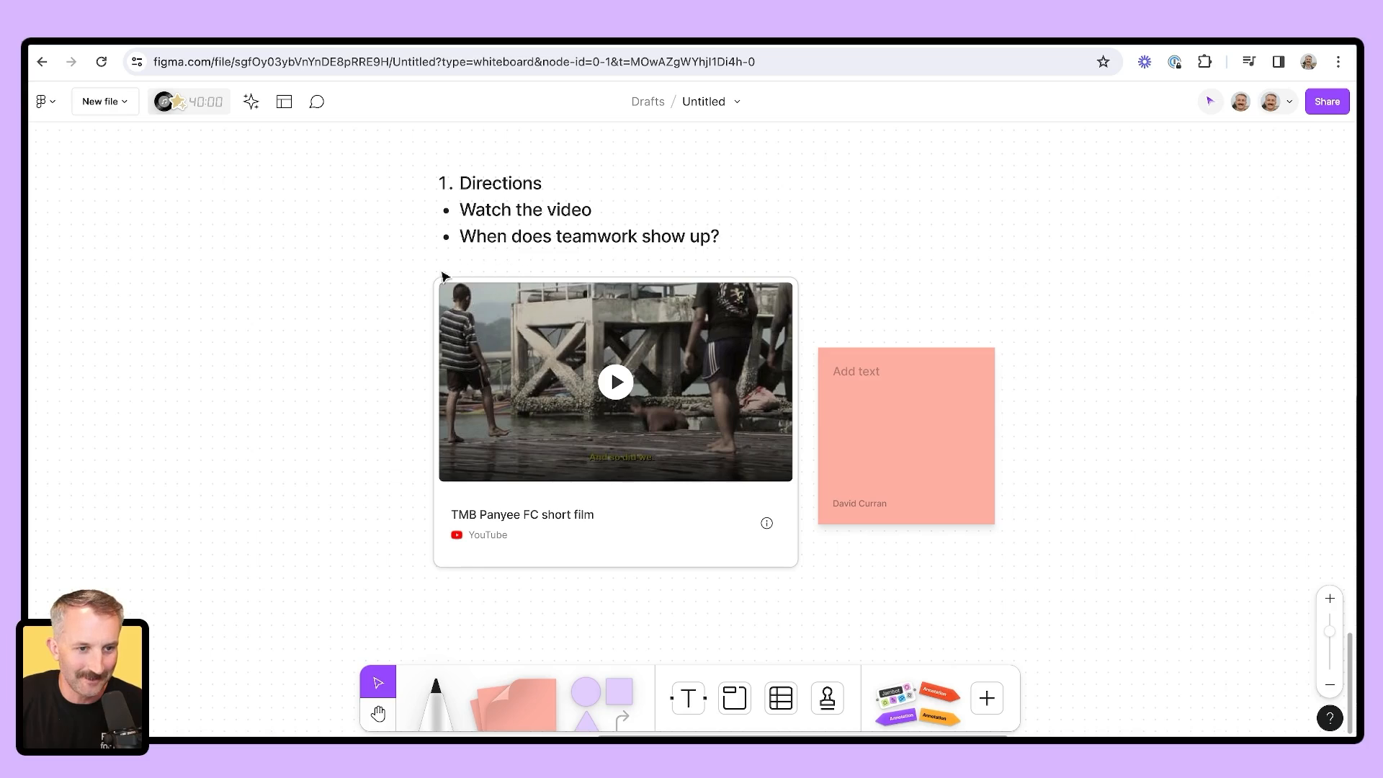
Remove the sticky note, bold the Directions heading, and duplicate the text block to the right
click(904, 435)
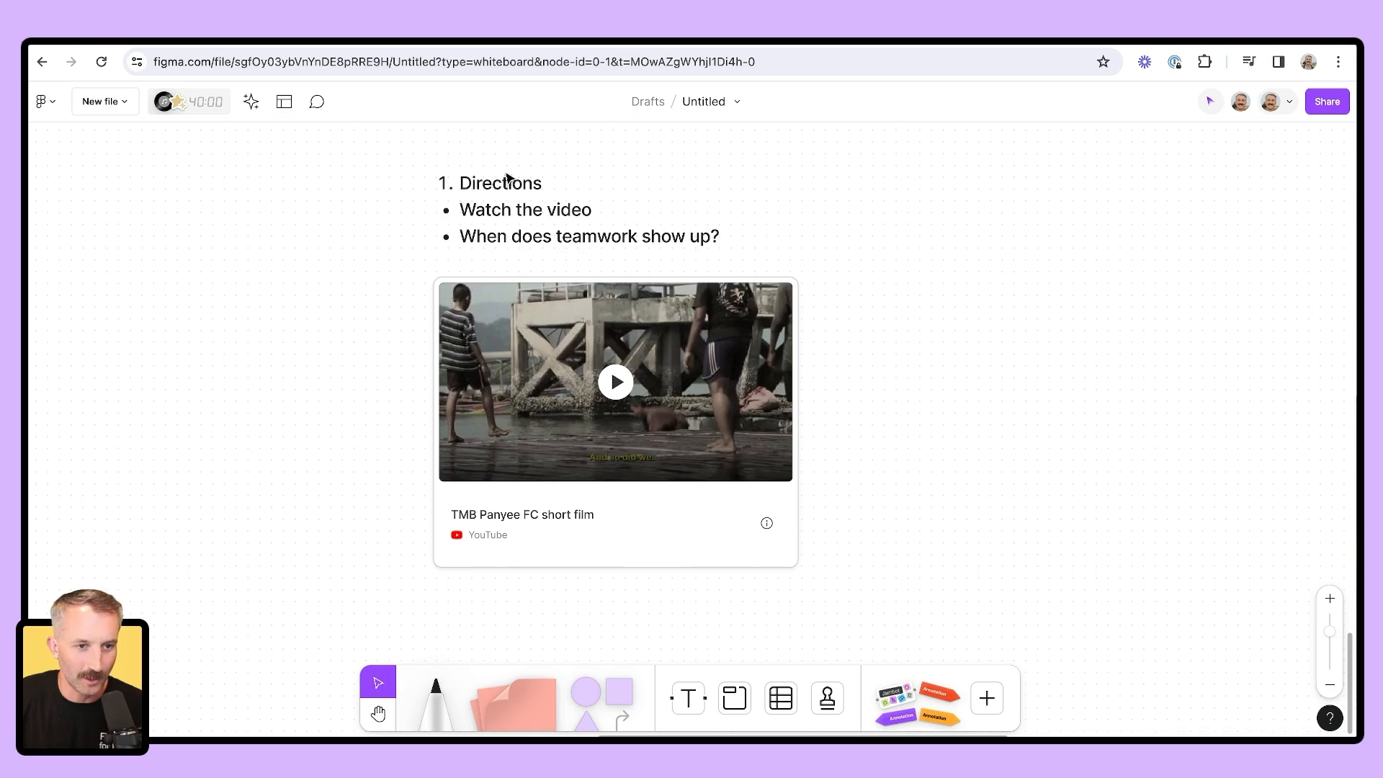
double_click(500, 183)
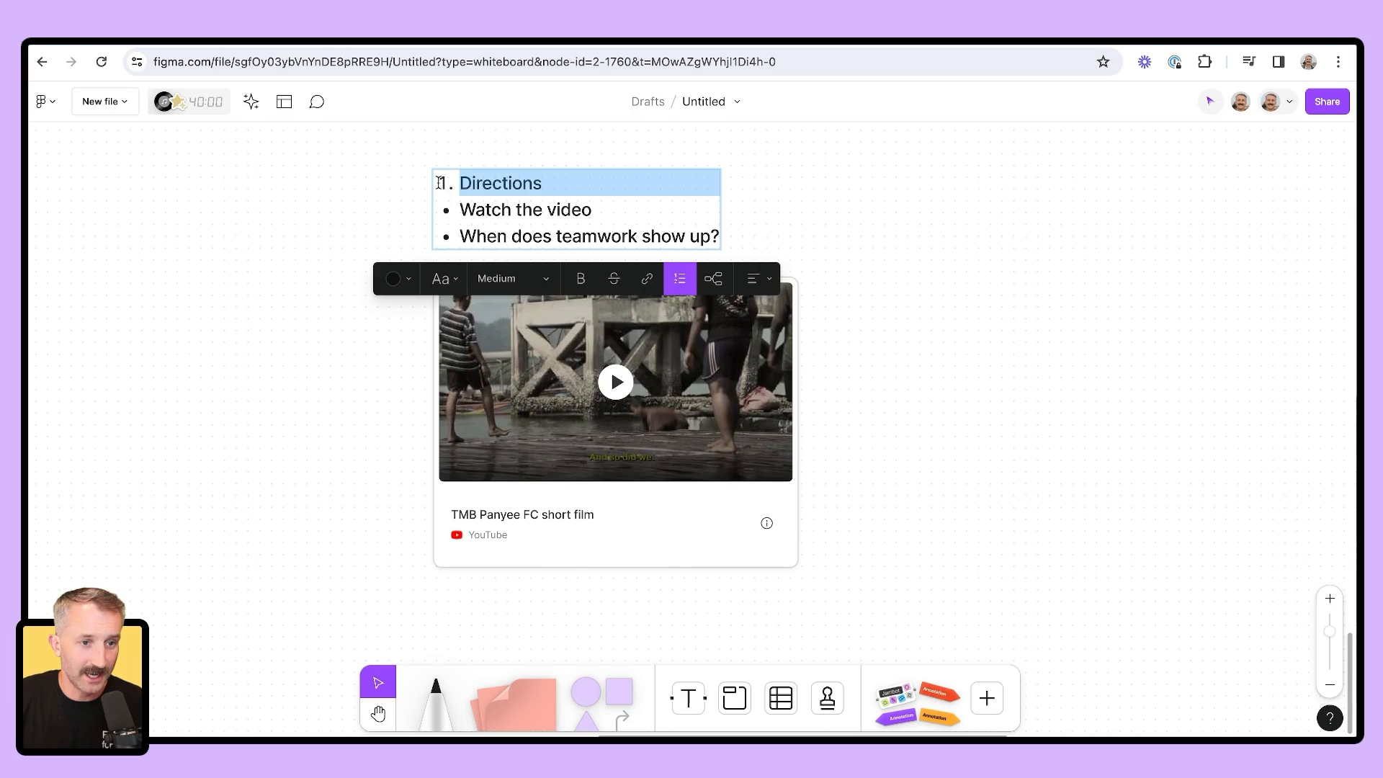
key(ctrl+b)
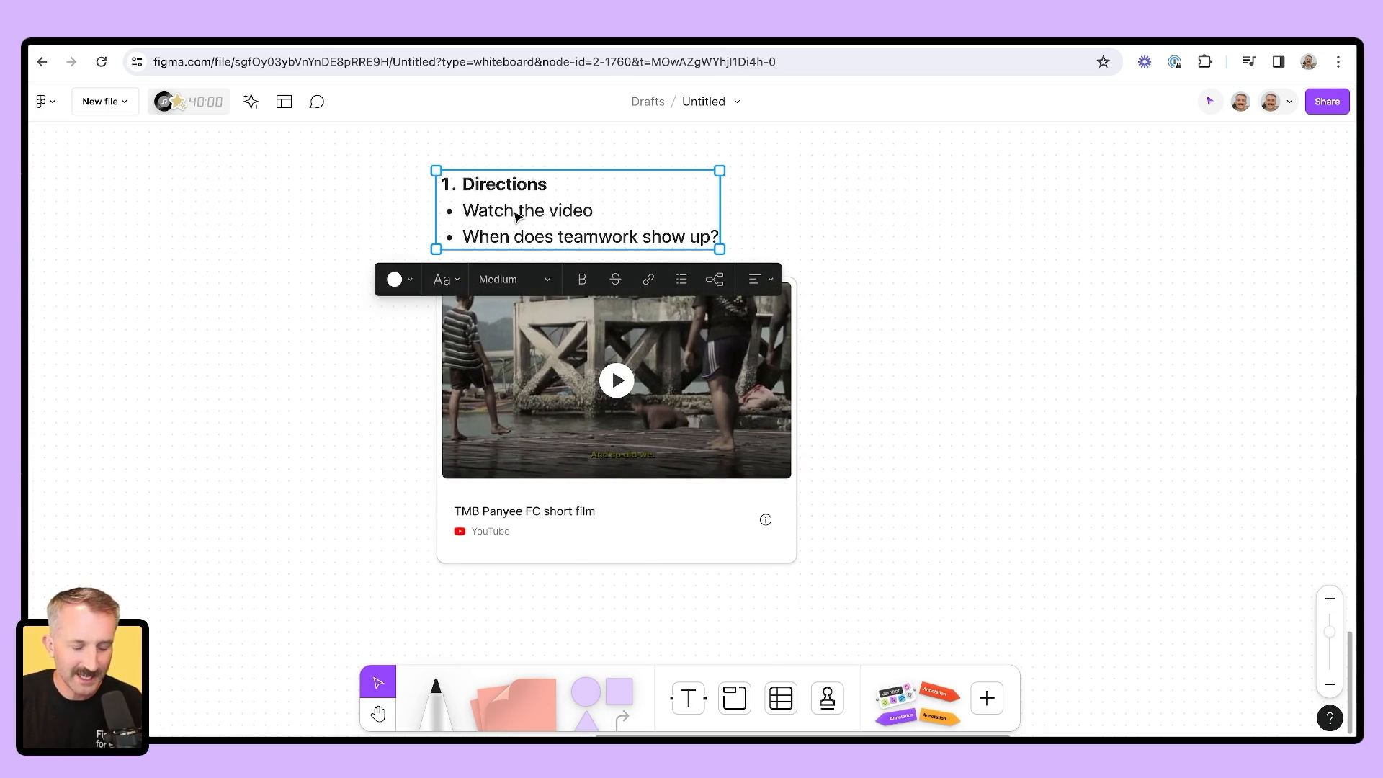
key(shift+option)
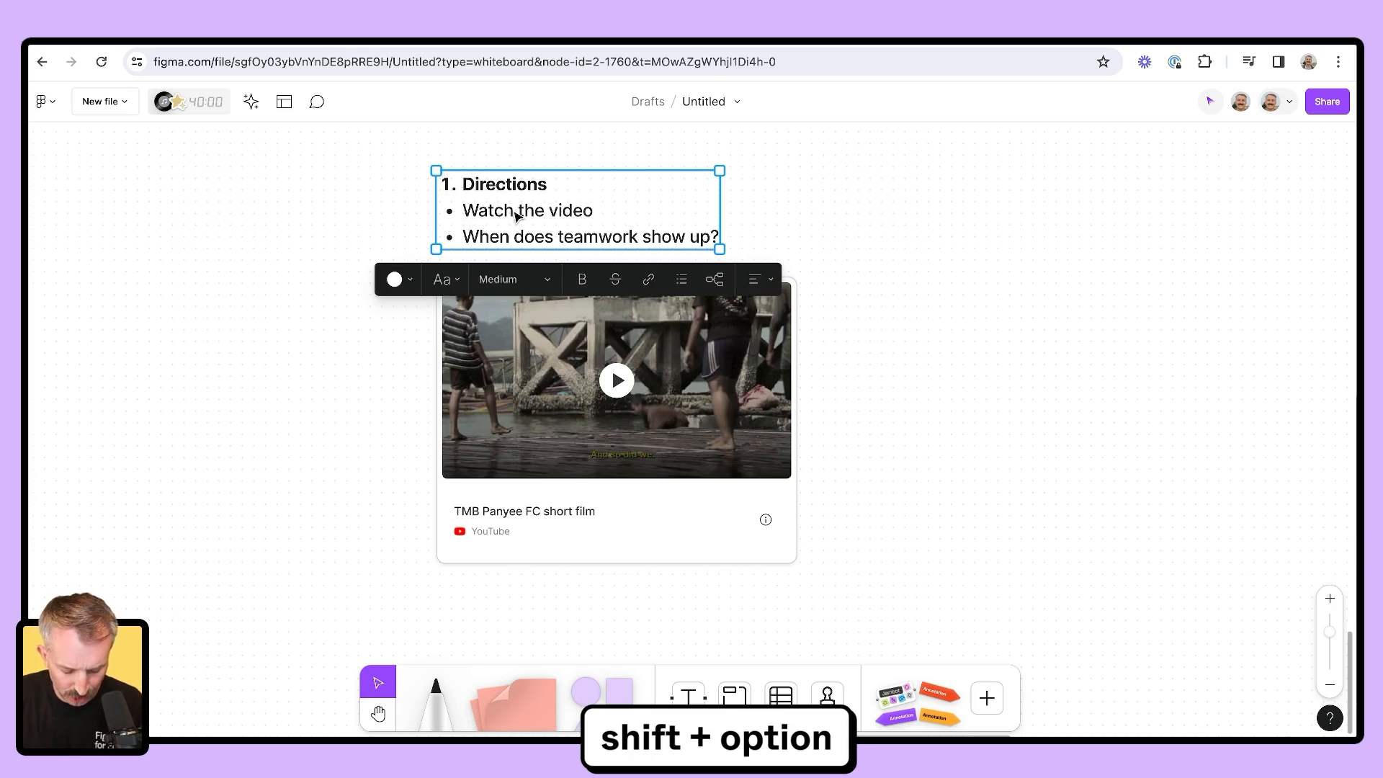
drag(578, 208, 847, 208)
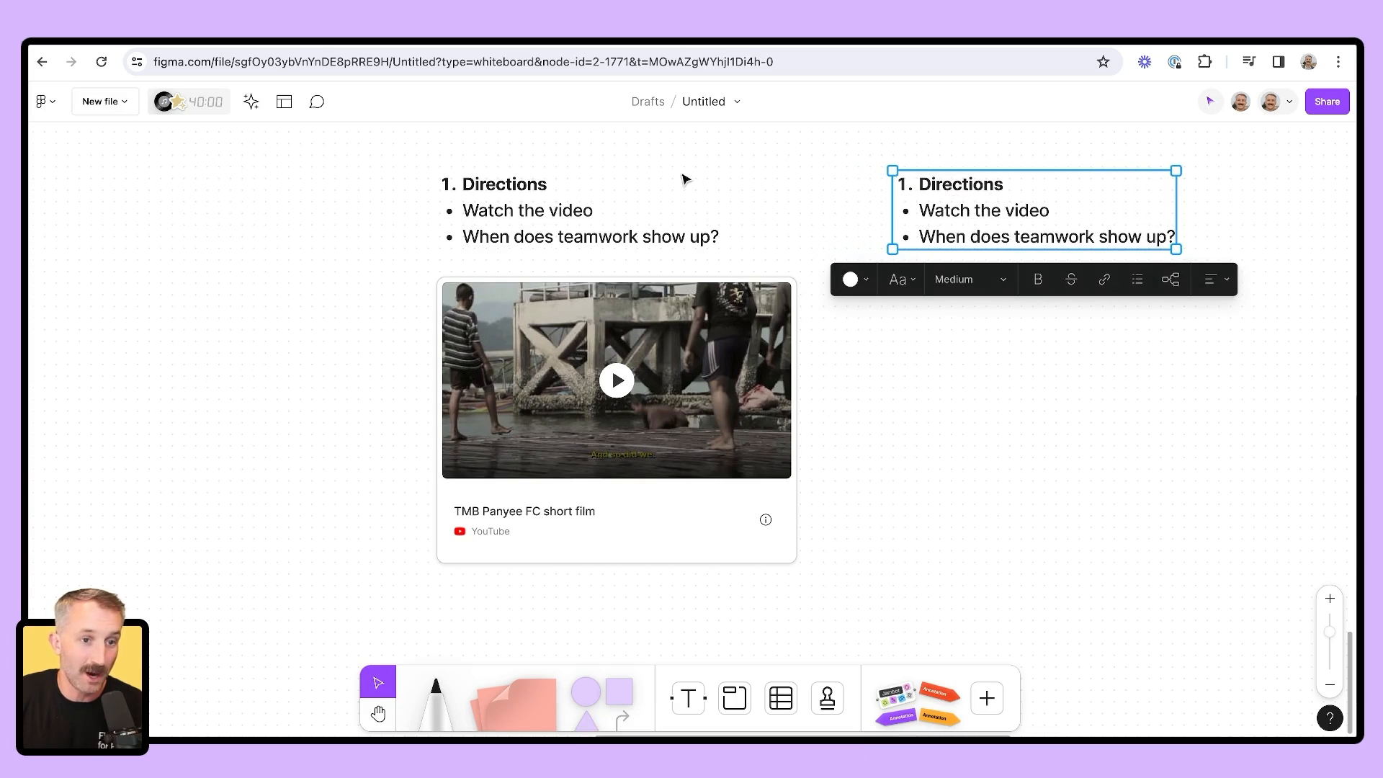
mouse_move(888, 214)
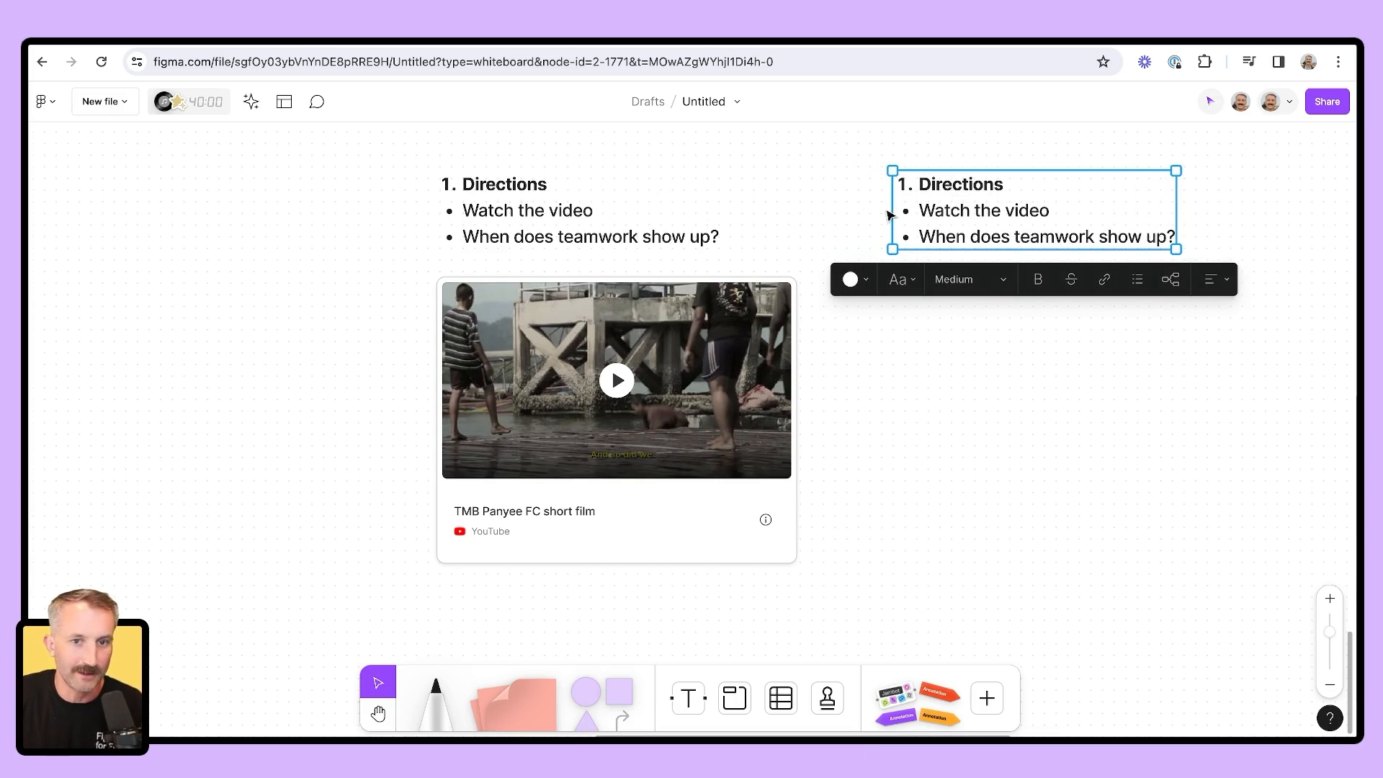
mouse_move(626, 213)
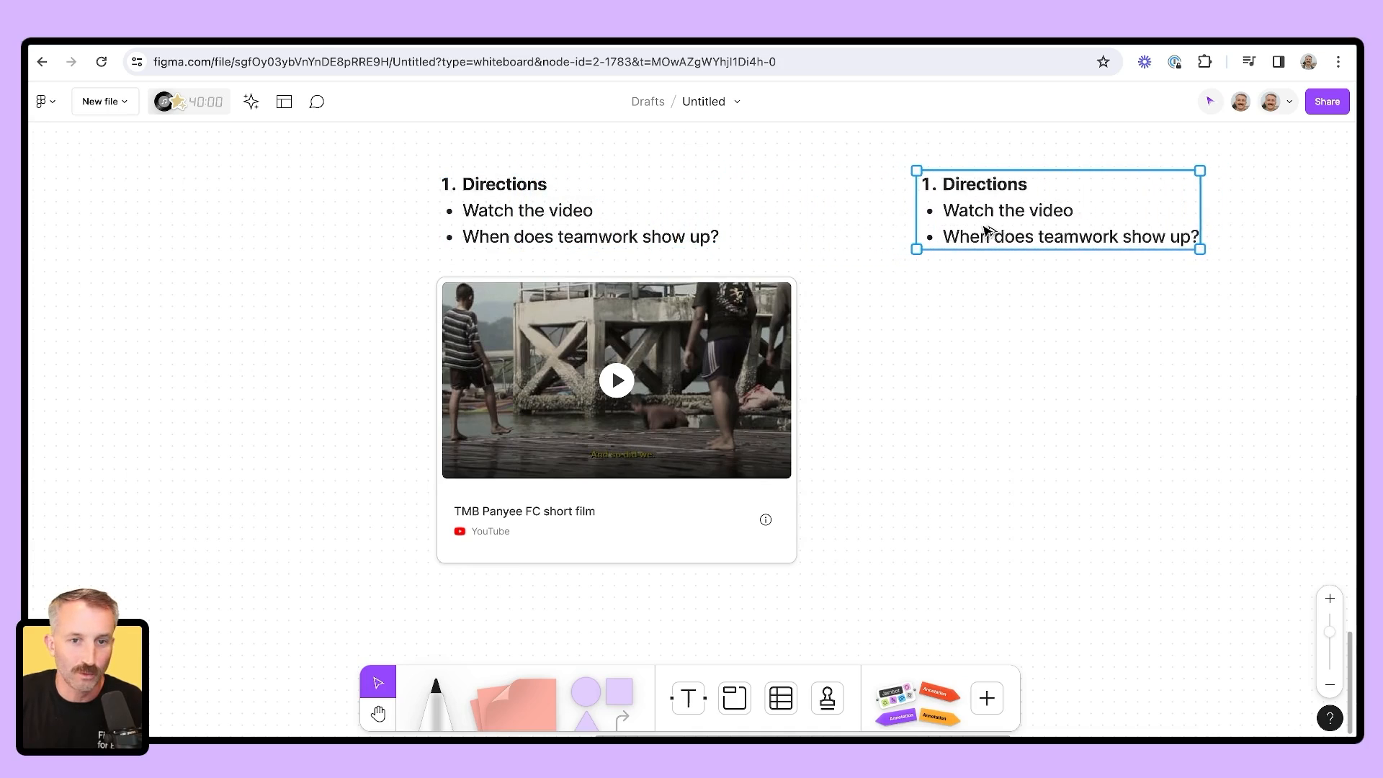
Replace the copied heading with numbered item 2 and begin typing 'Recall'
double_click(976, 183)
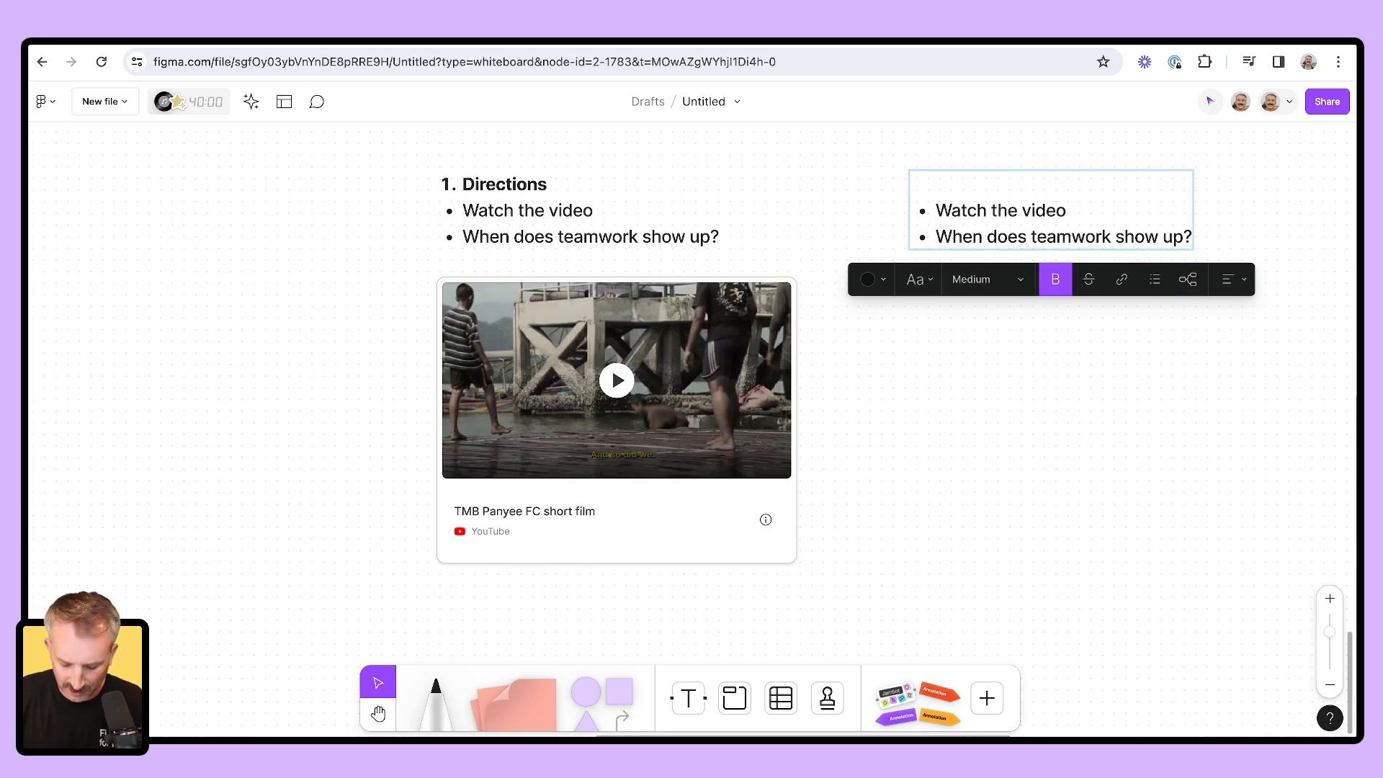
click(1154, 278)
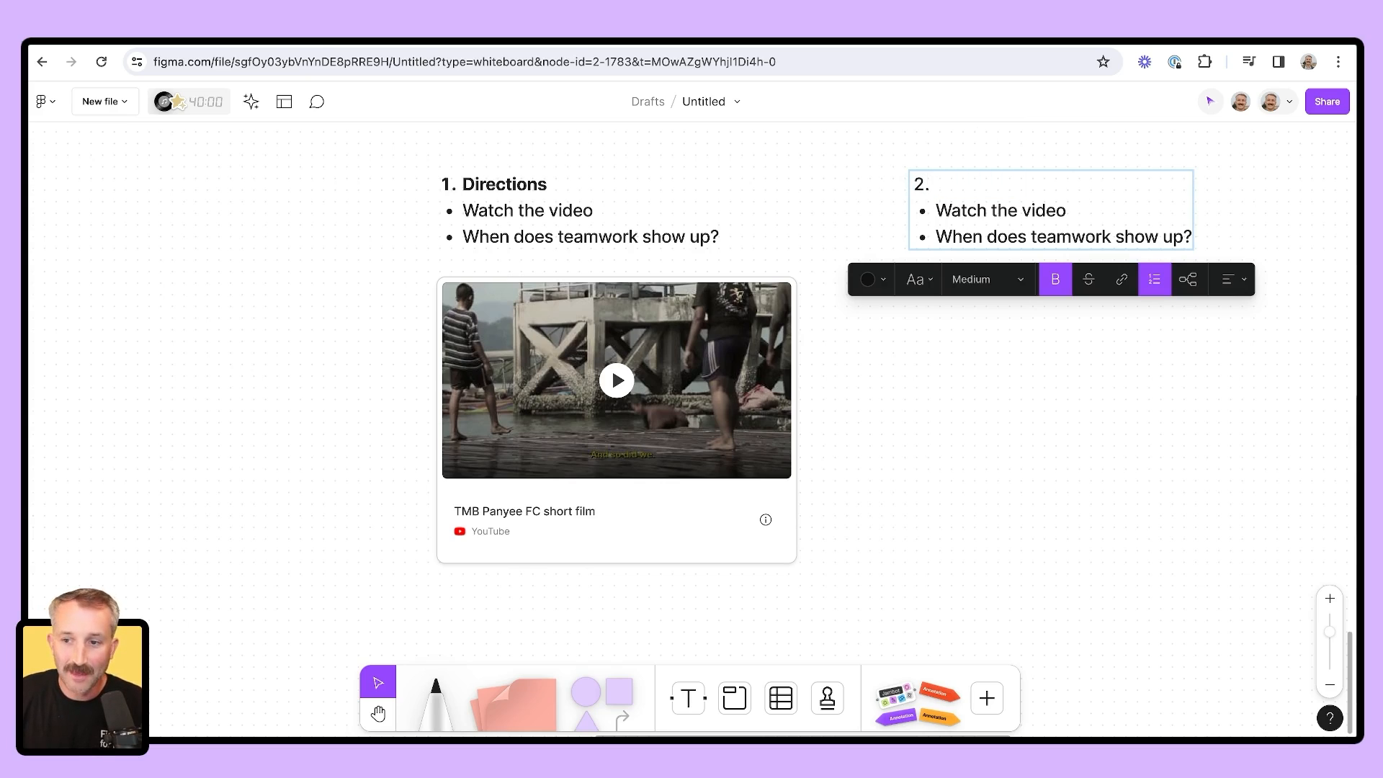
text(Recall)
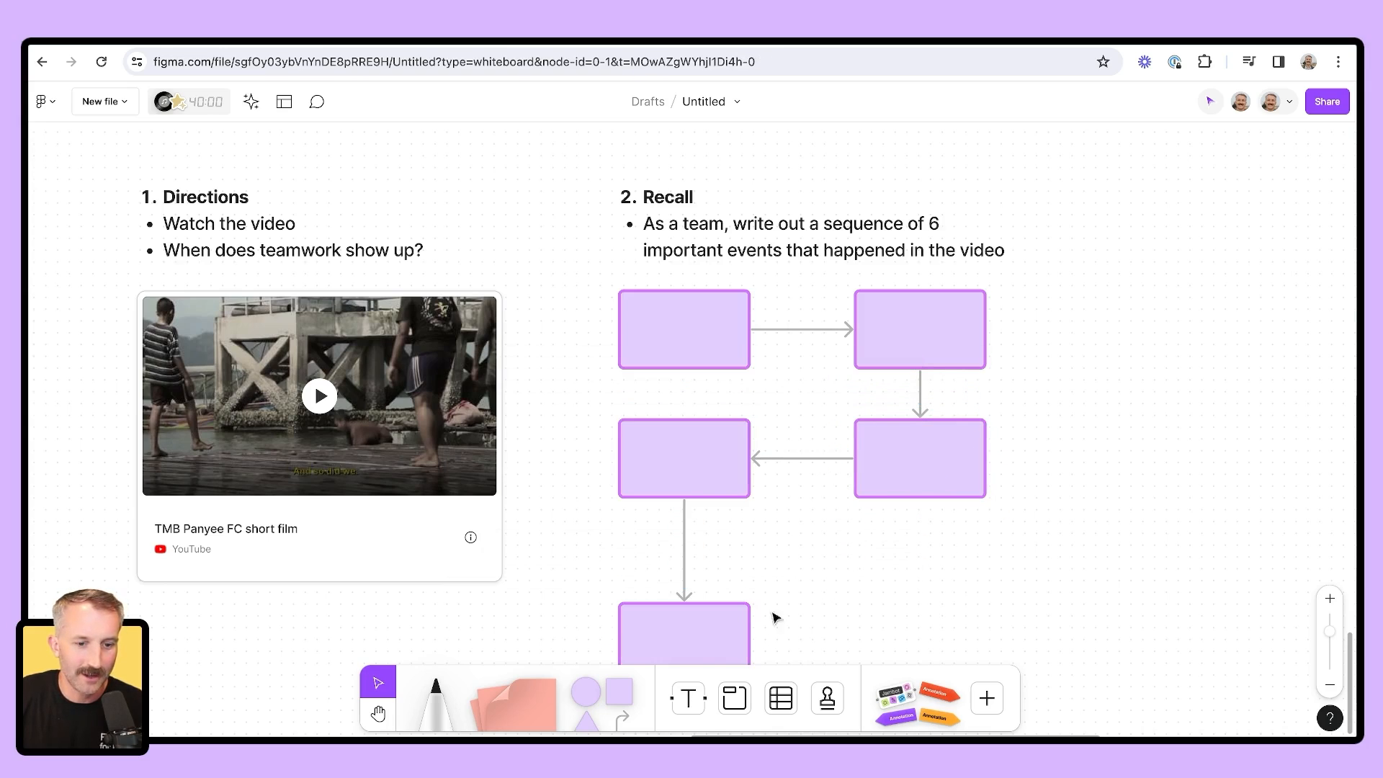
Add the sixth arrow-linked box to the Recall flowchart and copy the Recall text rightward
click(683, 586)
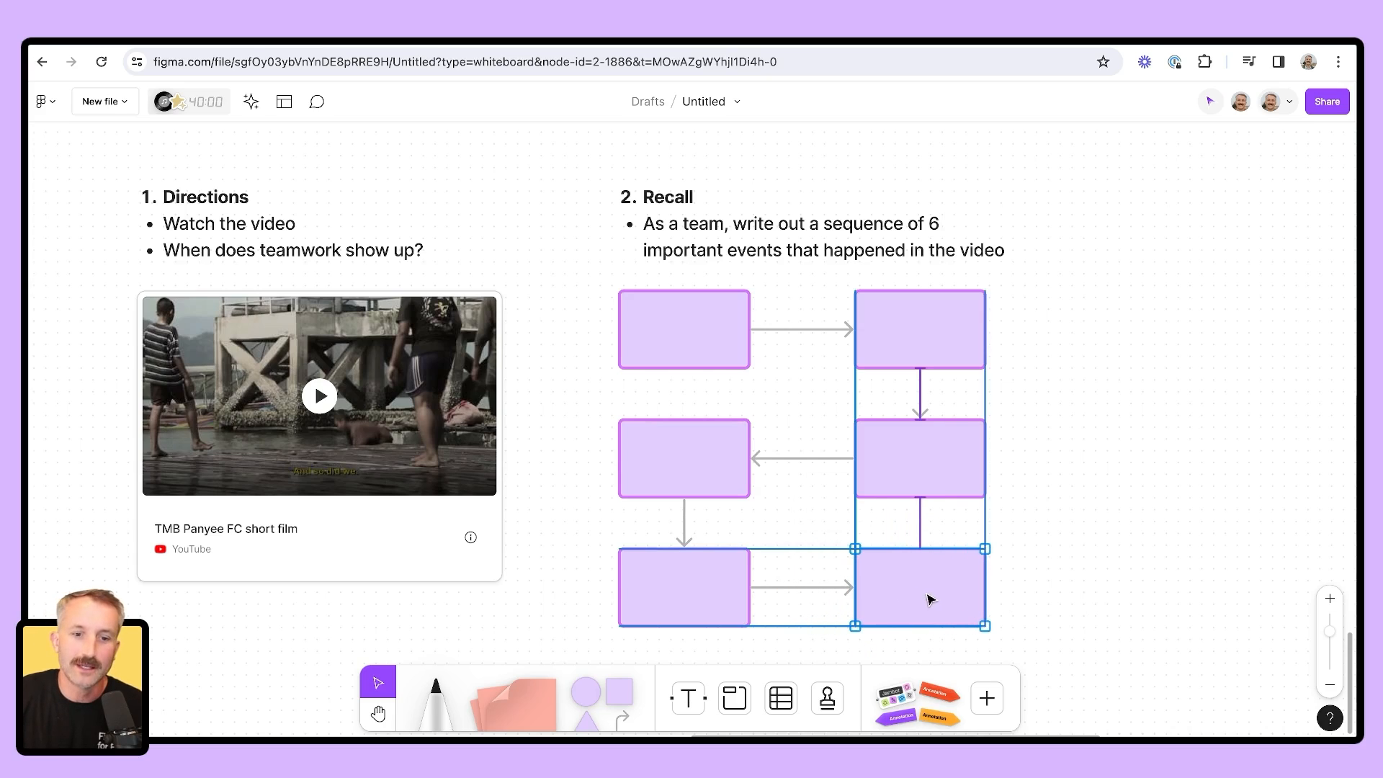
click(682, 238)
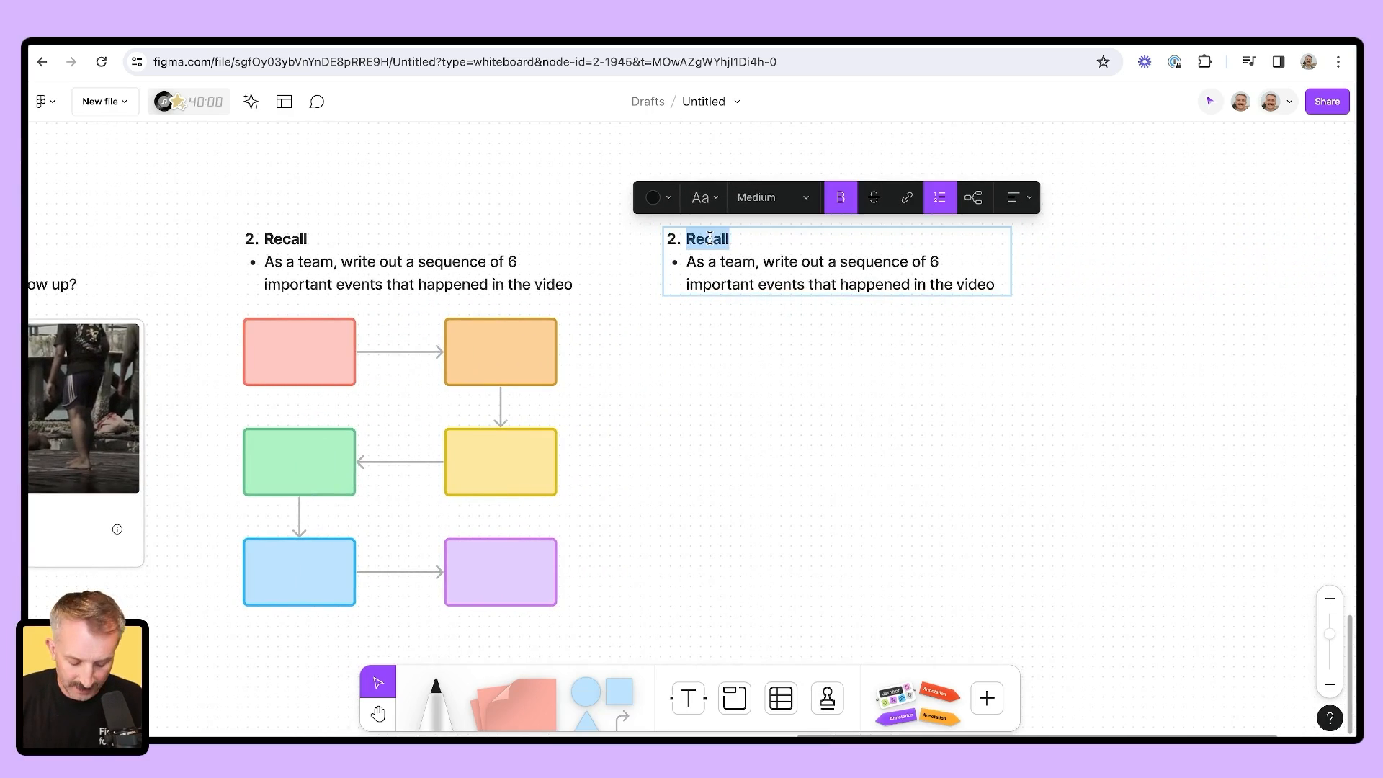
Retype the copied heading as 'Rough sketch' for the drawing activity
text(Reough sketch)
click(837, 272)
text(Choose an event from part 2 and draw it.)
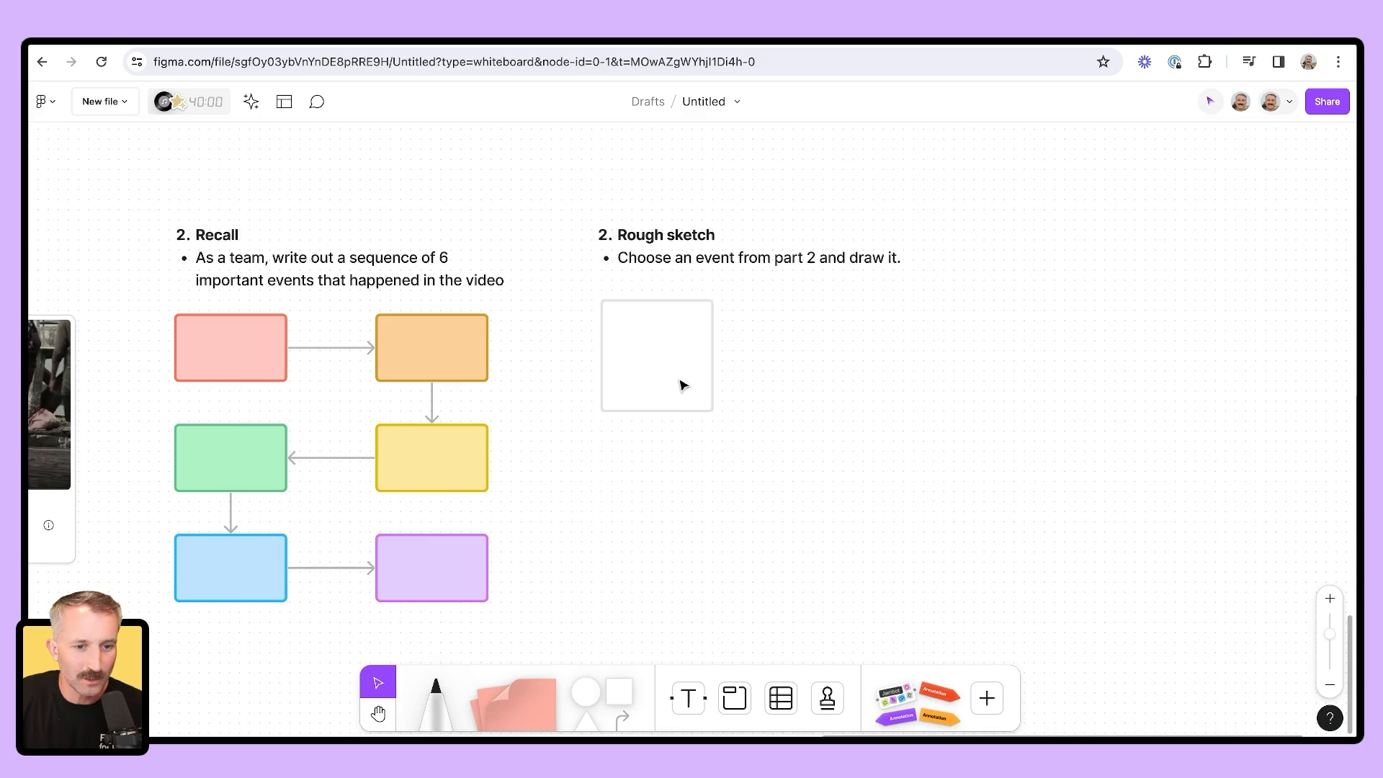
Duplicate the empty square into a 2x2 drawing grid and copy the Rough sketch text rightward
click(657, 354)
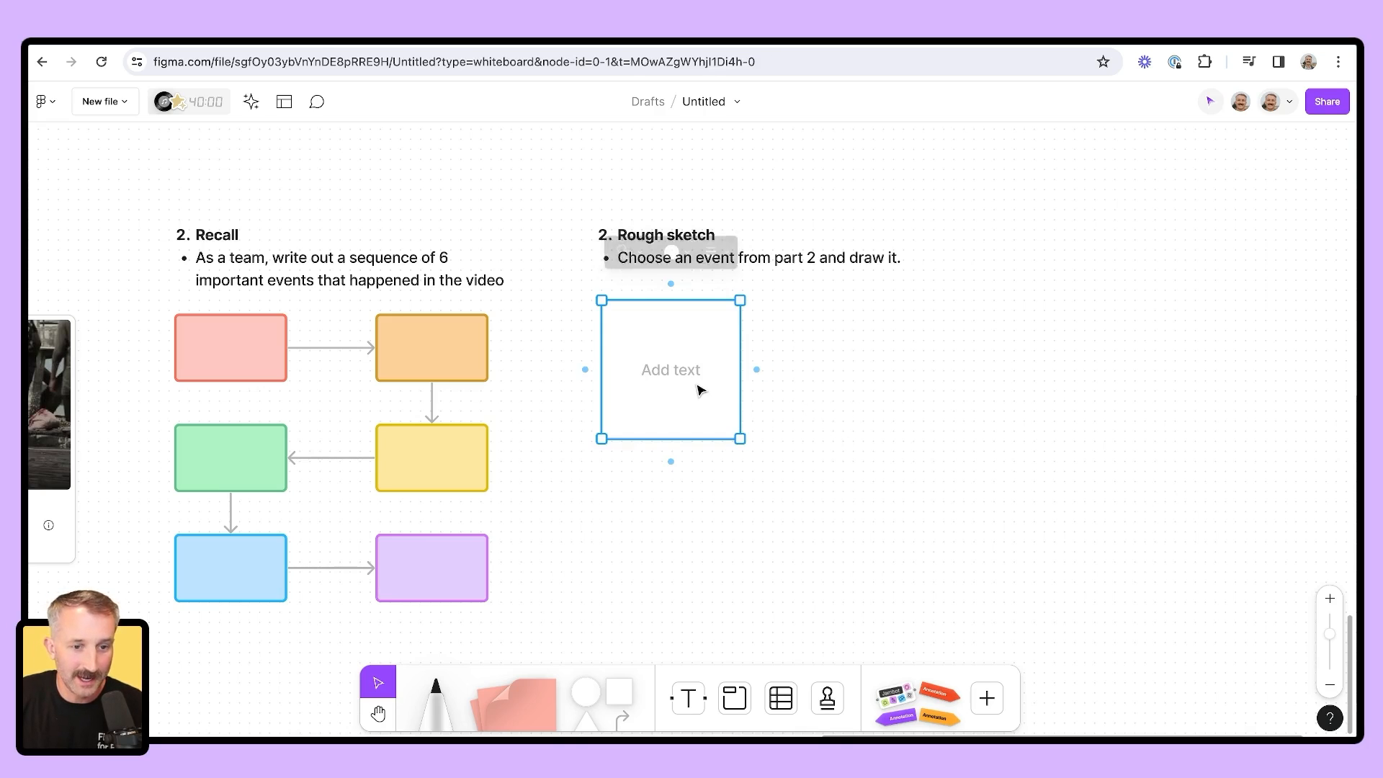
key(ctrl+d)
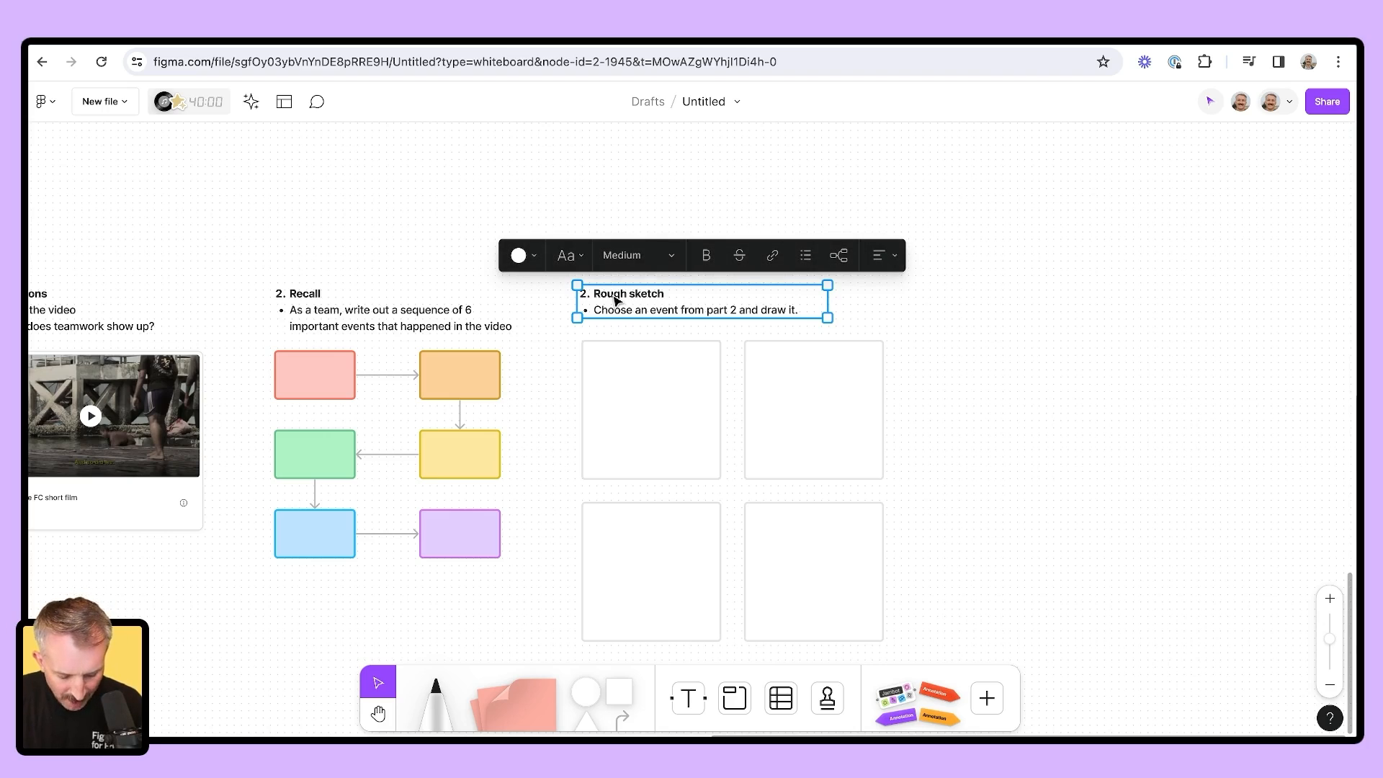
drag(702, 301, 1093, 301)
text(3)
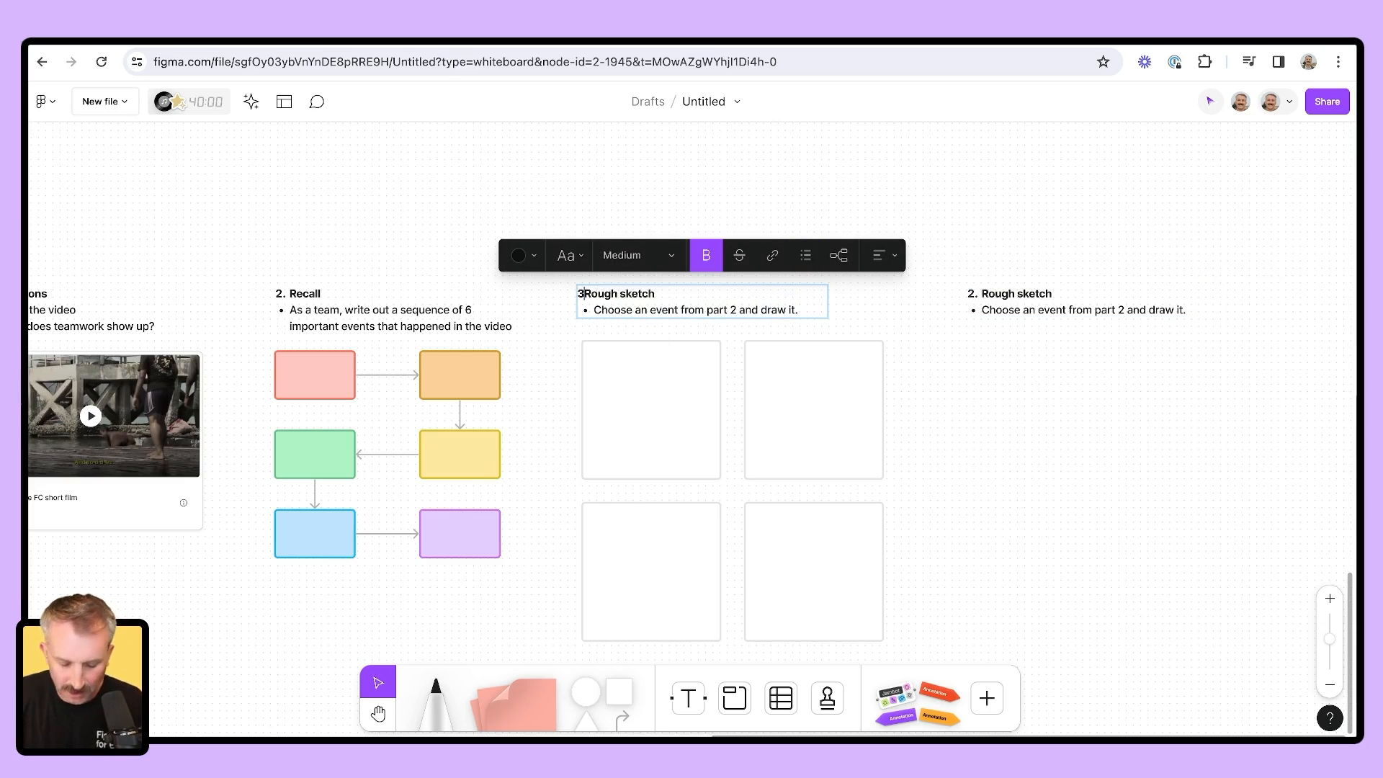
Clear the copied heading and renumber it as item 4
double_click(1015, 293)
text(4.)
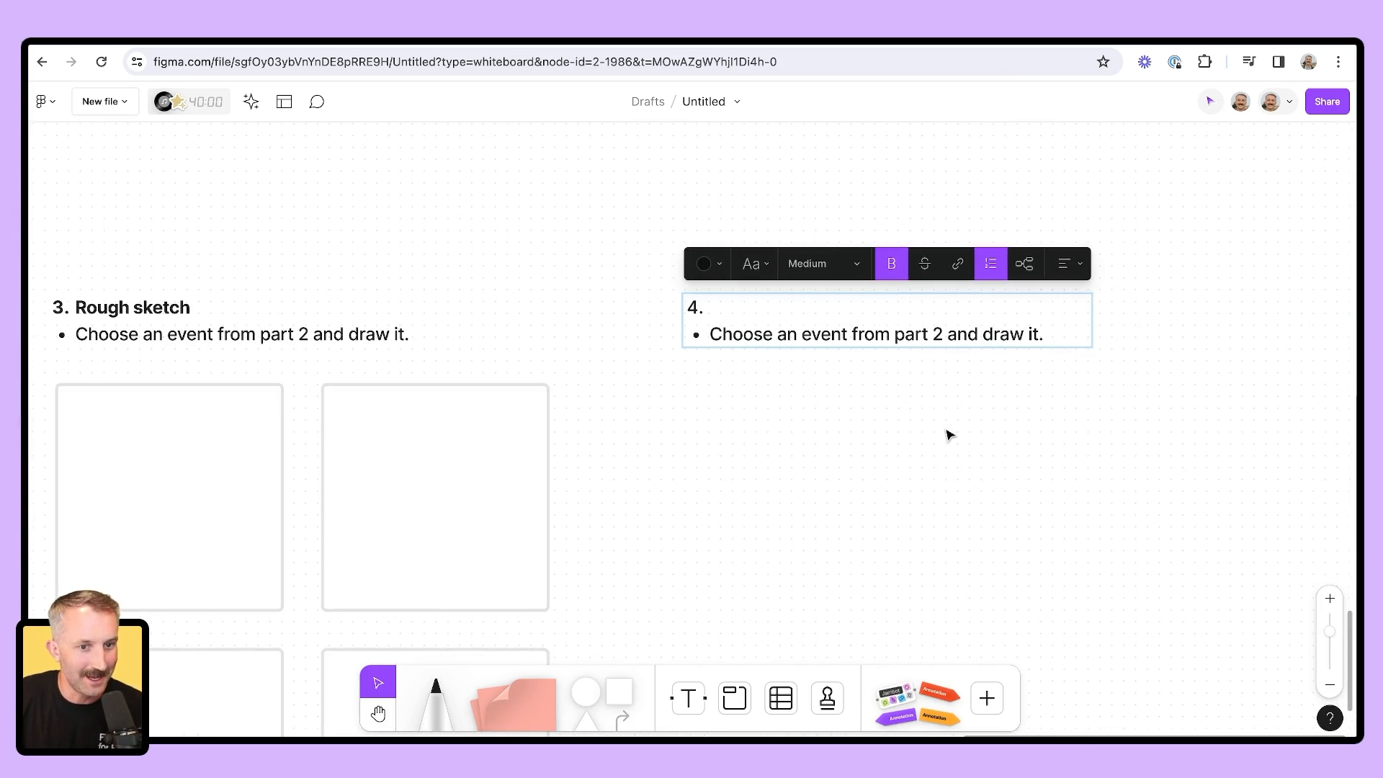
Title activity 4 'Reflect' with improvement and stamp-voting bullets above duplicated rows of multicoloured sticky notes
text(Reflect)
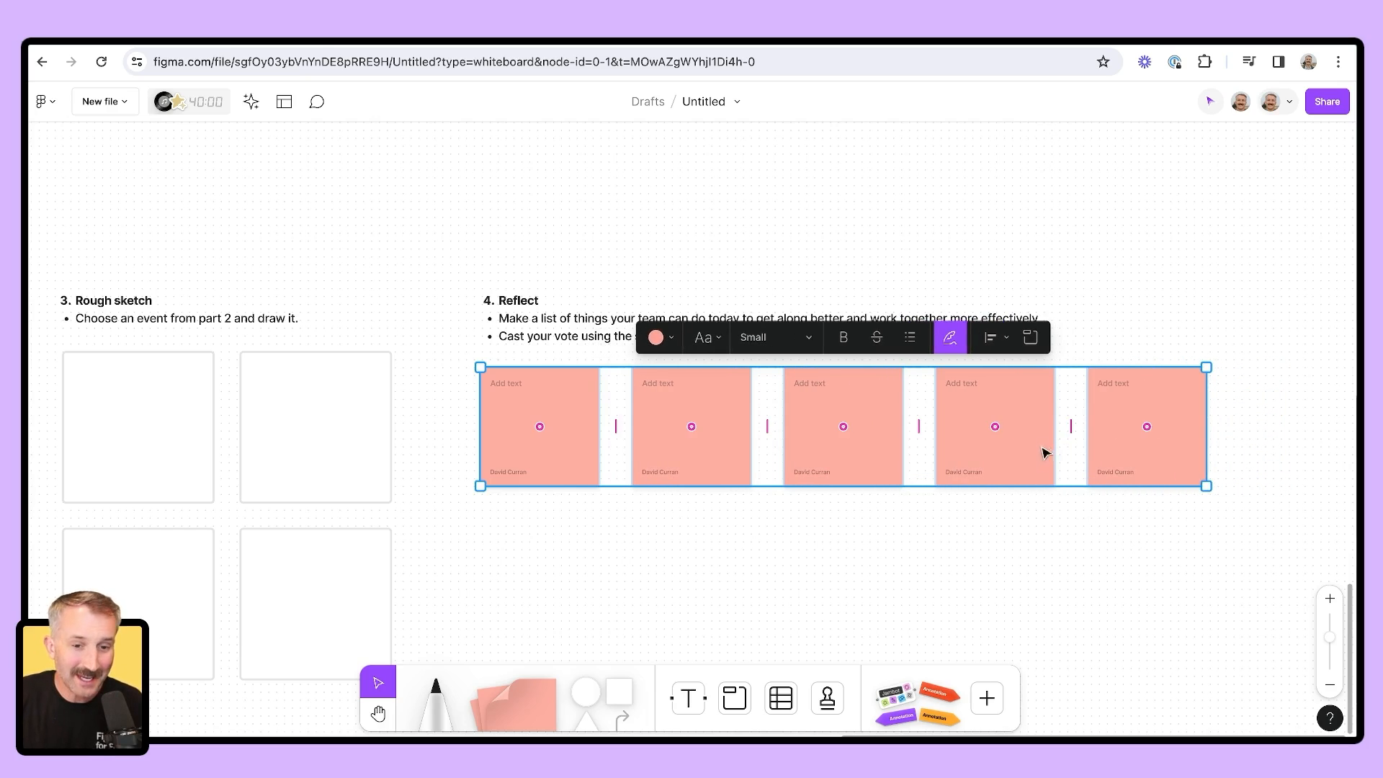
key(ctrl+d)
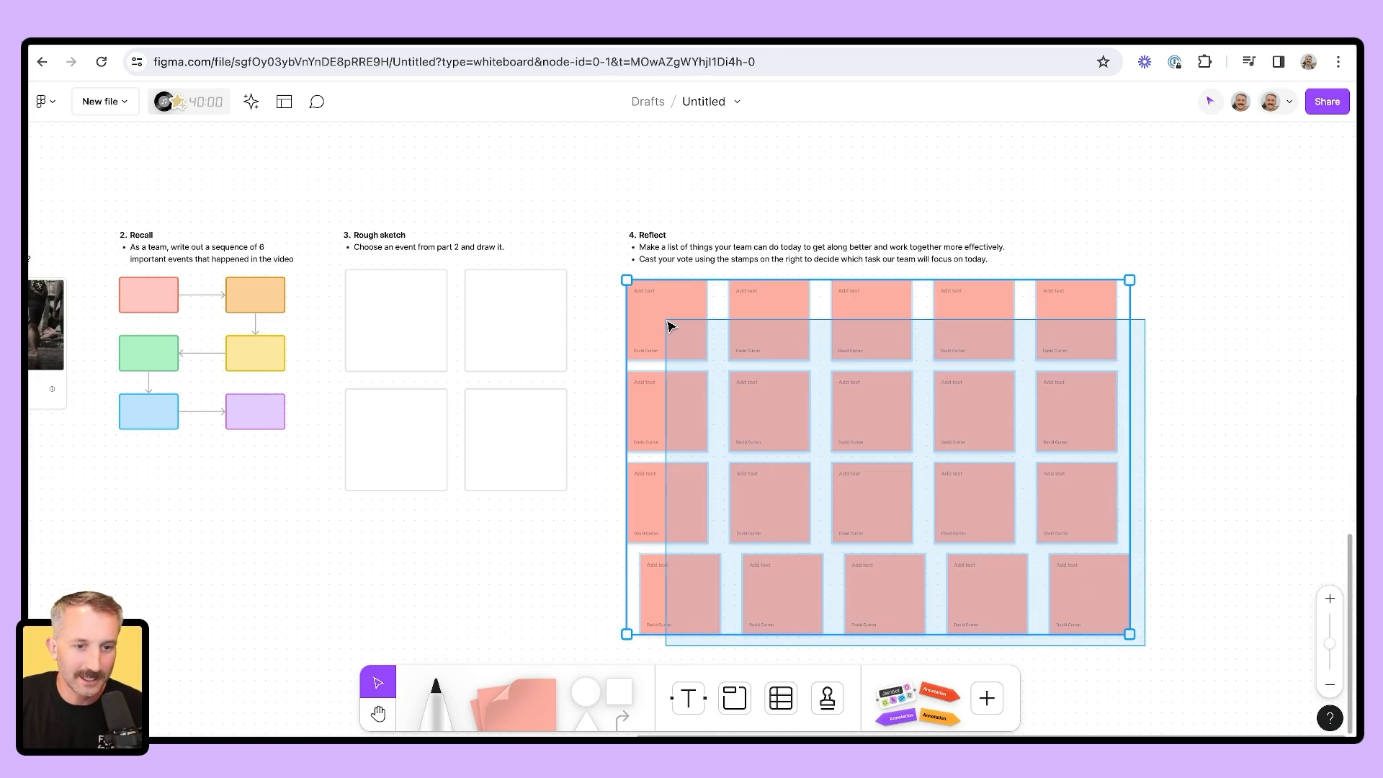
click(1176, 560)
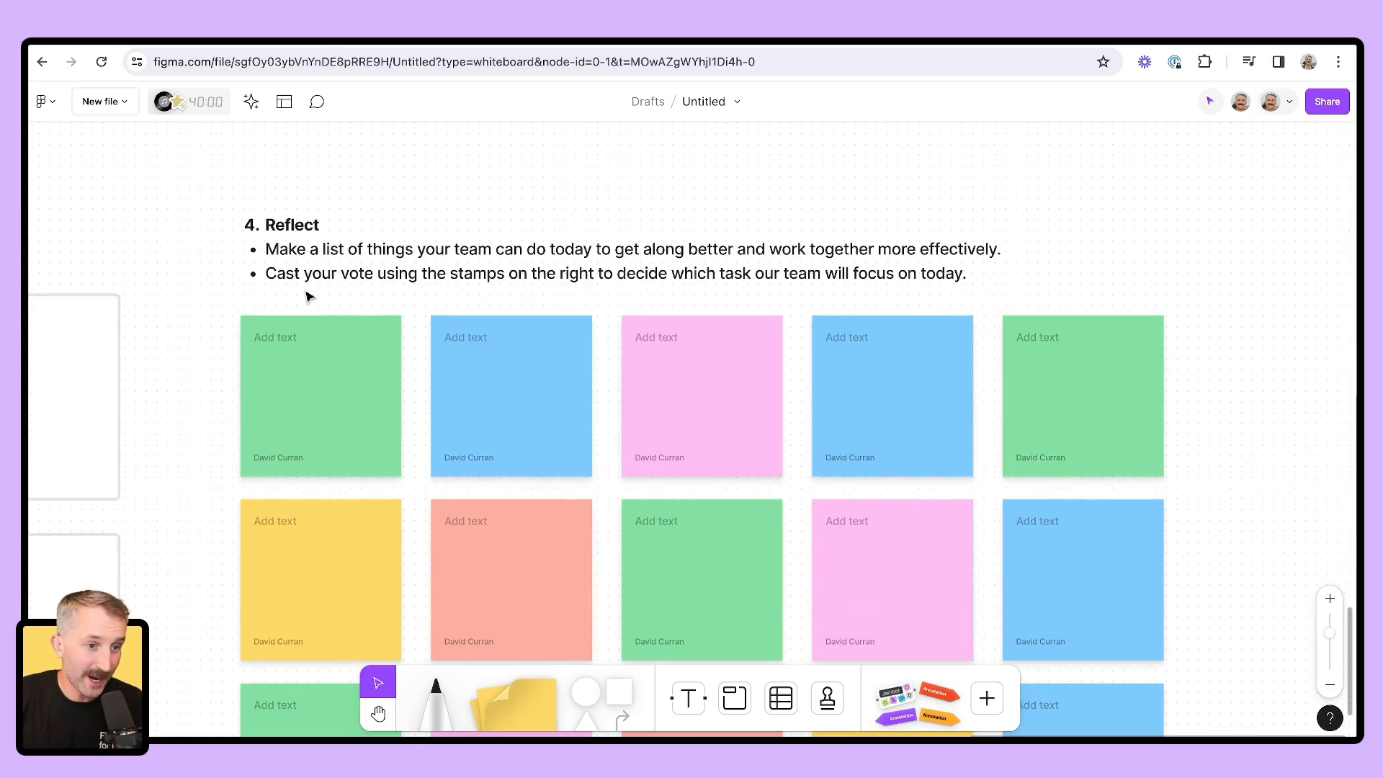
mouse_move(543, 283)
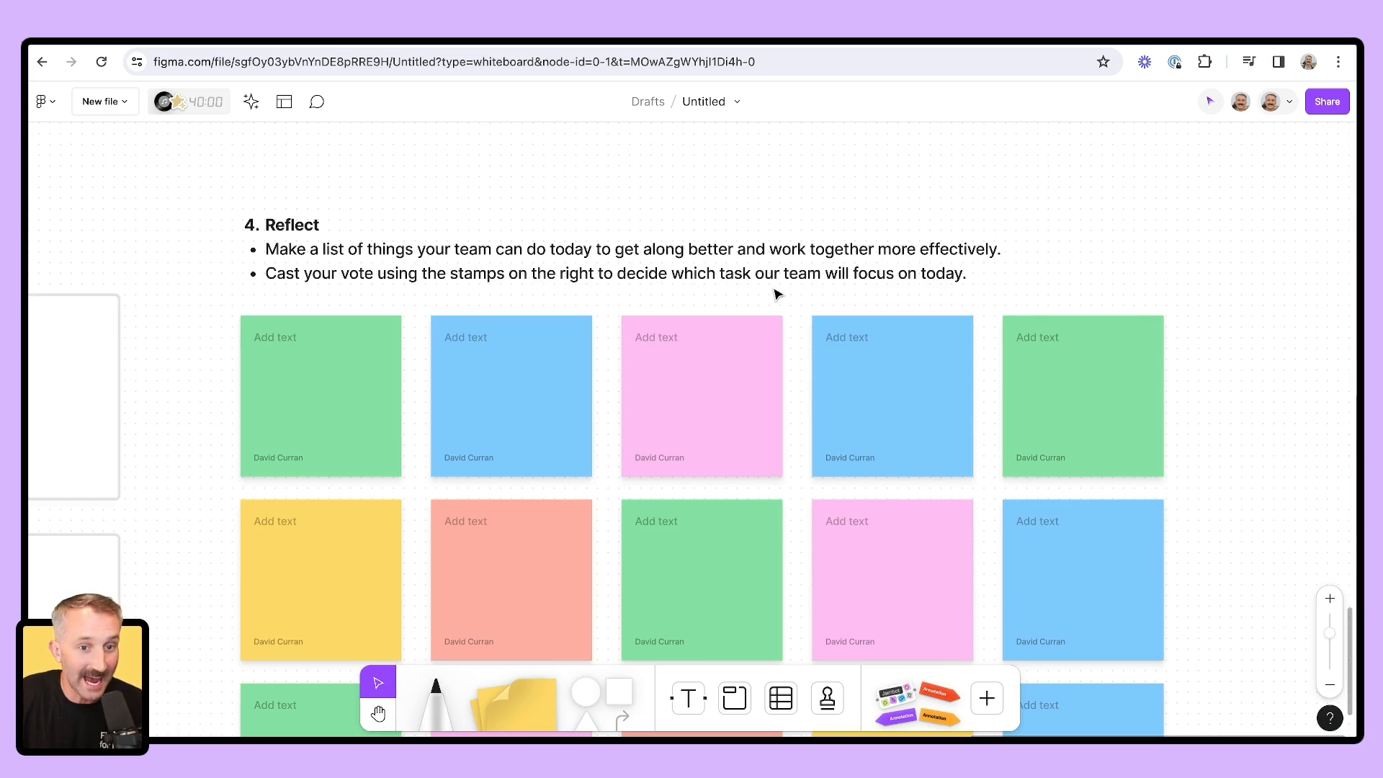
mouse_move(954, 300)
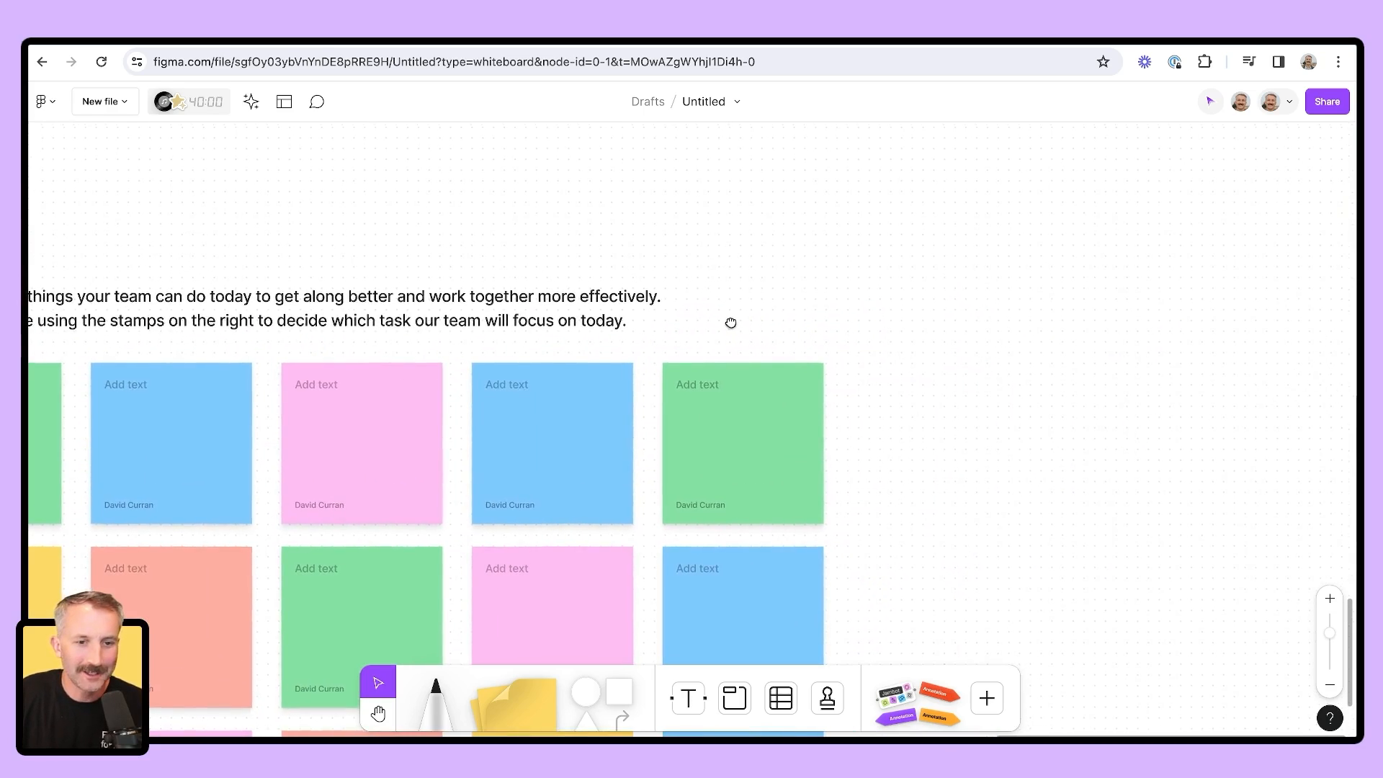
Stamp a +1 beside the Reflect instructions, then choose the question-mark stamp from the wheel
click(825, 697)
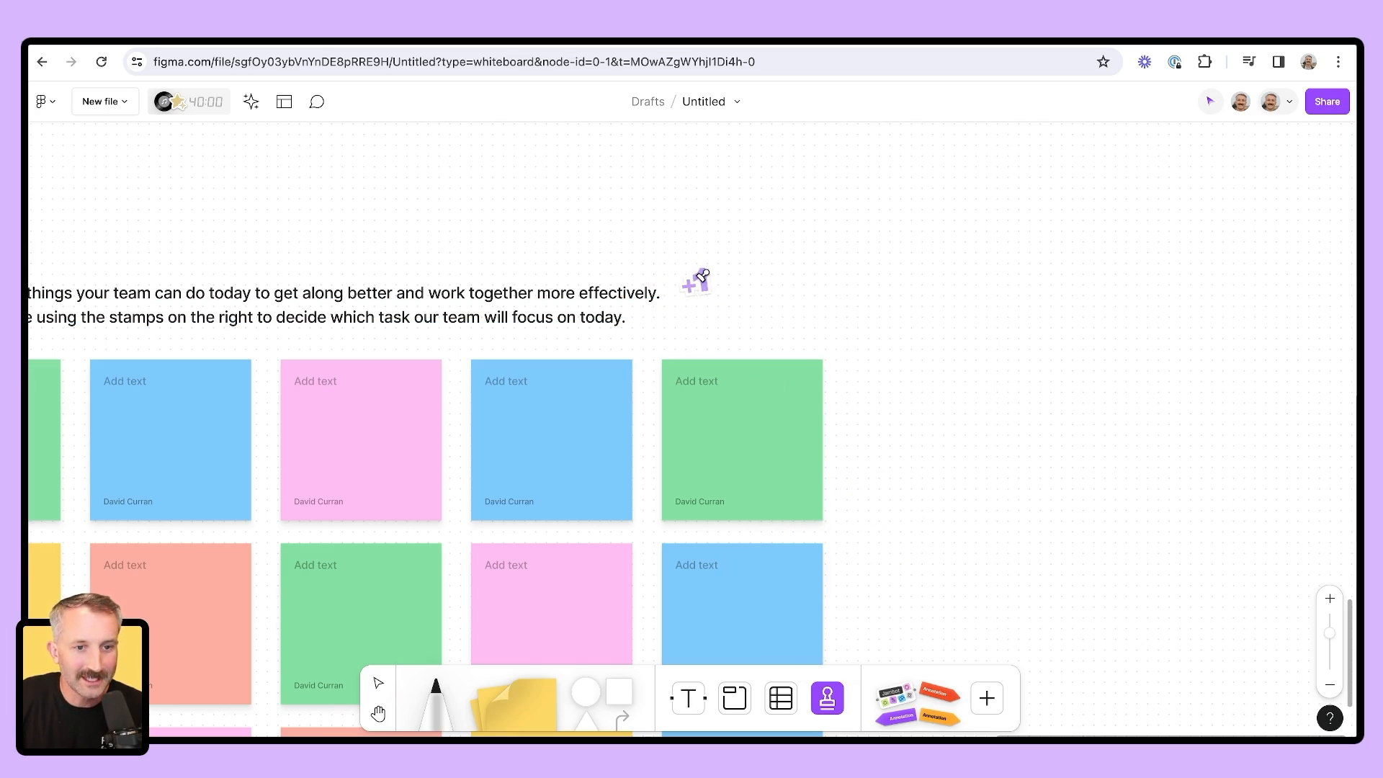
click(825, 697)
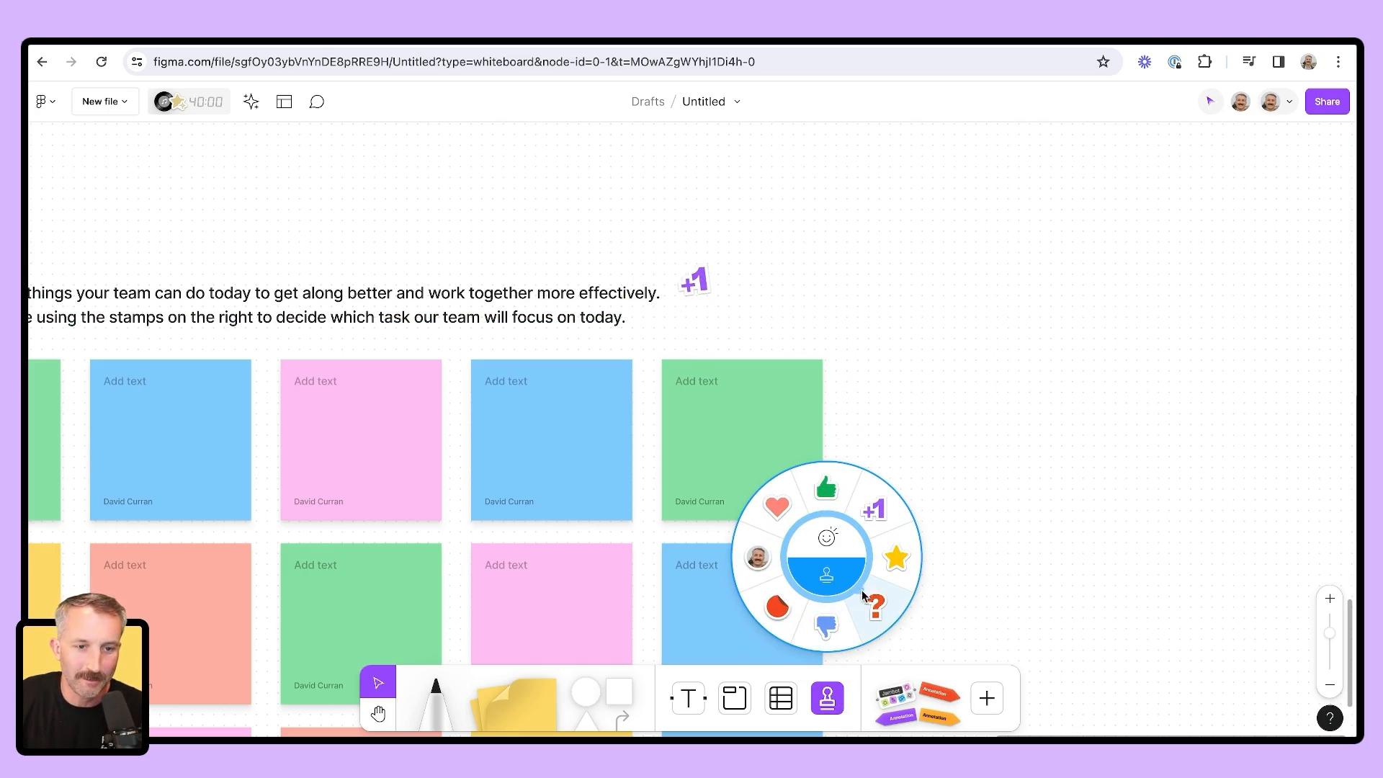
click(874, 605)
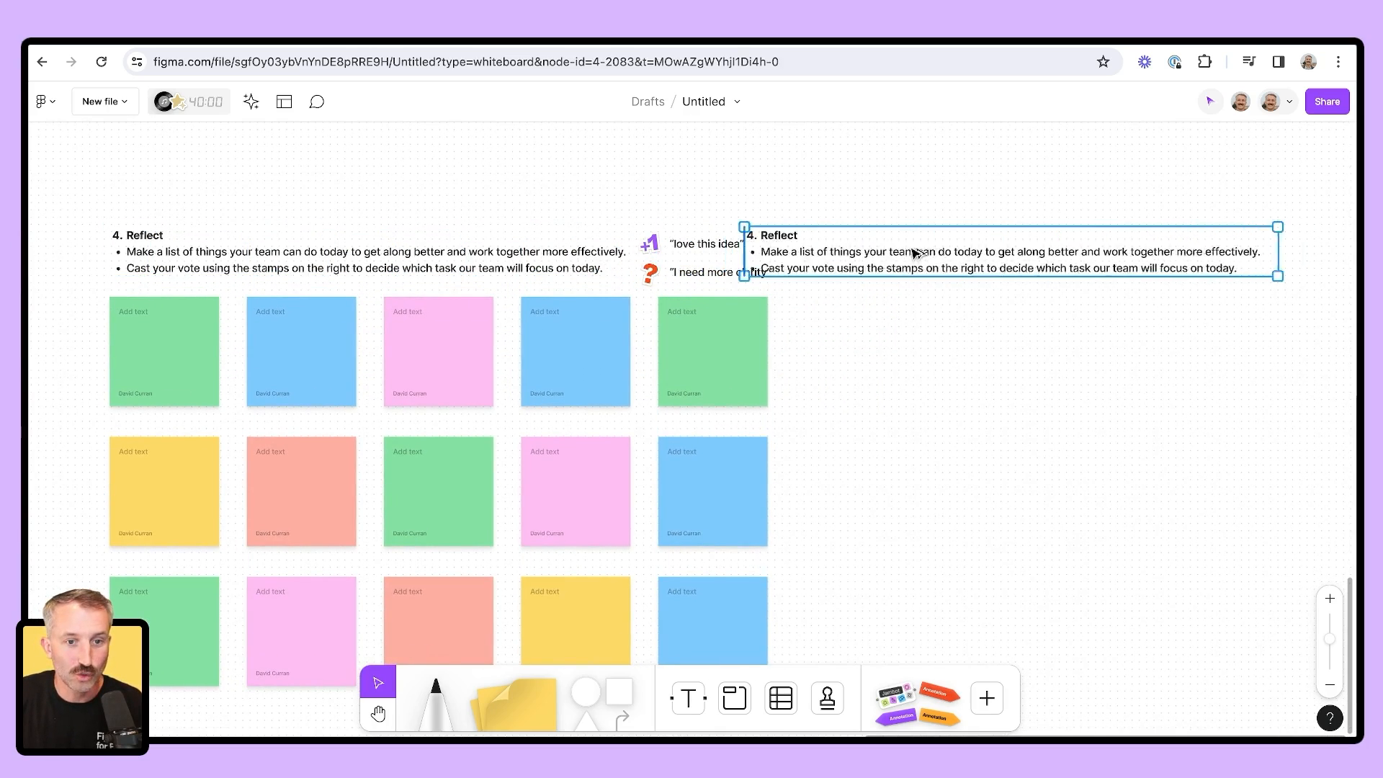
Retype the copied heading as '5. Rearrange' above the aerial beach photo
double_click(879, 235)
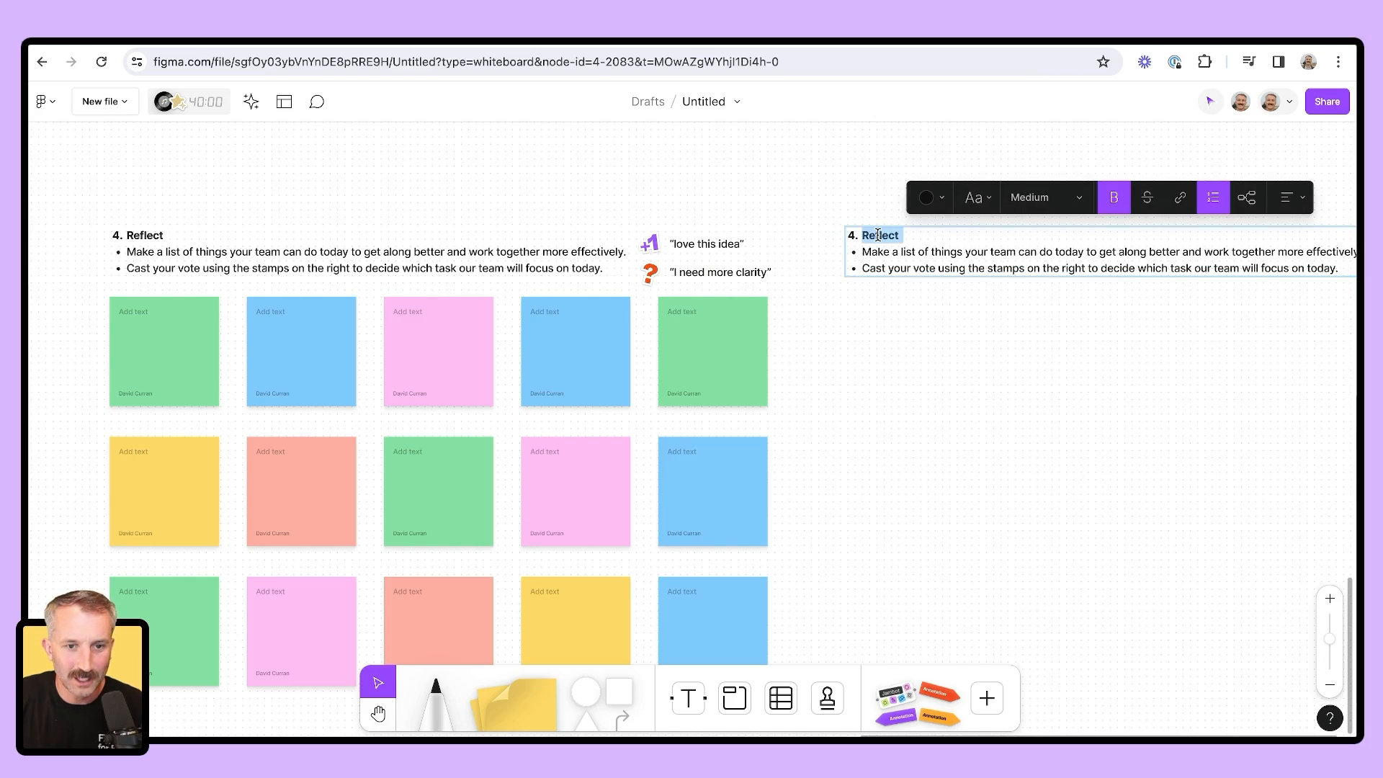
text(5)
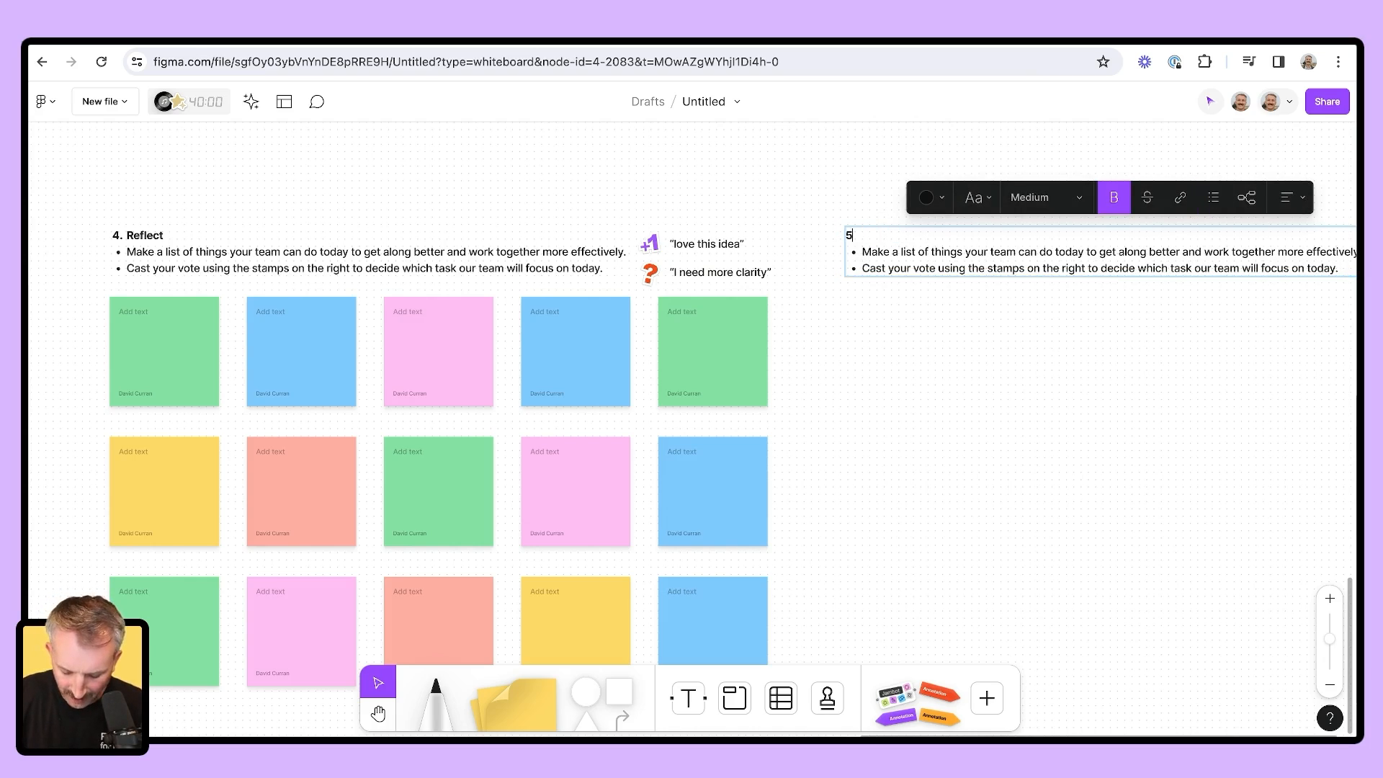
click(1212, 198)
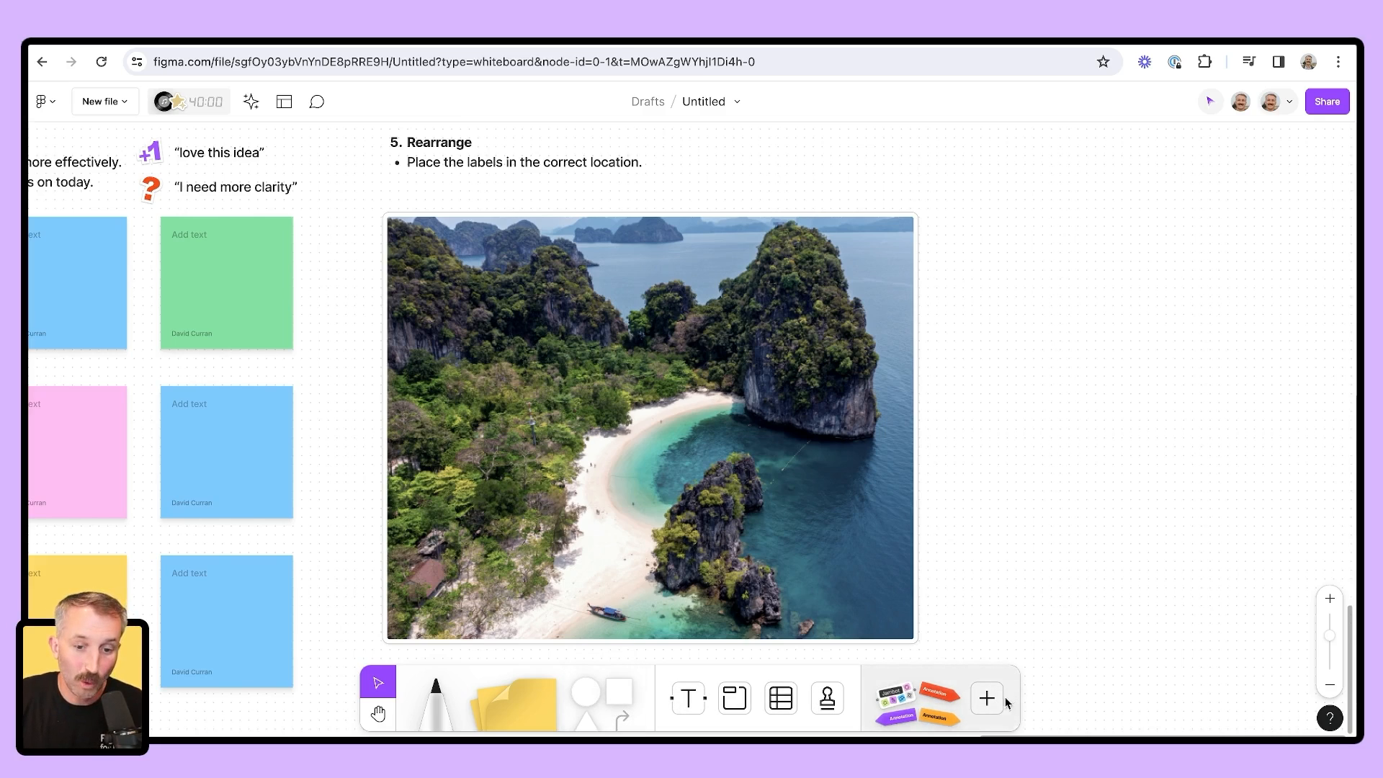
Place Annotation arrow stickers from the Meeting agenda kit under the photo, keeping the set pinned open
click(986, 697)
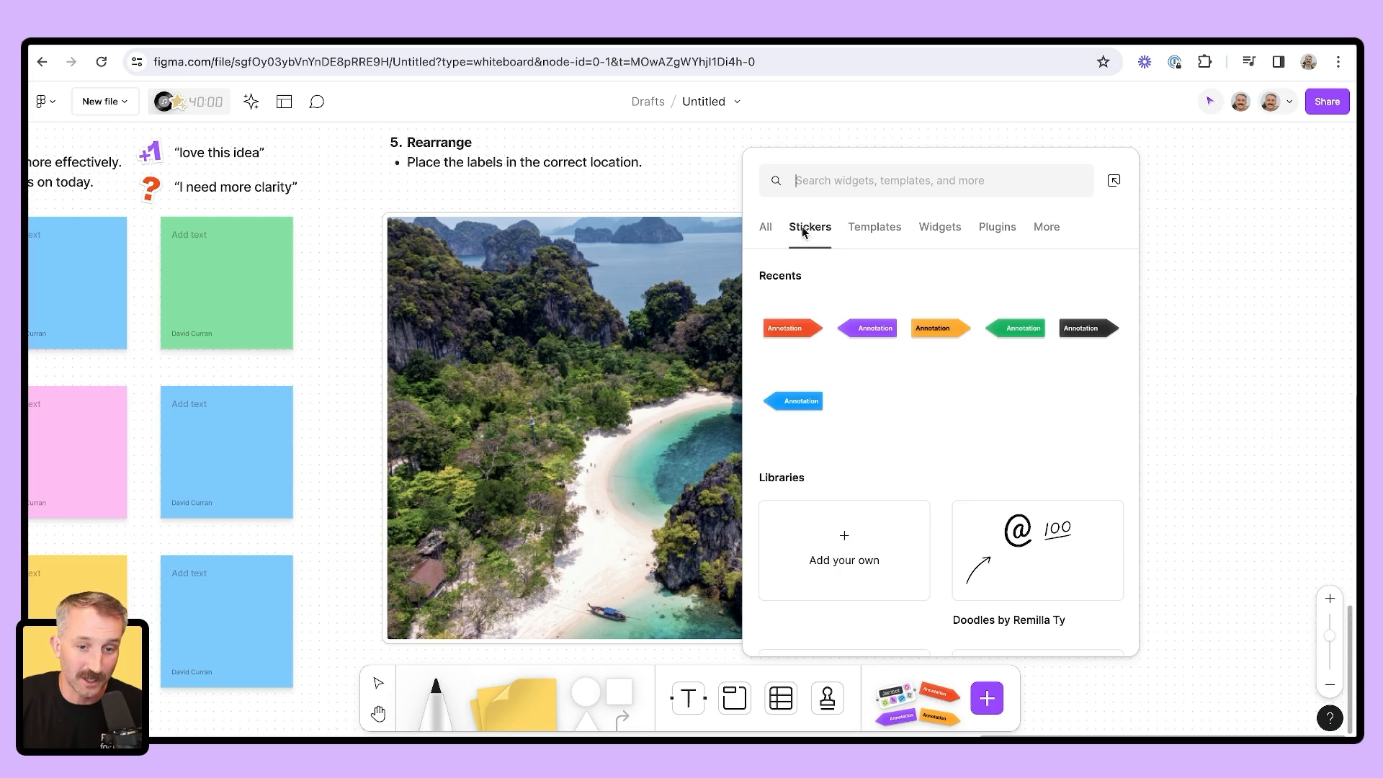
scroll(down, 3)
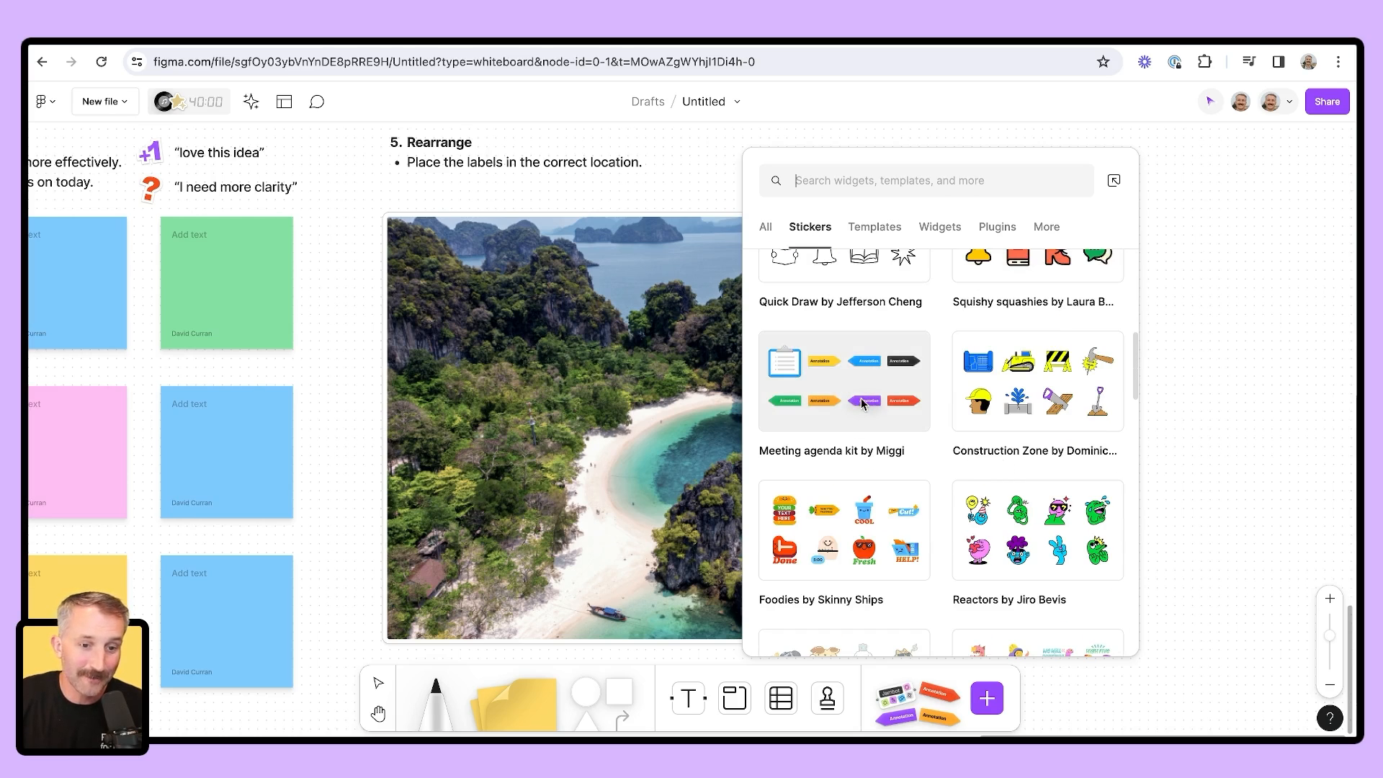
mouse_move(839, 383)
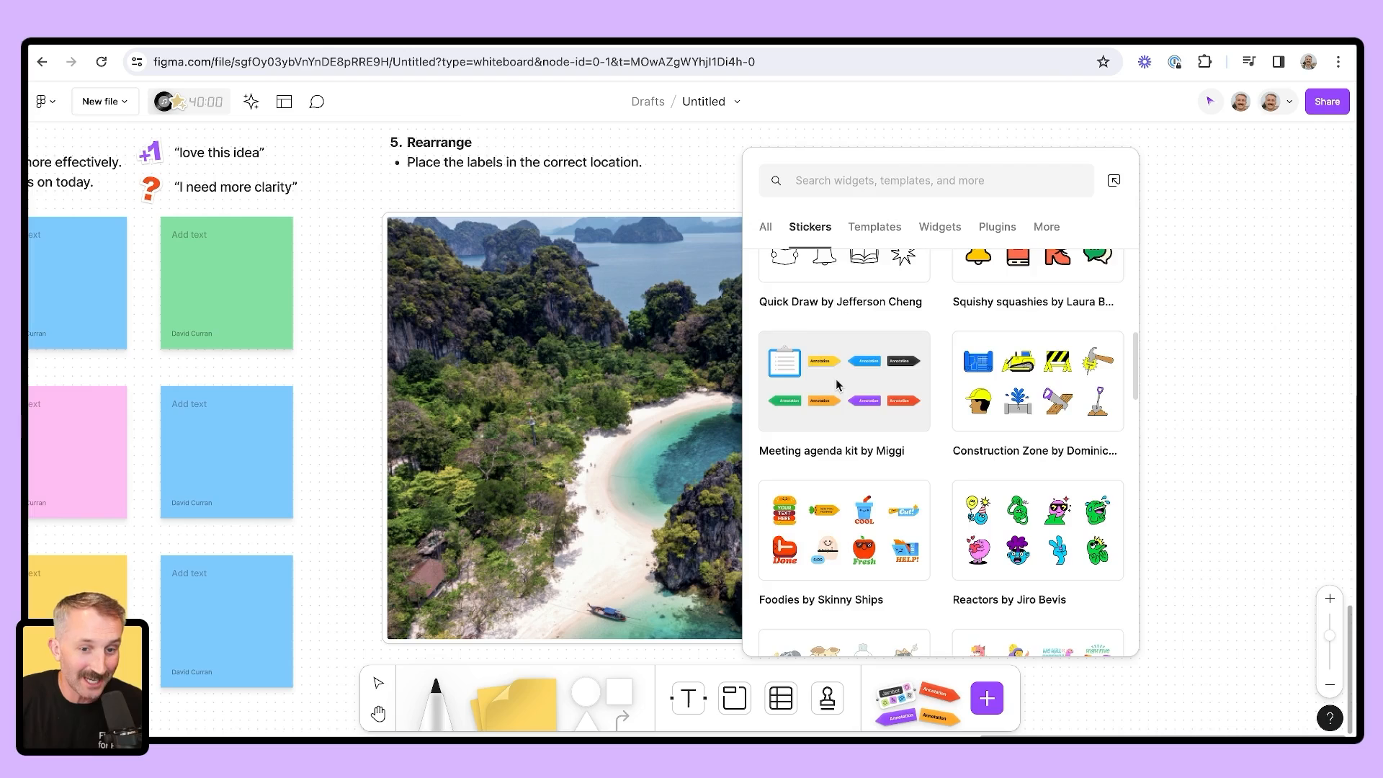
click(842, 380)
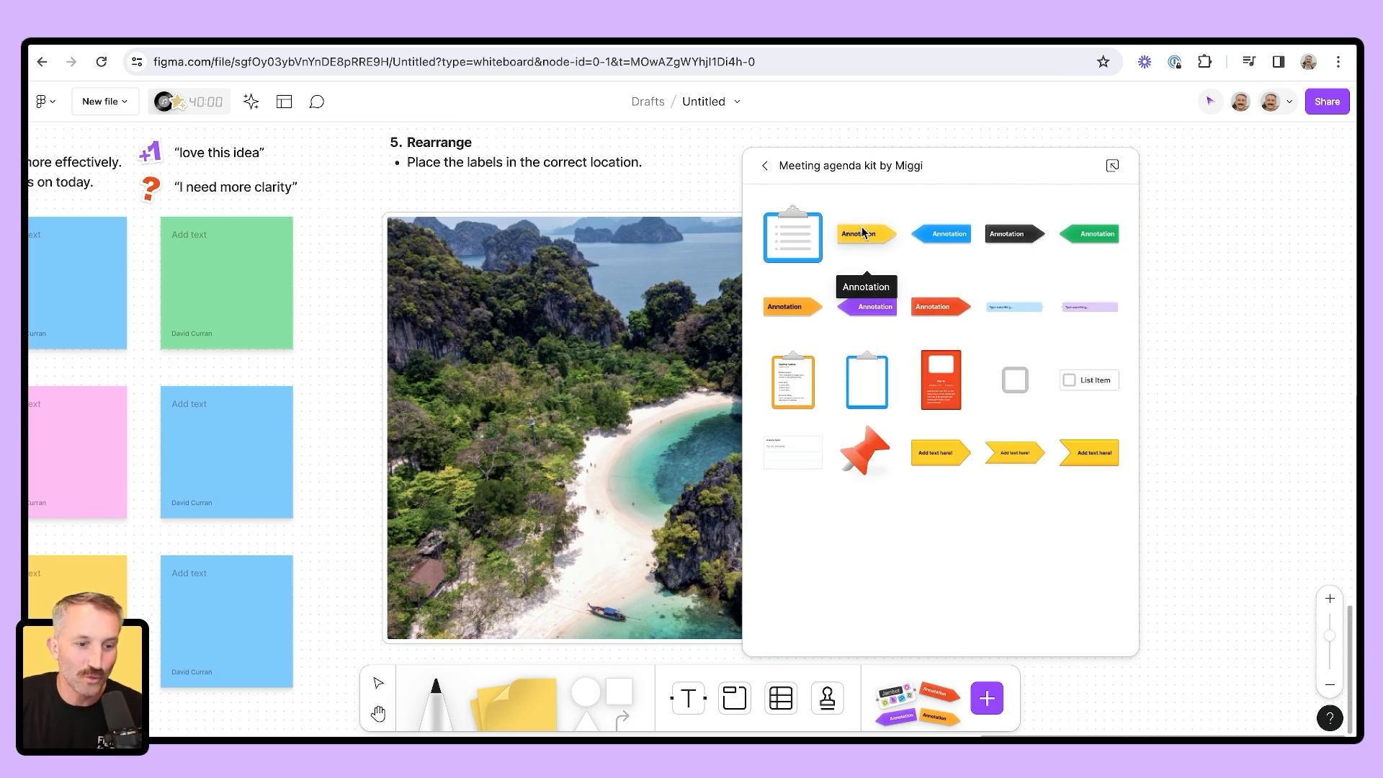
scroll(down, 3)
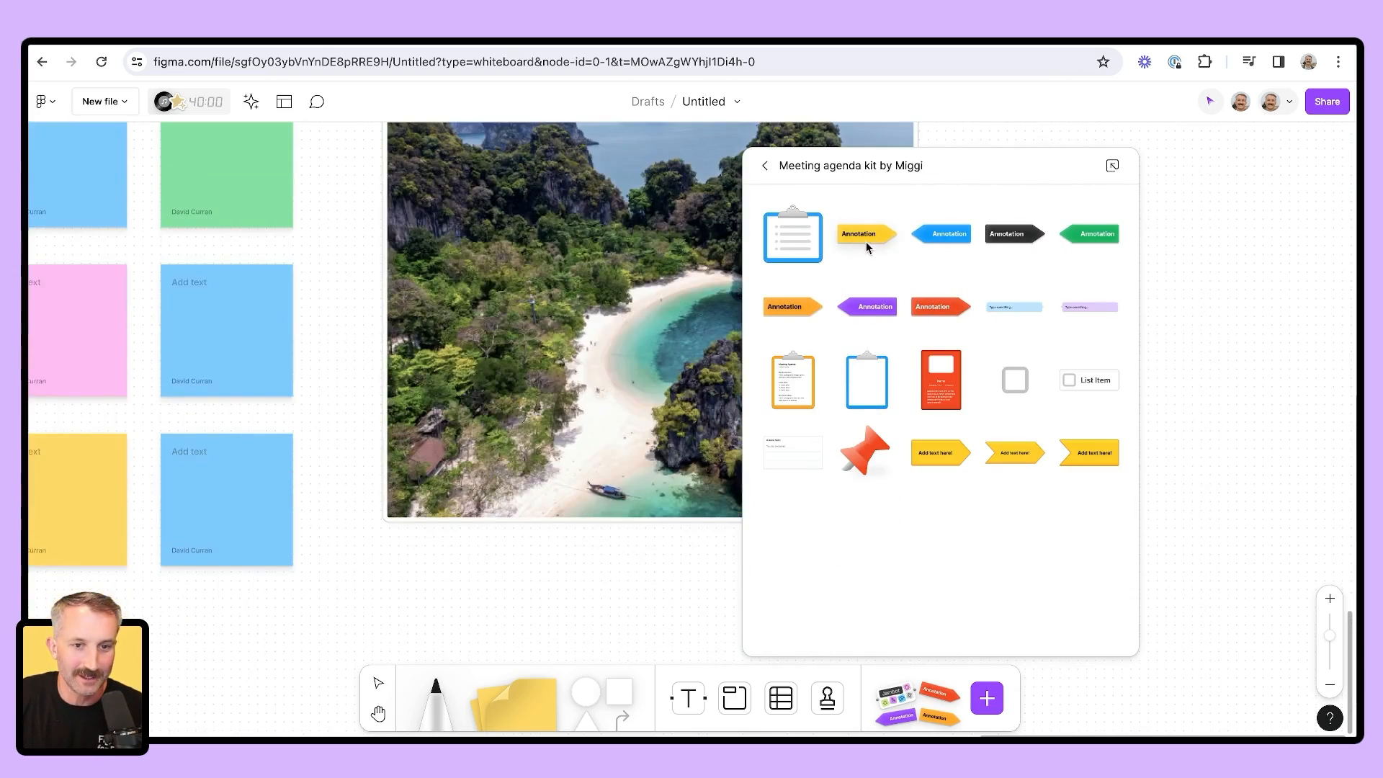
click(866, 233)
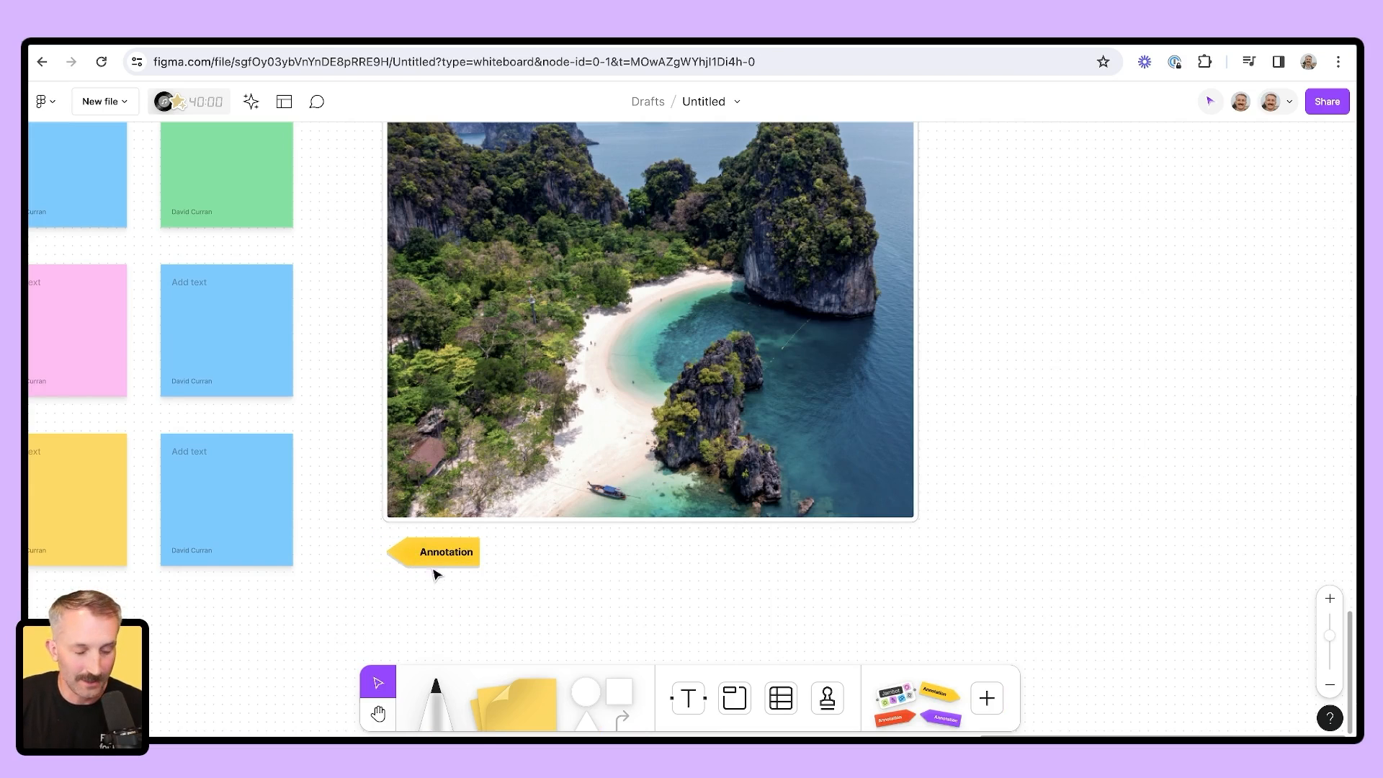
click(985, 697)
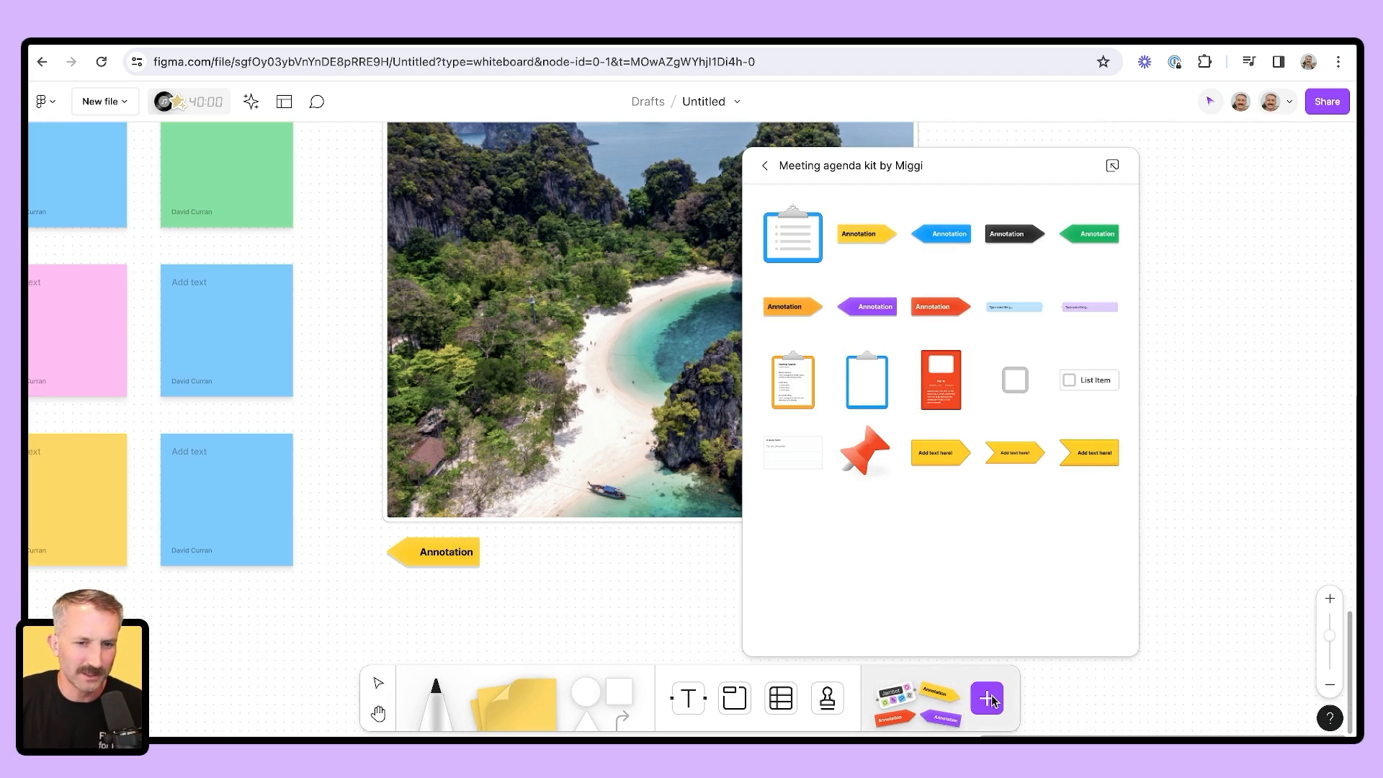
mouse_move(1112, 166)
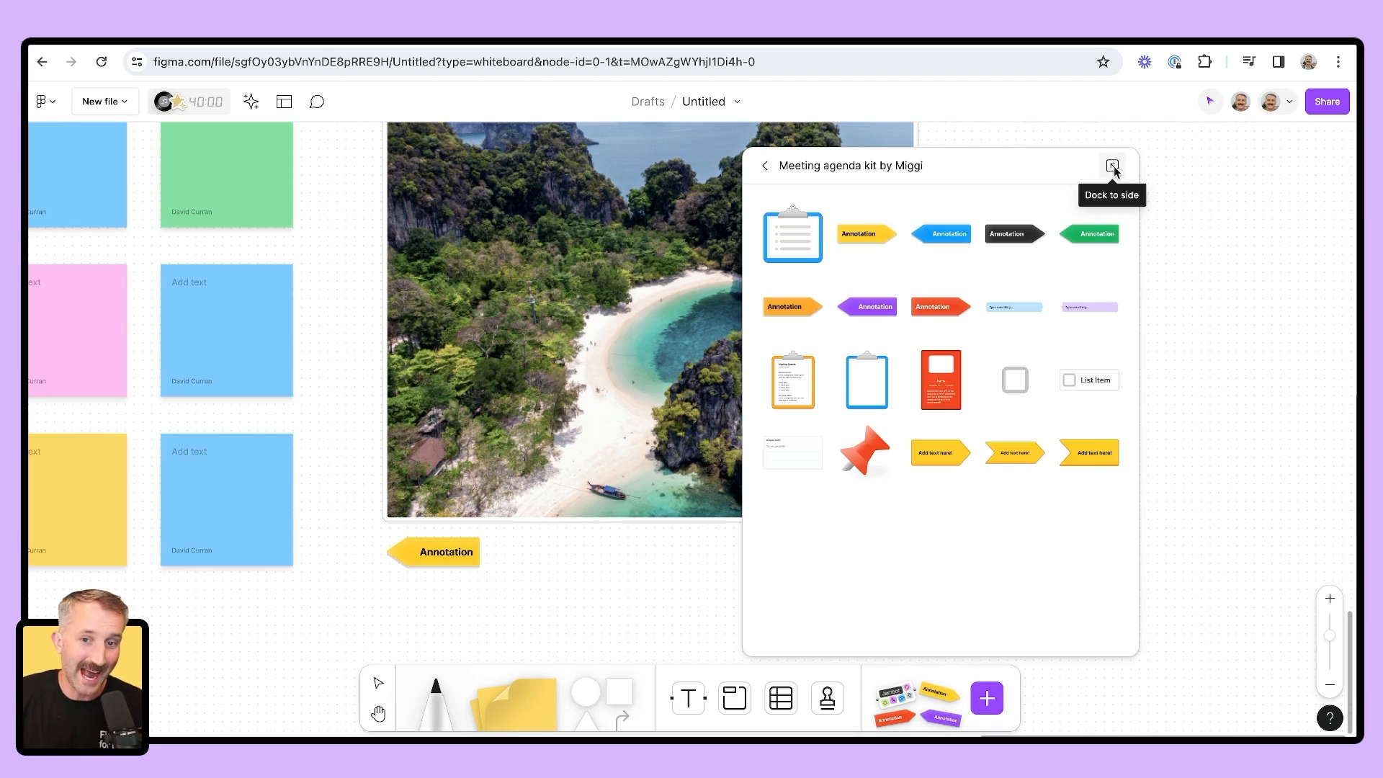
click(1111, 165)
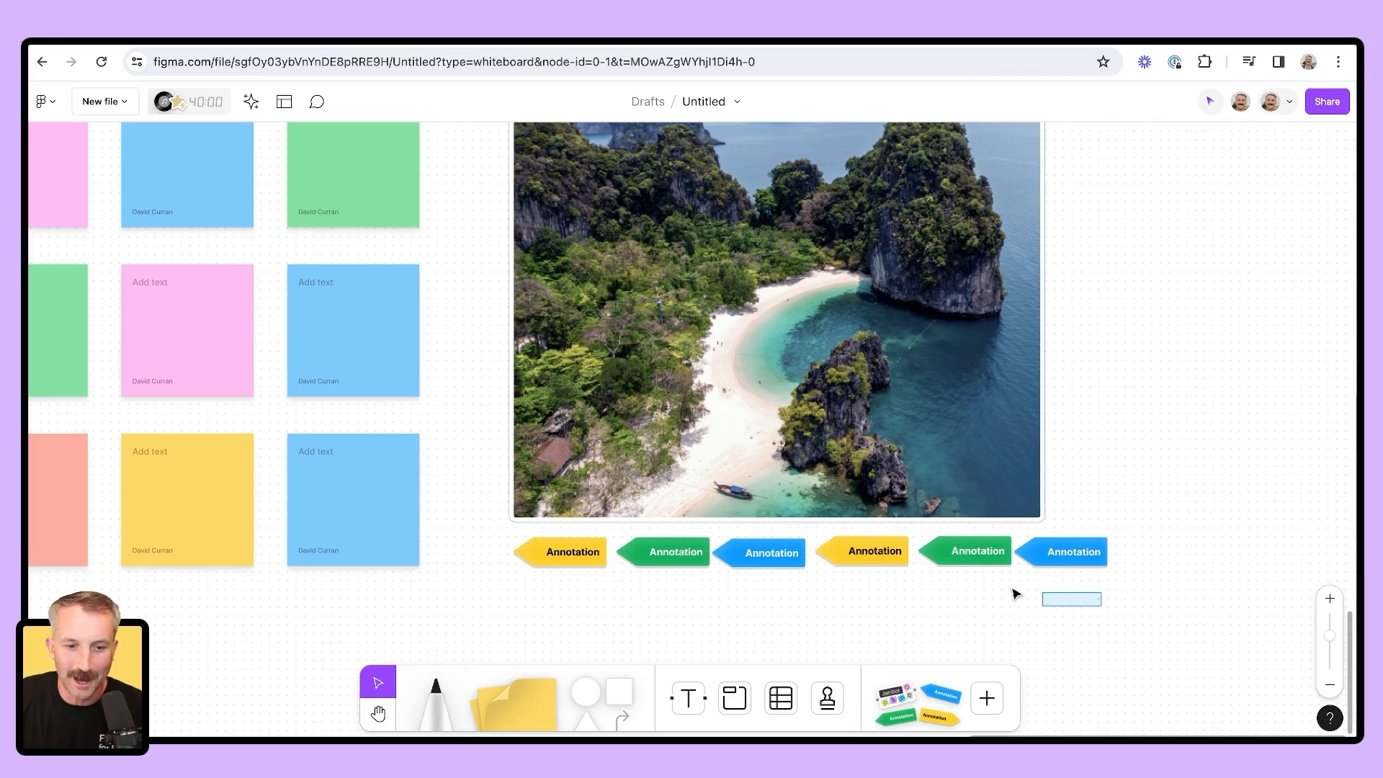
Rename the first yellow arrow label 'Beach' and move on to the next label
click(572, 552)
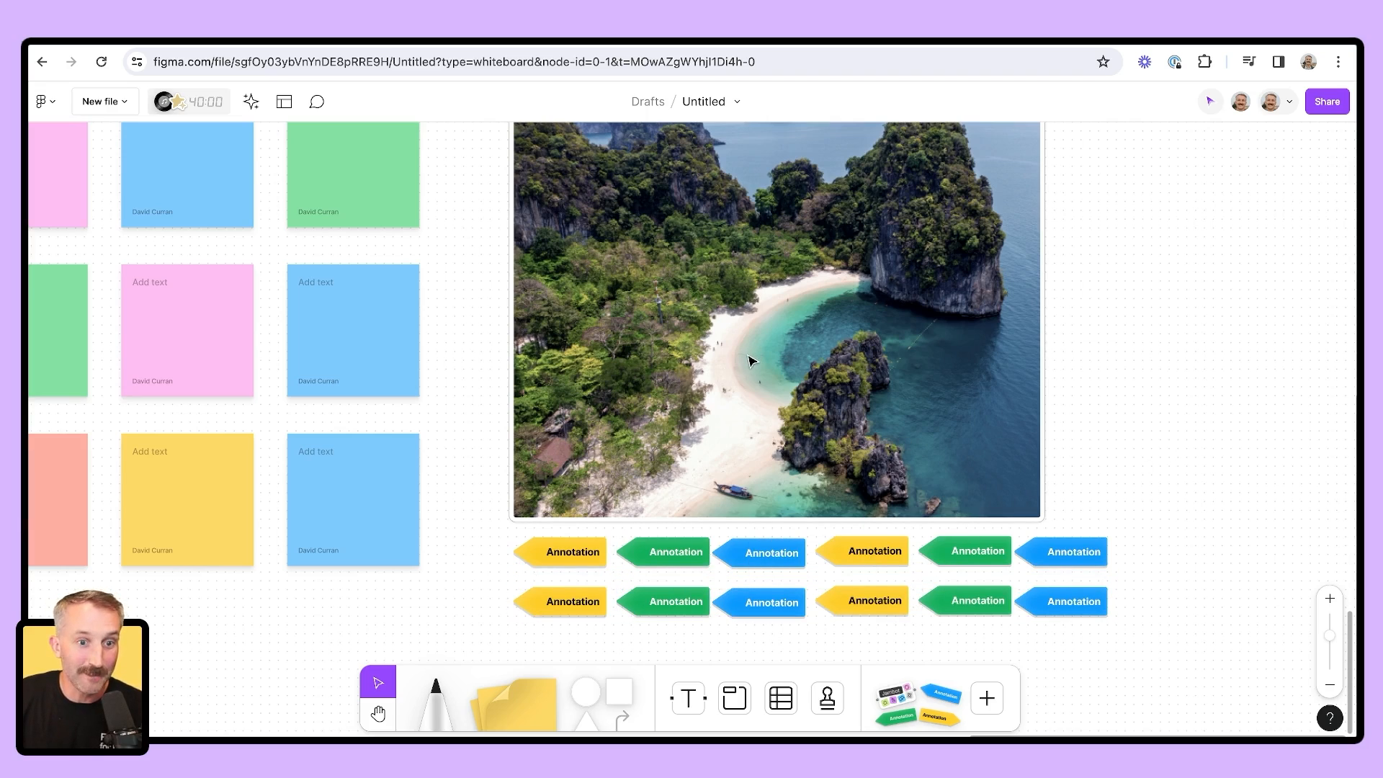
mouse_move(638, 481)
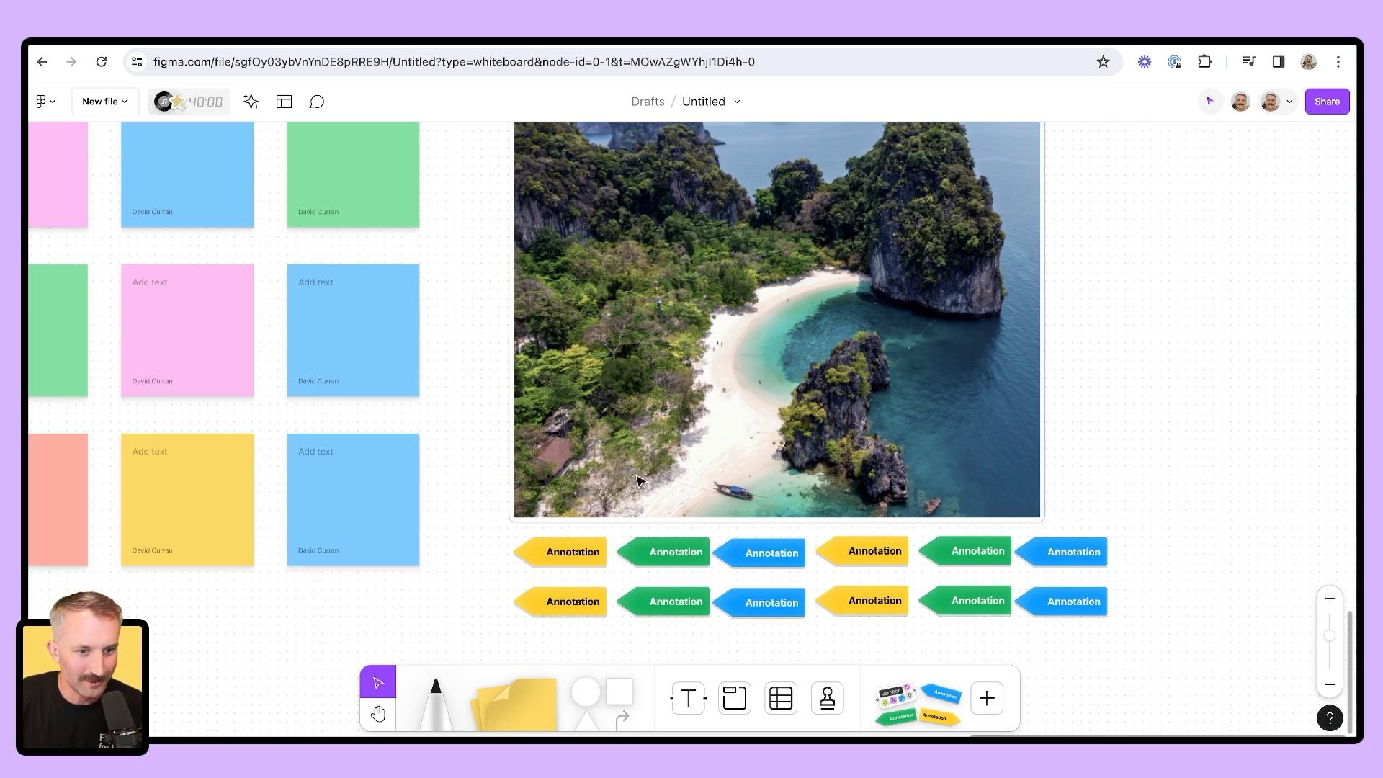
click(572, 552)
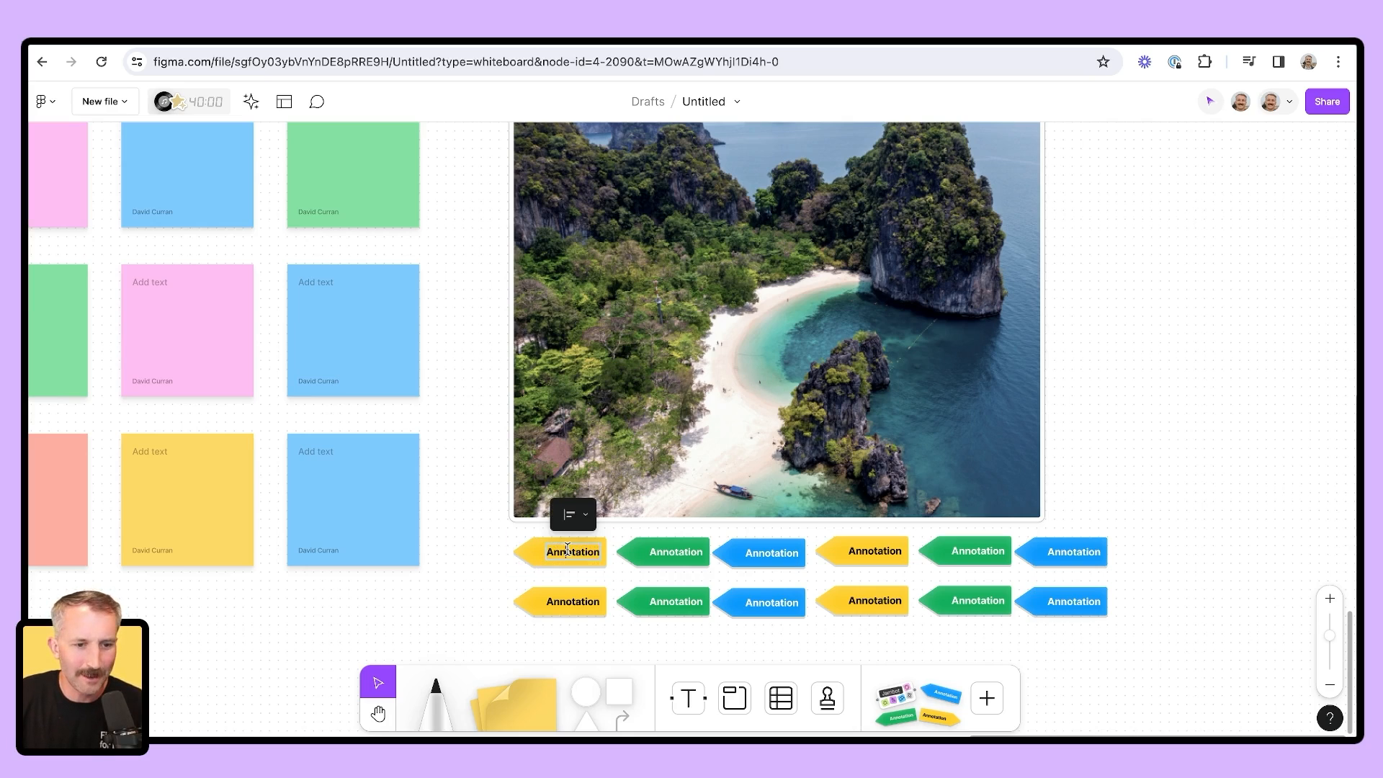
text(Beach)
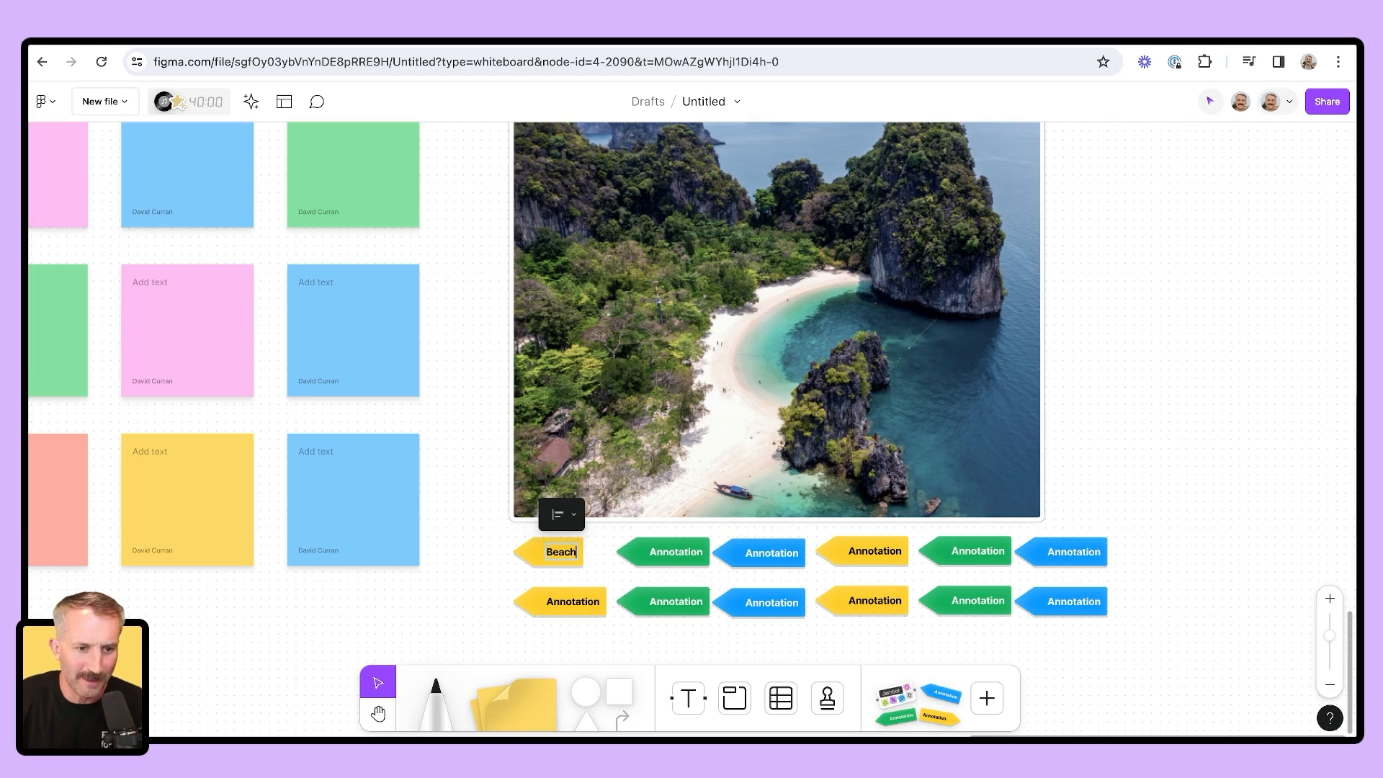
click(676, 552)
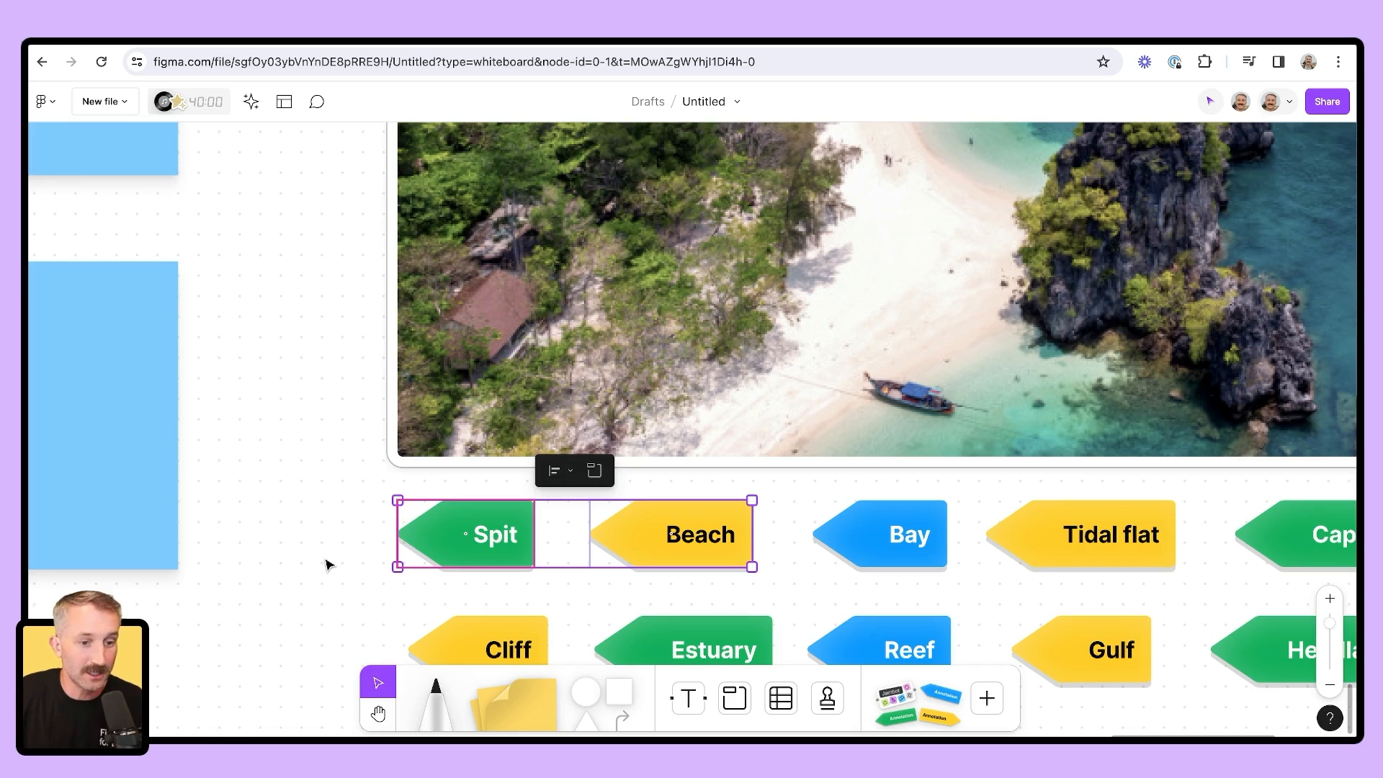
click(905, 533)
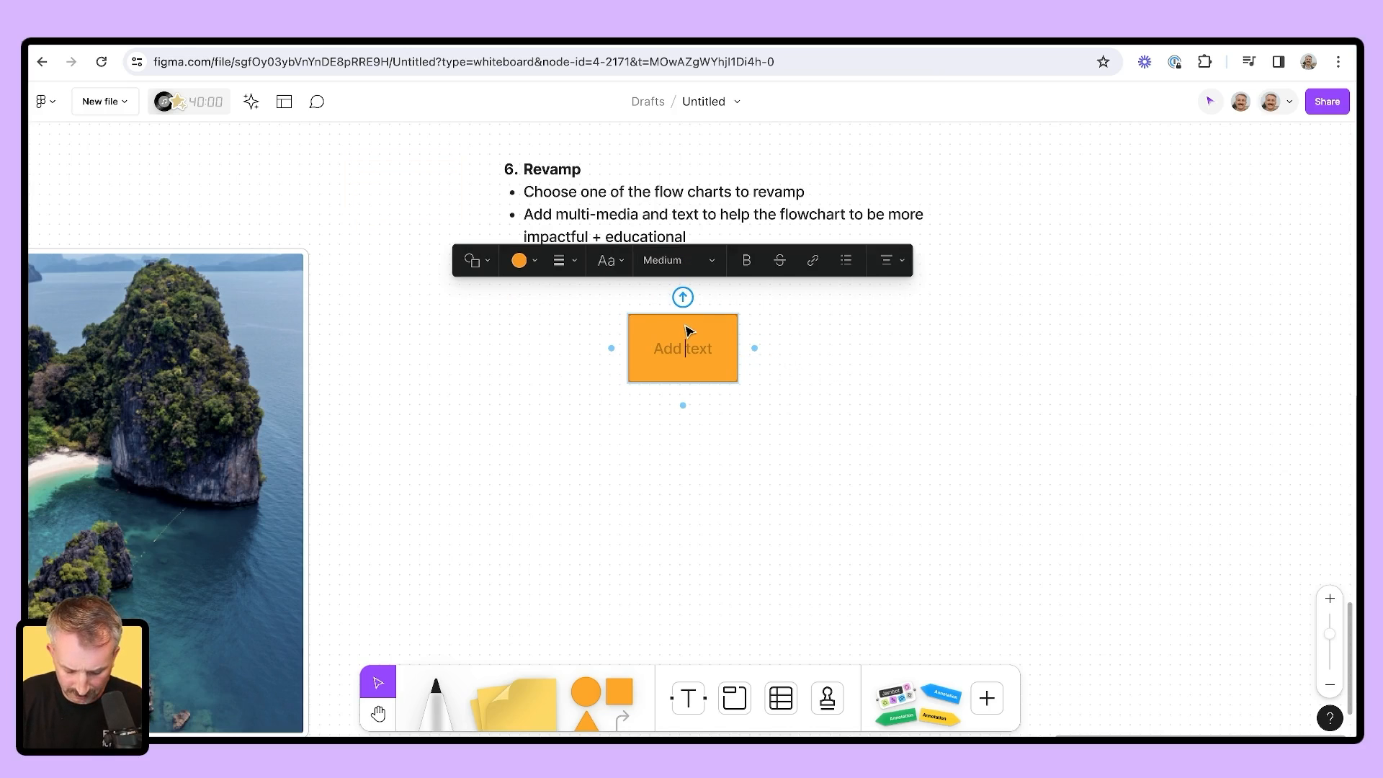
Name the top node 'deposition' and make it a rounded box
text(deposition)
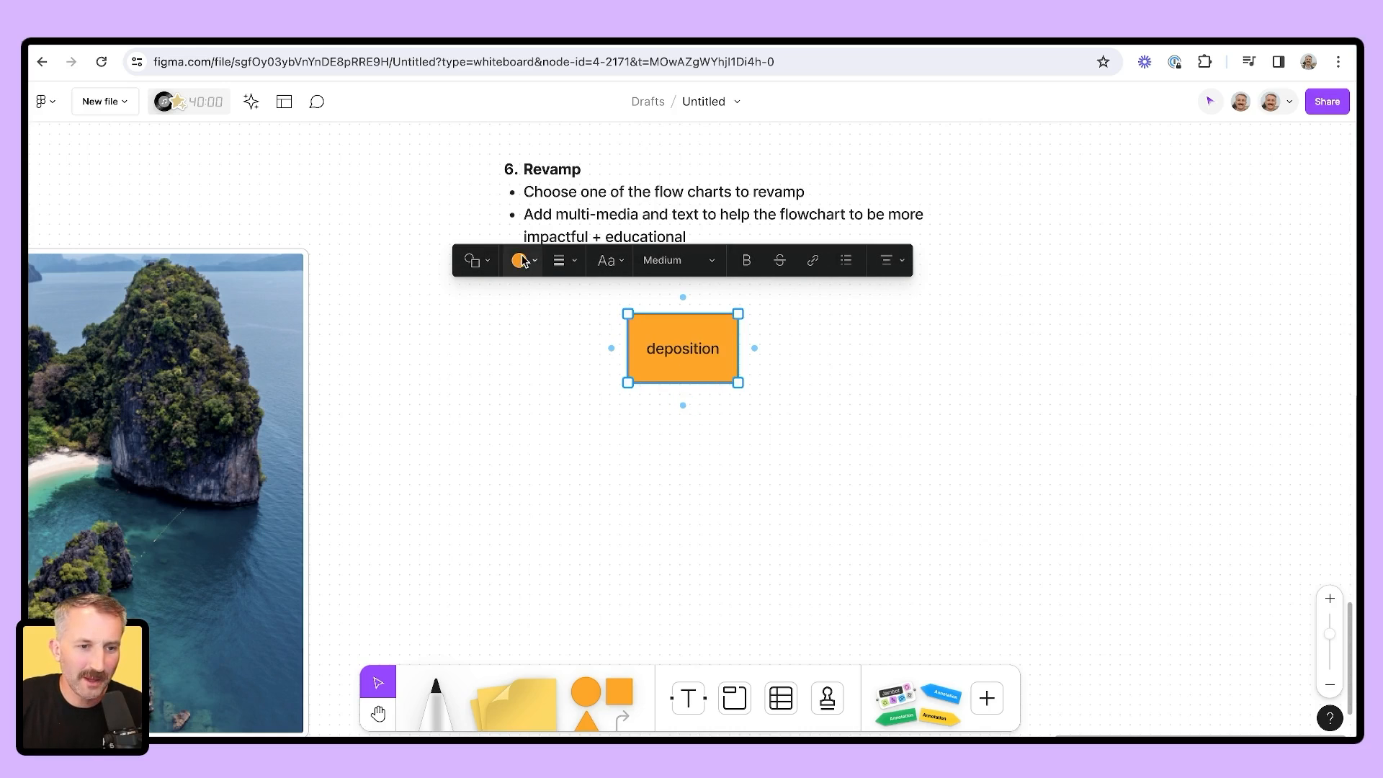
click(474, 259)
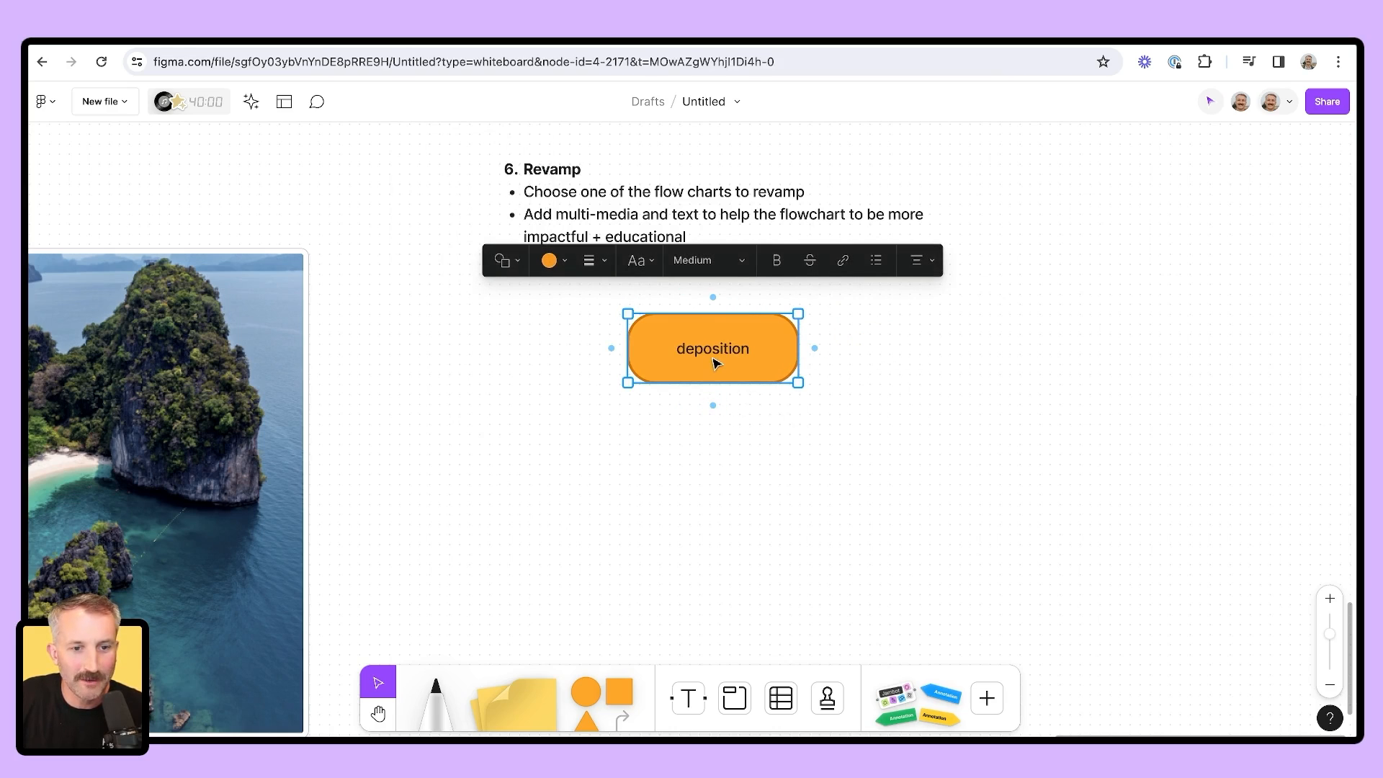
click(713, 405)
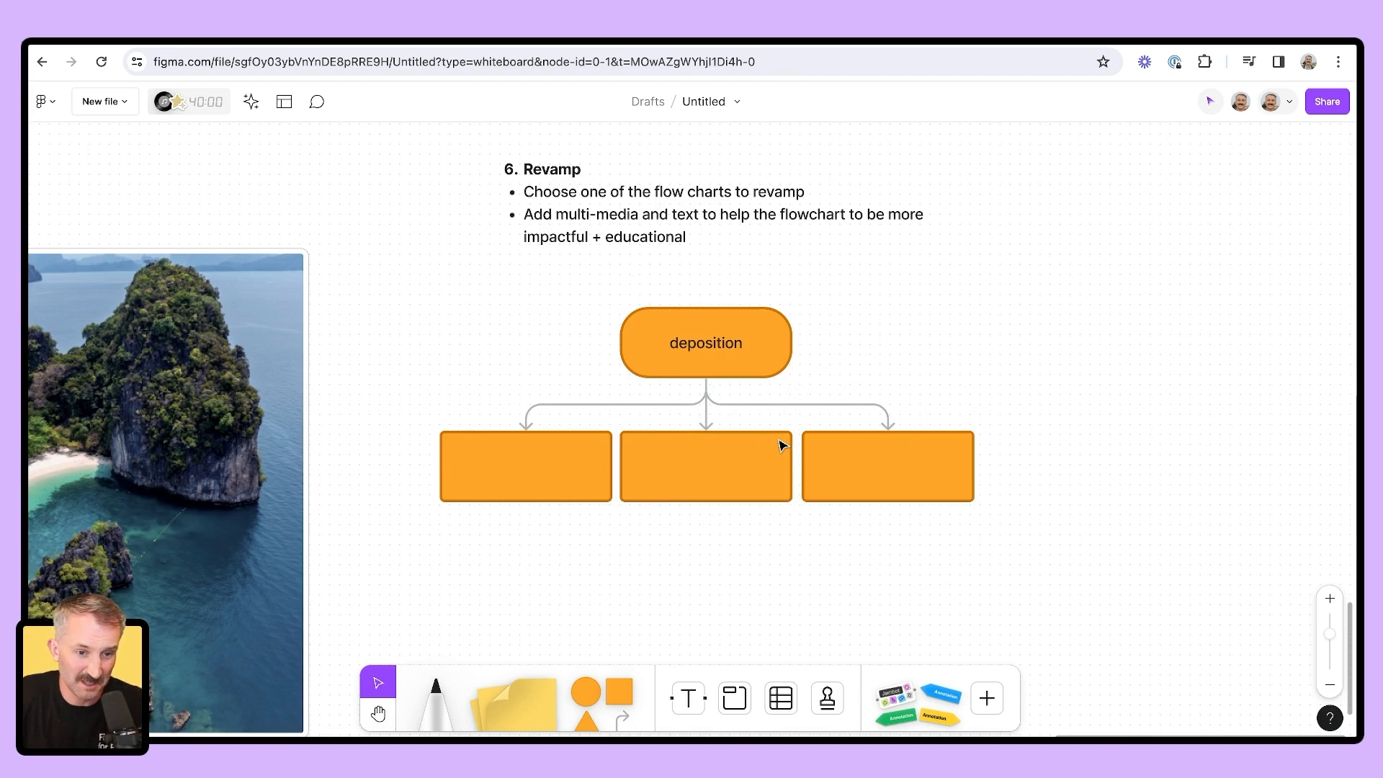
Fill the first row with delta and sandbar and duplicate the empty row beneath
double_click(524, 465)
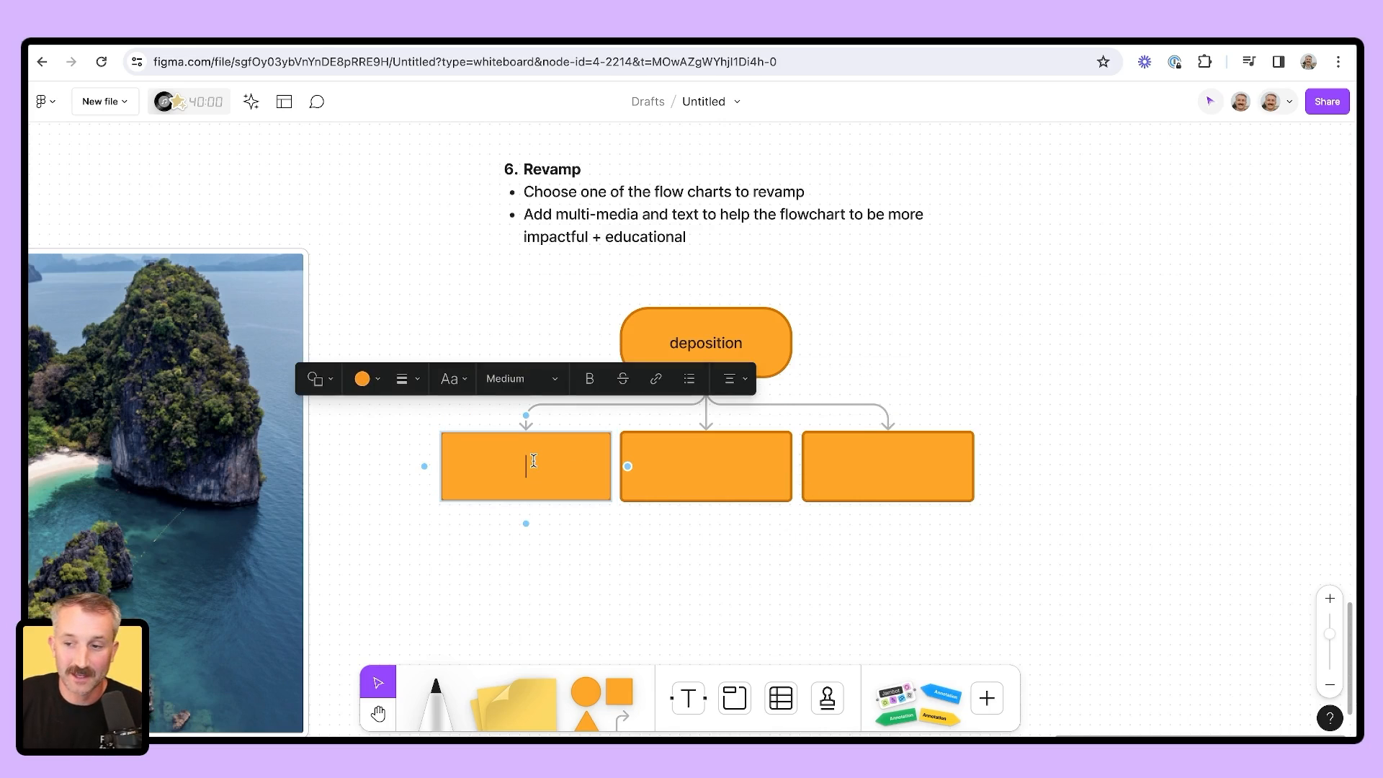
text(delta)
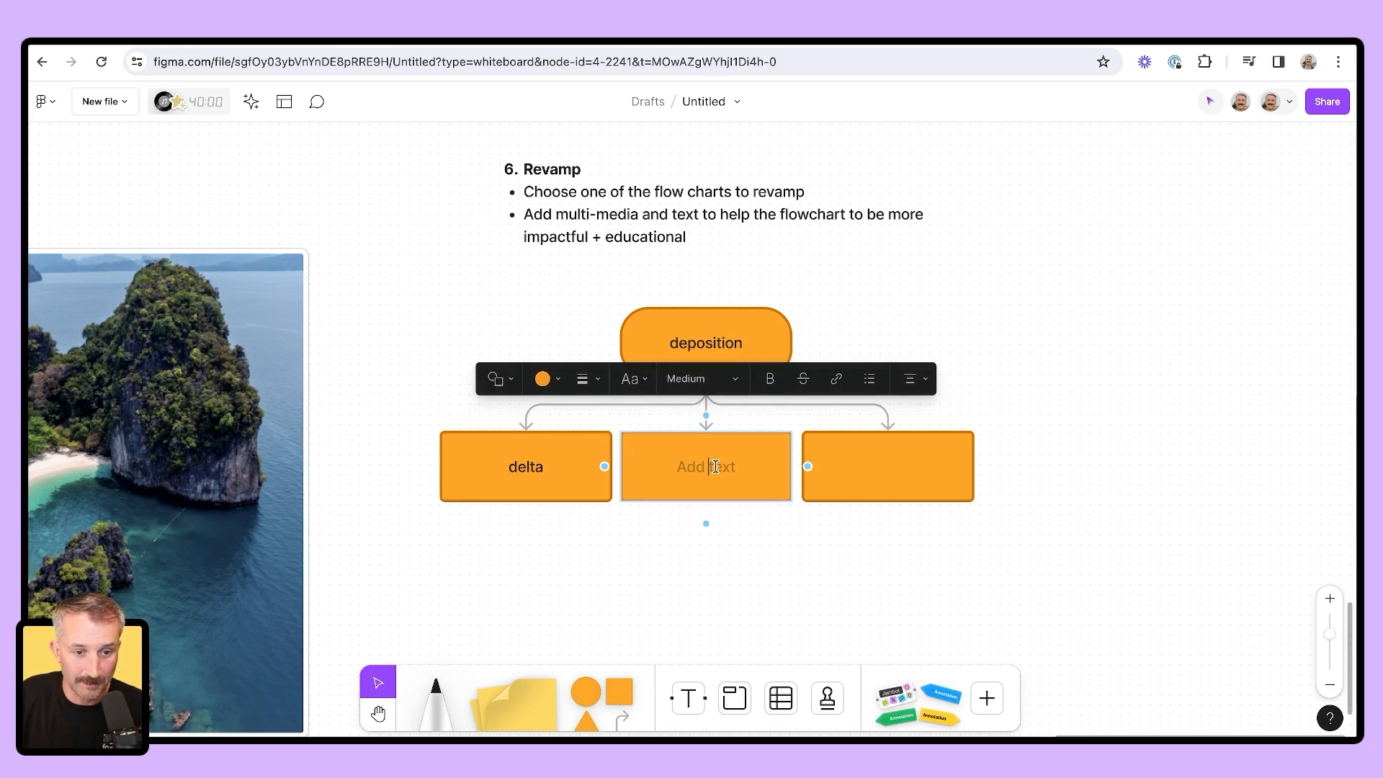
text(sandbar)
click(887, 465)
text(beach)
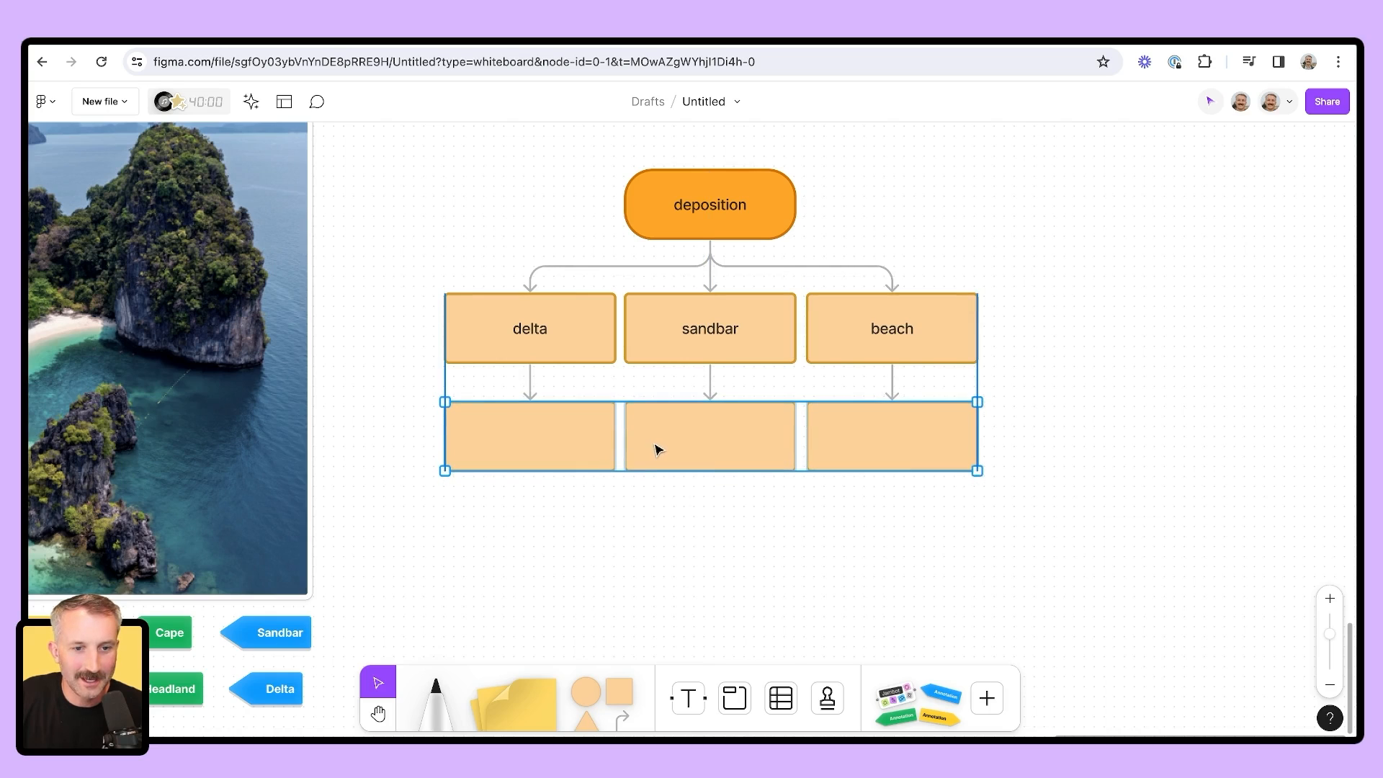
key(ctrl+d)
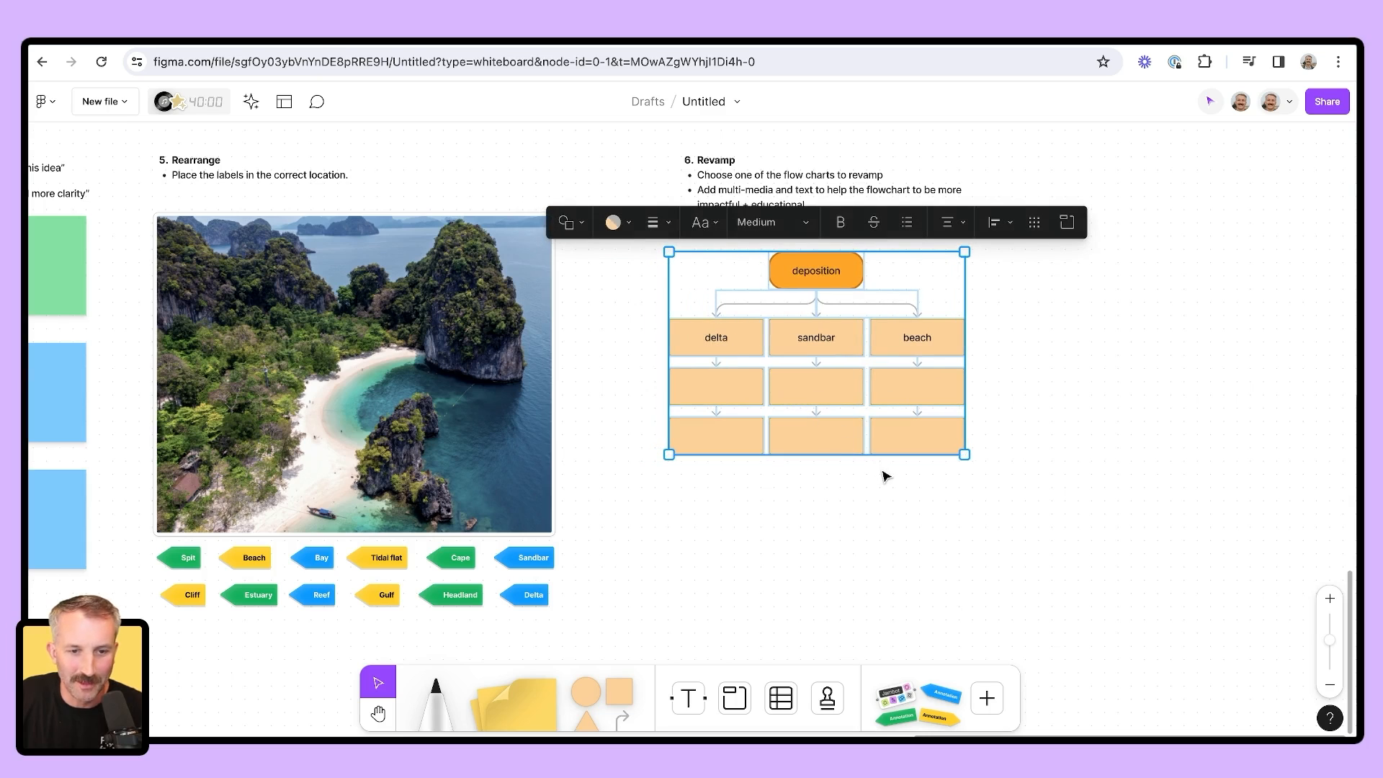
Duplicate the flowchart below as 'erosion' and recolour its boxes and arrows Light violet
key(ctrl+d)
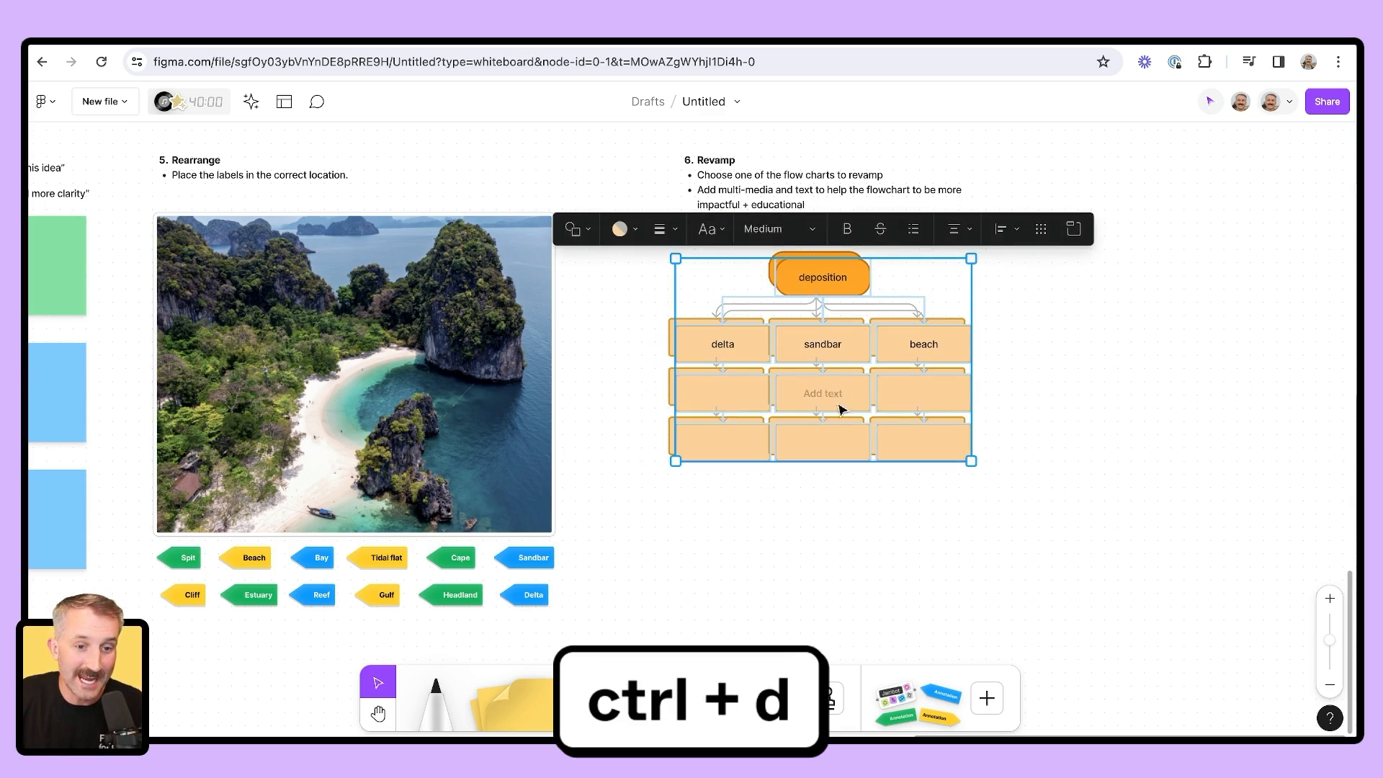
key(ctrl+d)
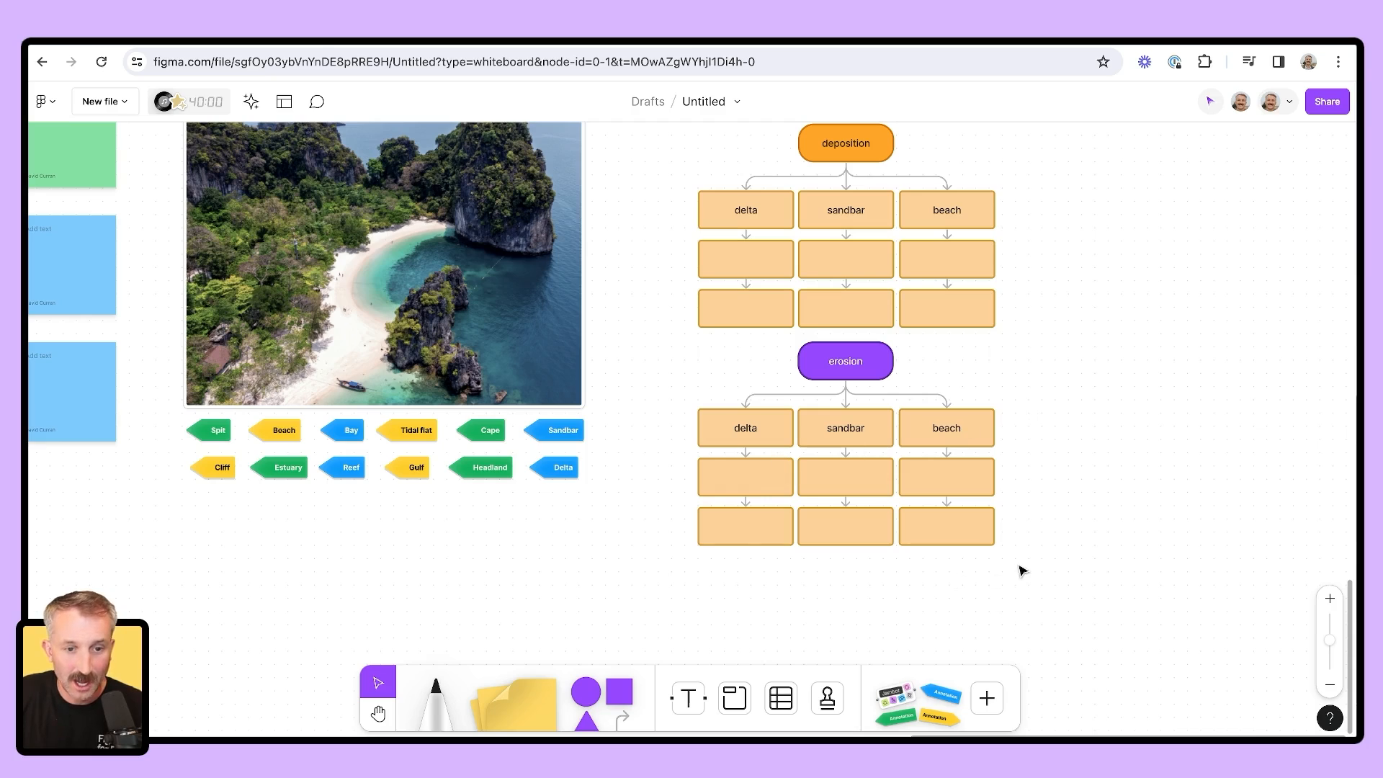
click(745, 428)
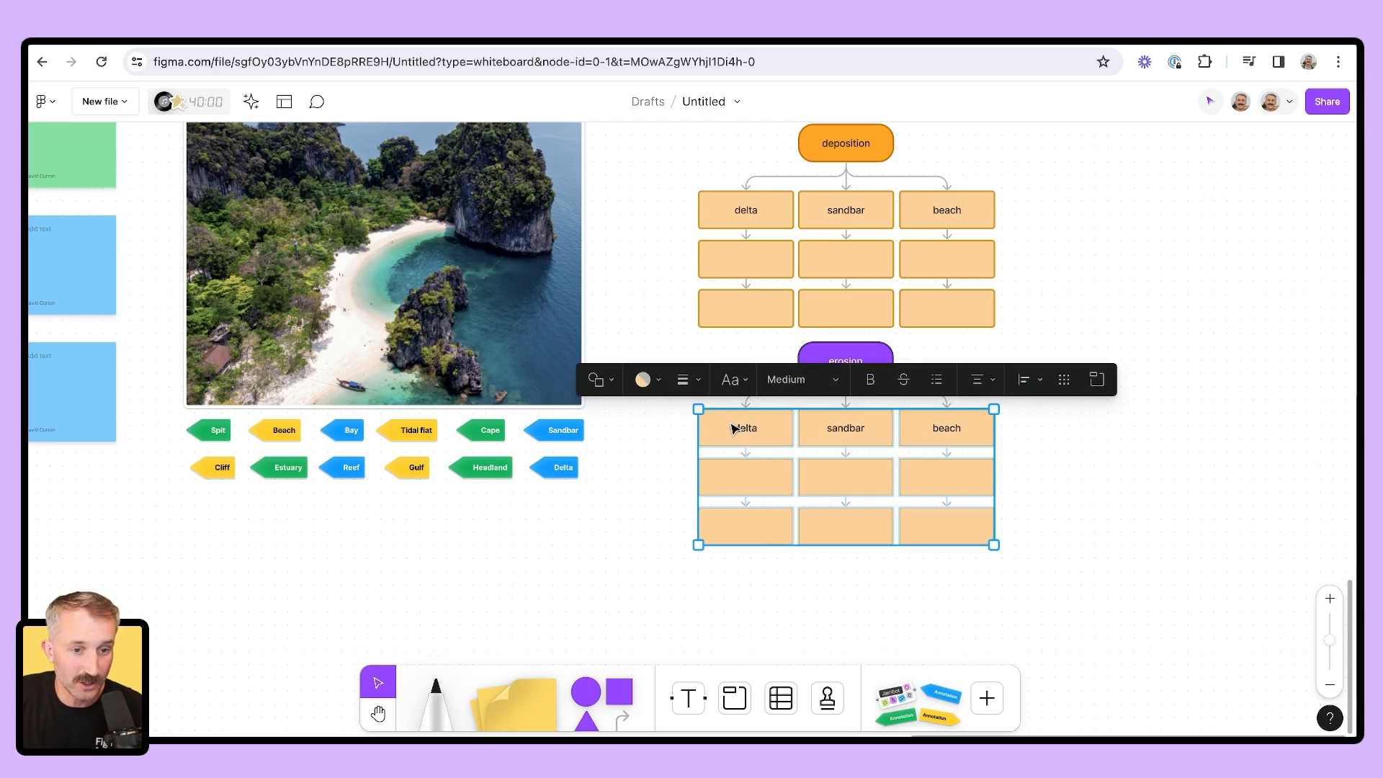
click(642, 378)
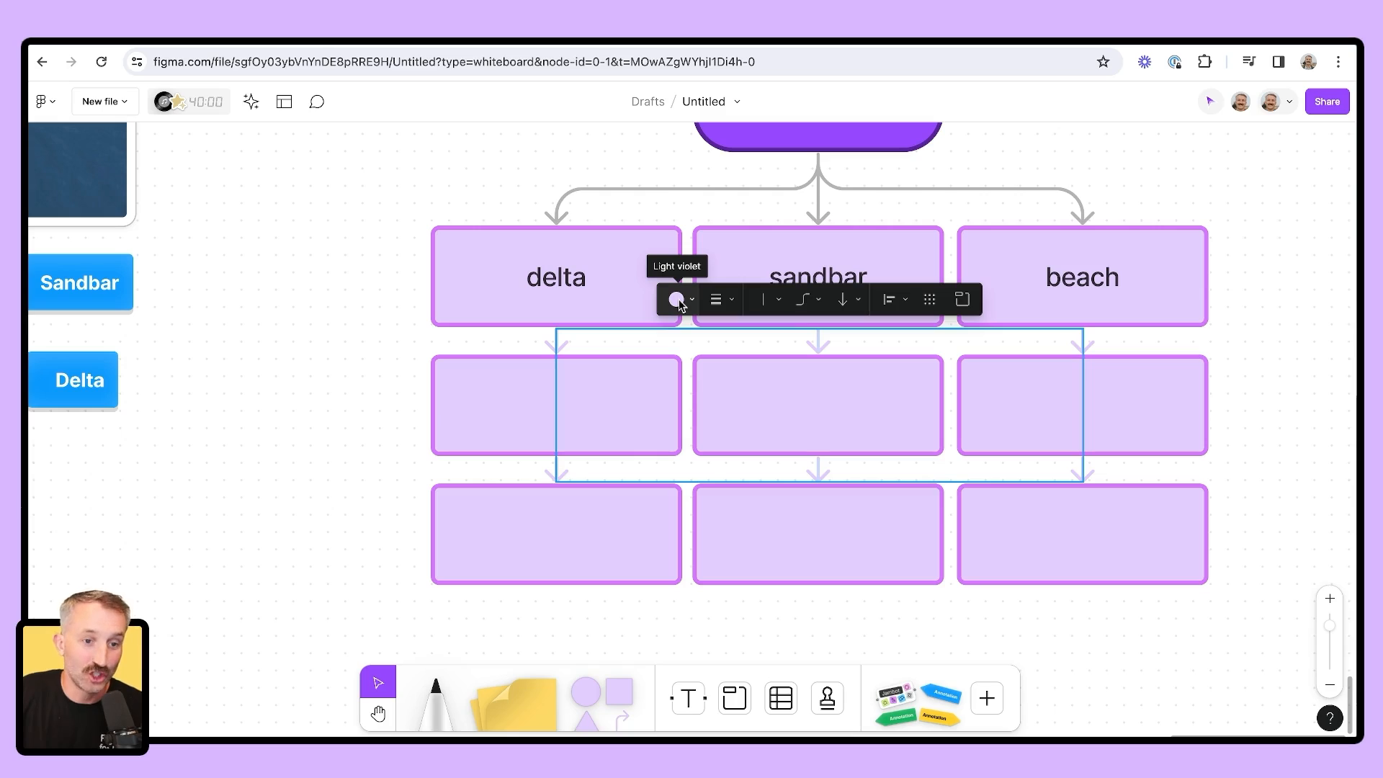
click(674, 300)
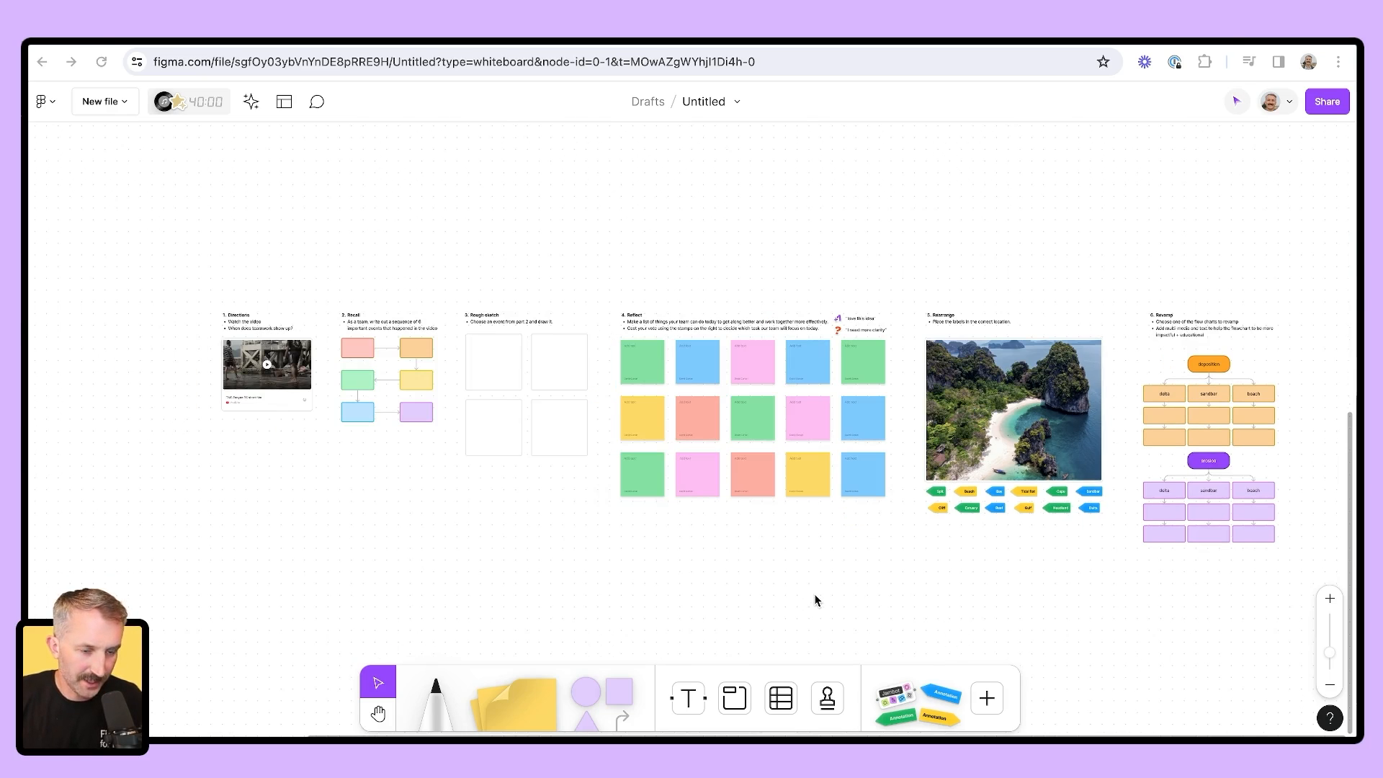
mouse_move(804, 587)
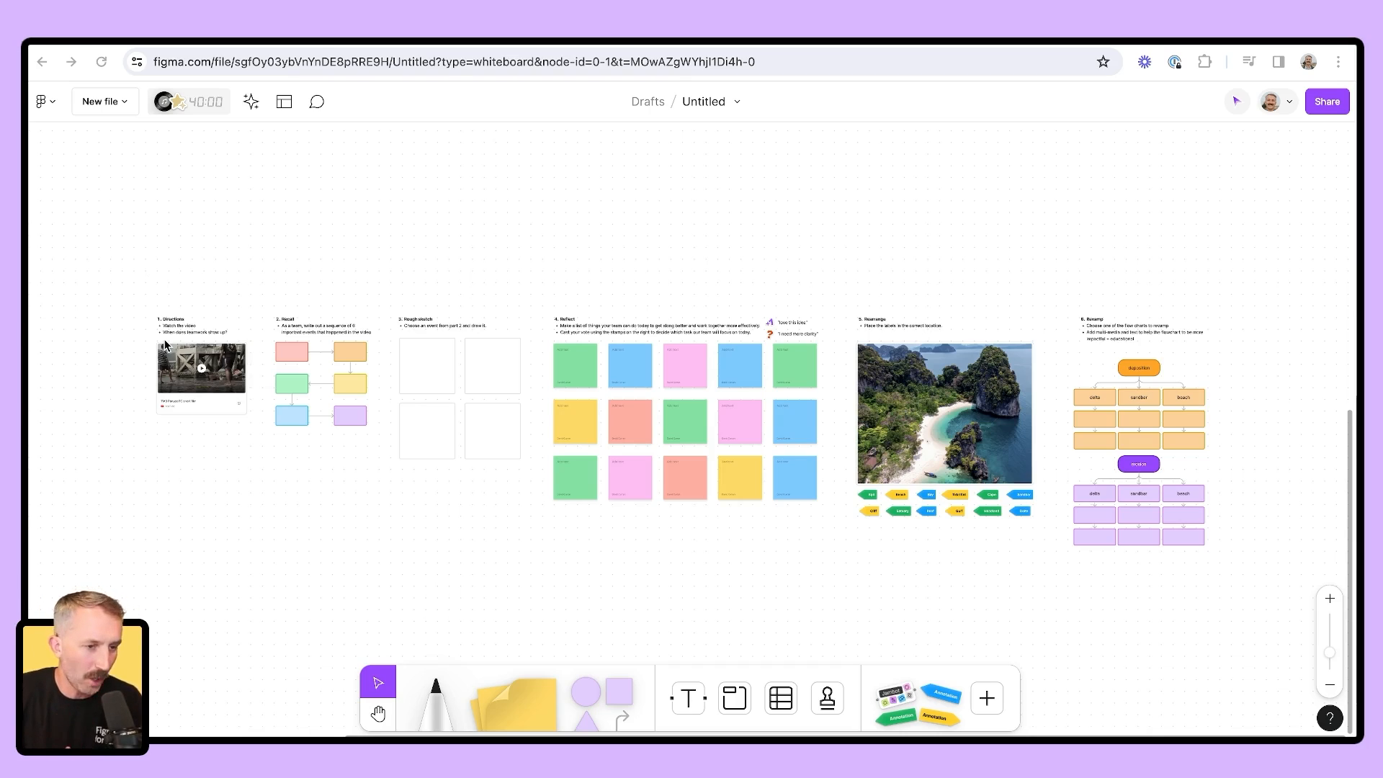
mouse_move(1177, 618)
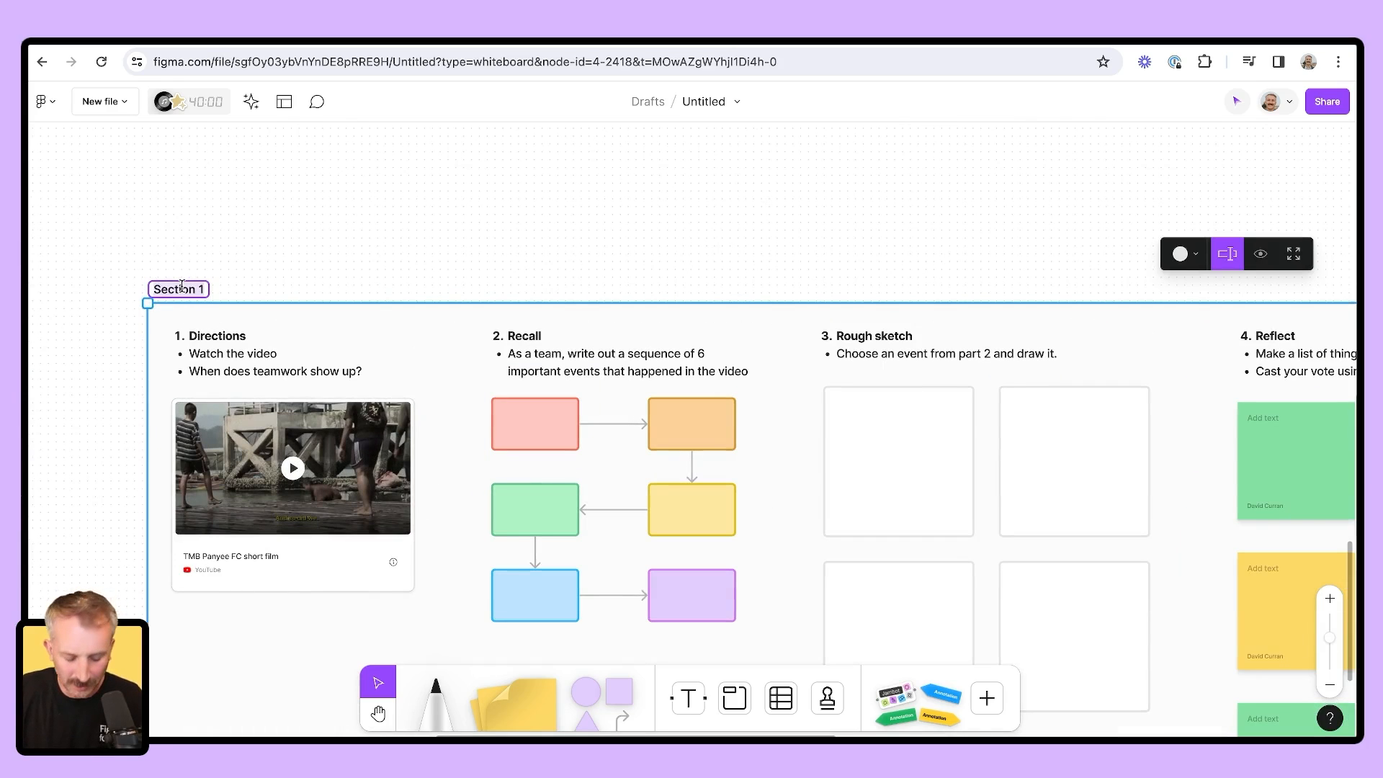
Name the section 'Student group 1', tint it pink and duplicate it for group 2
text(Student group)
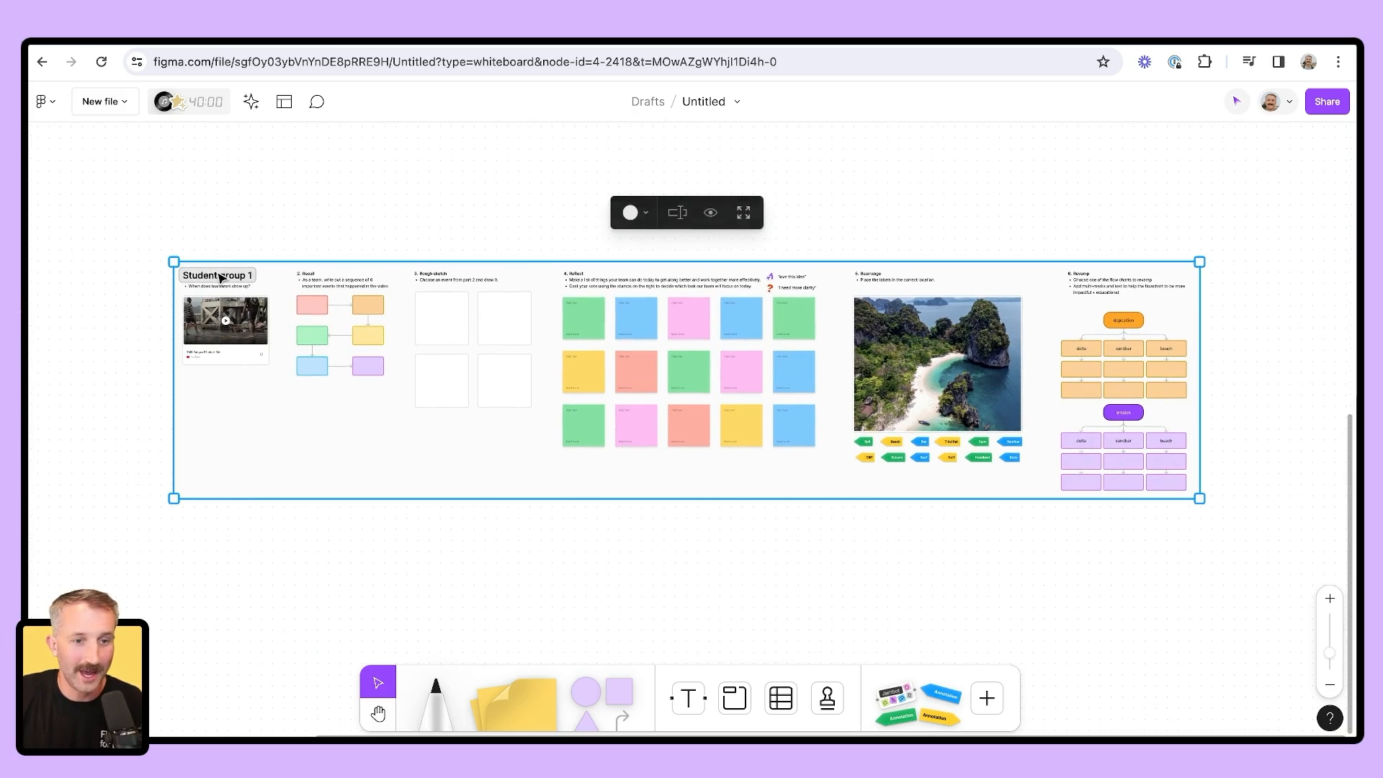
click(380, 187)
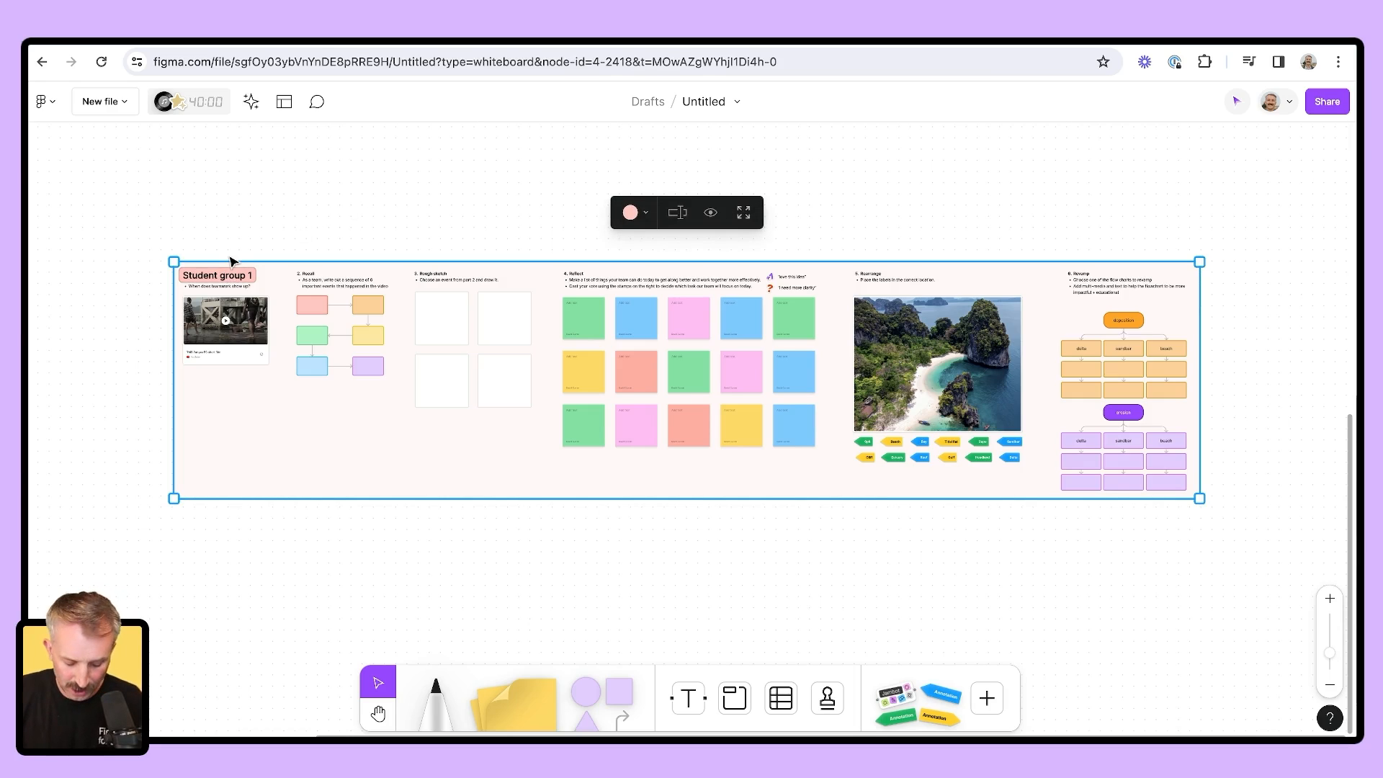
key(ctrl+d)
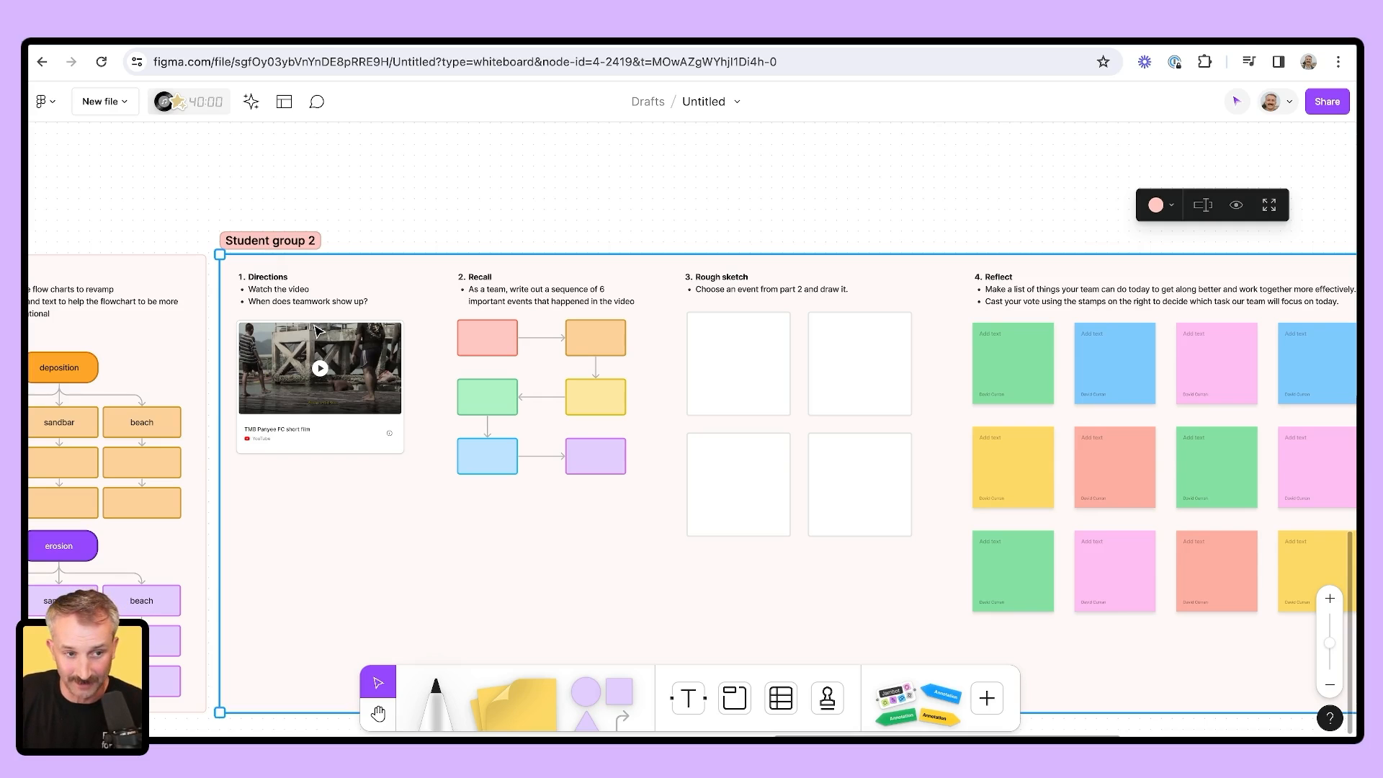
Recolour the Student group 2 section and scroll down through the stacked group copies
scroll(down, 3)
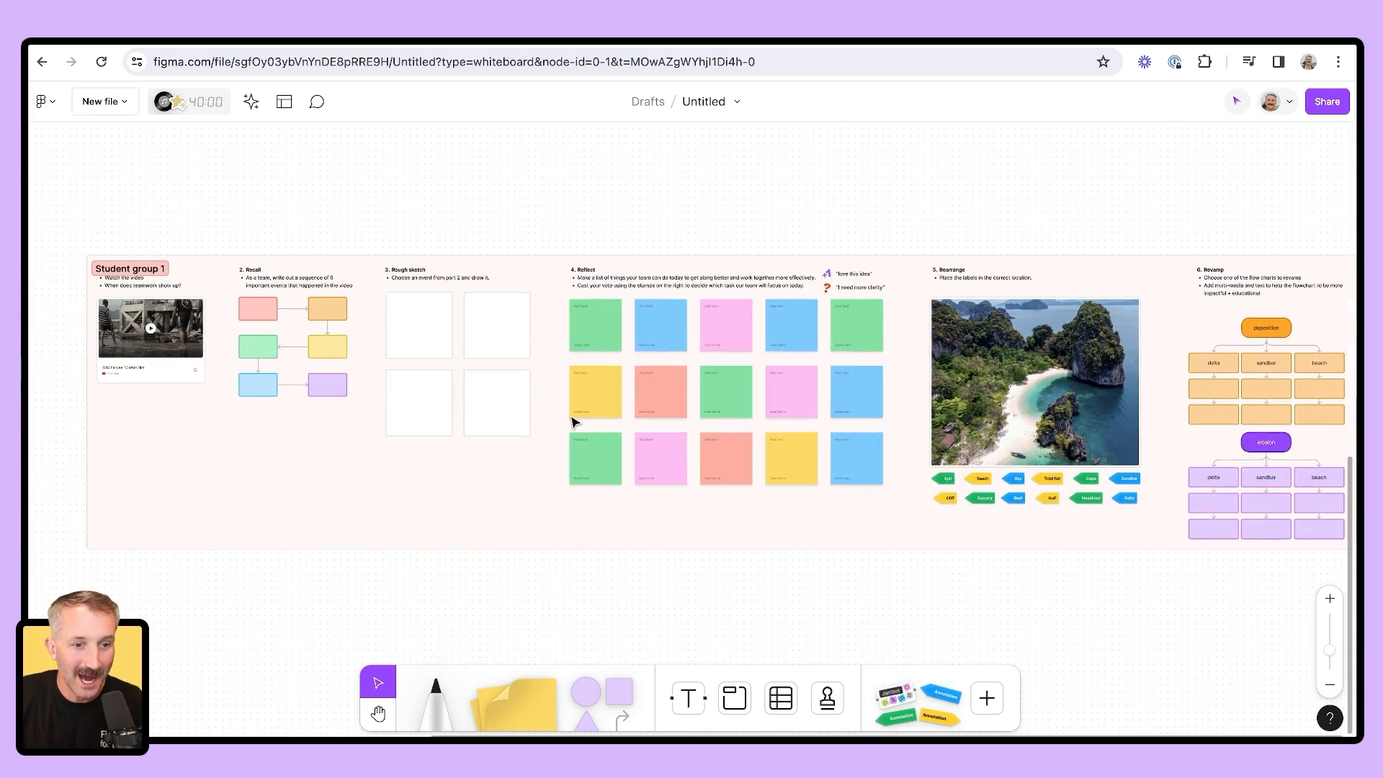
scroll(down, 3)
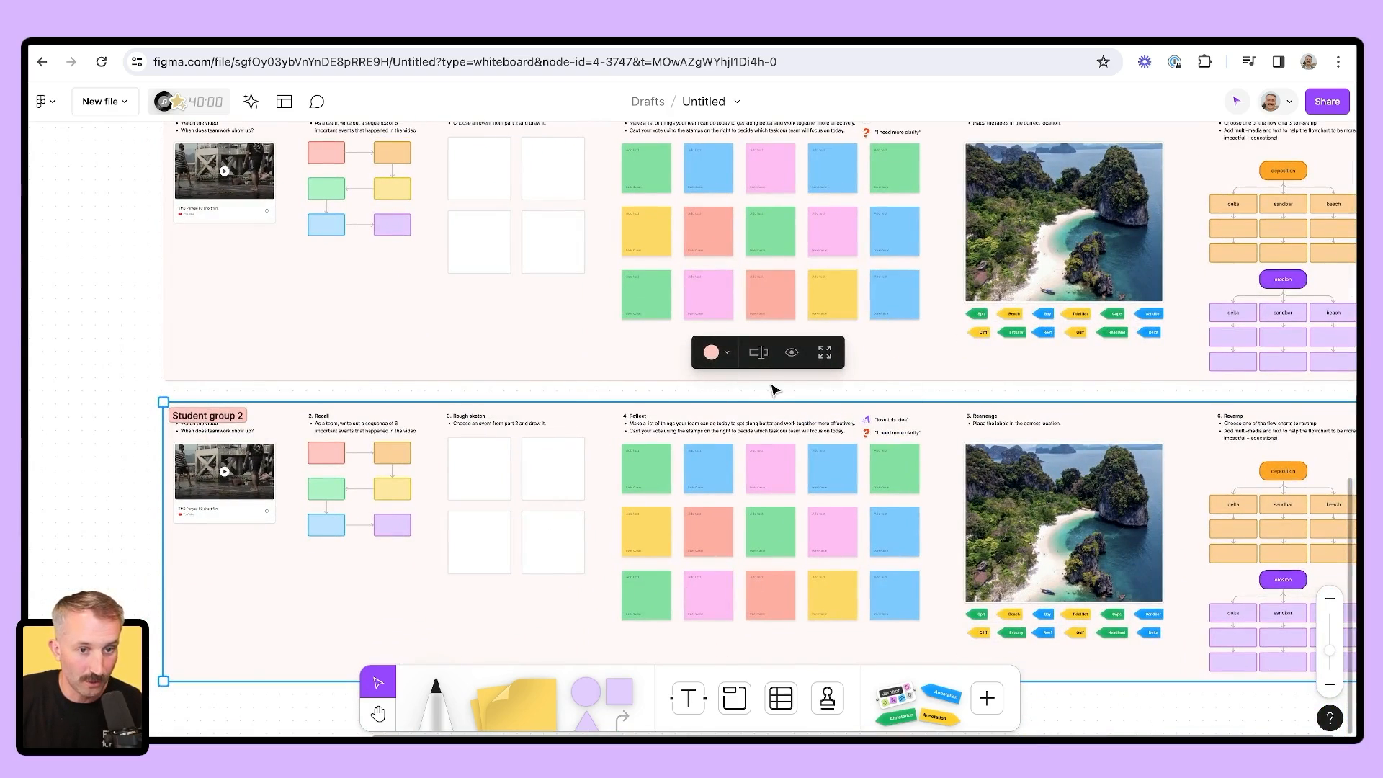
click(710, 352)
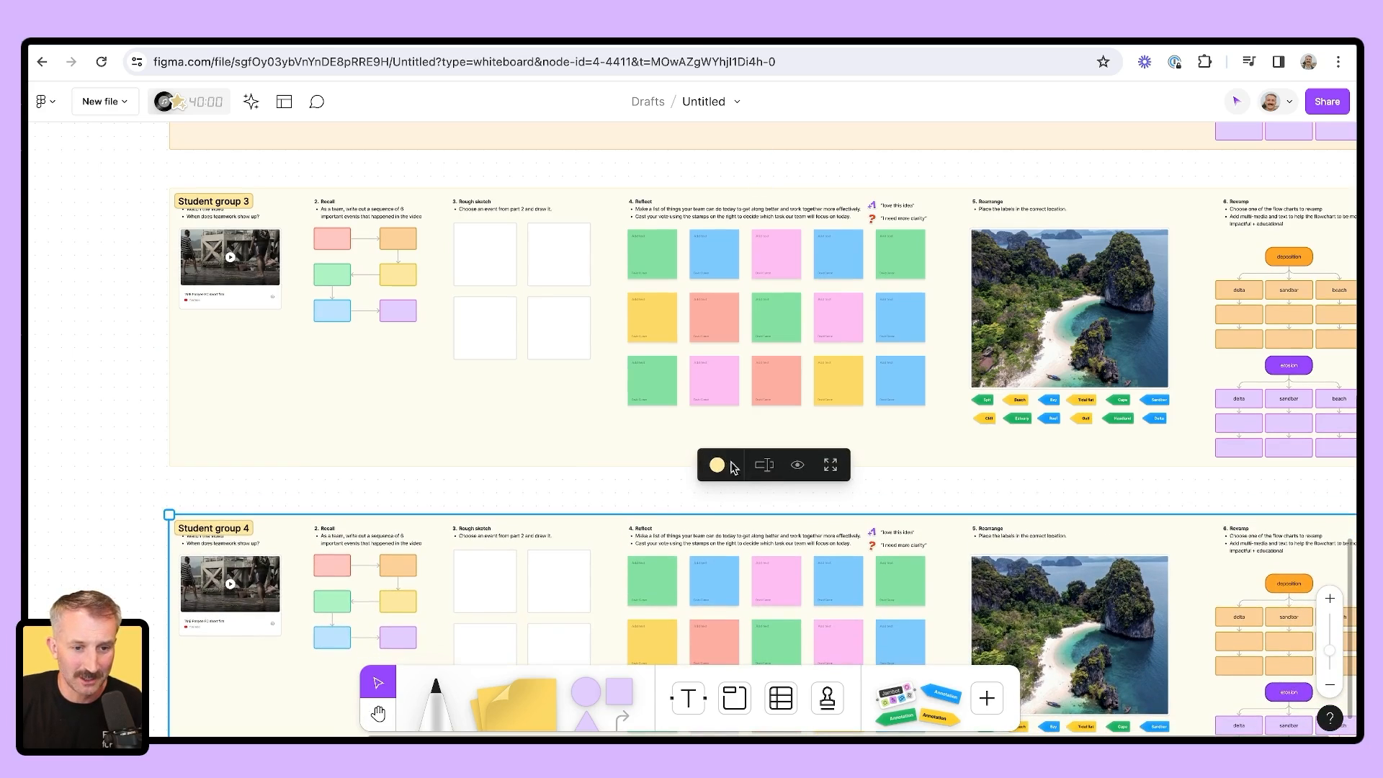
scroll(down, 3)
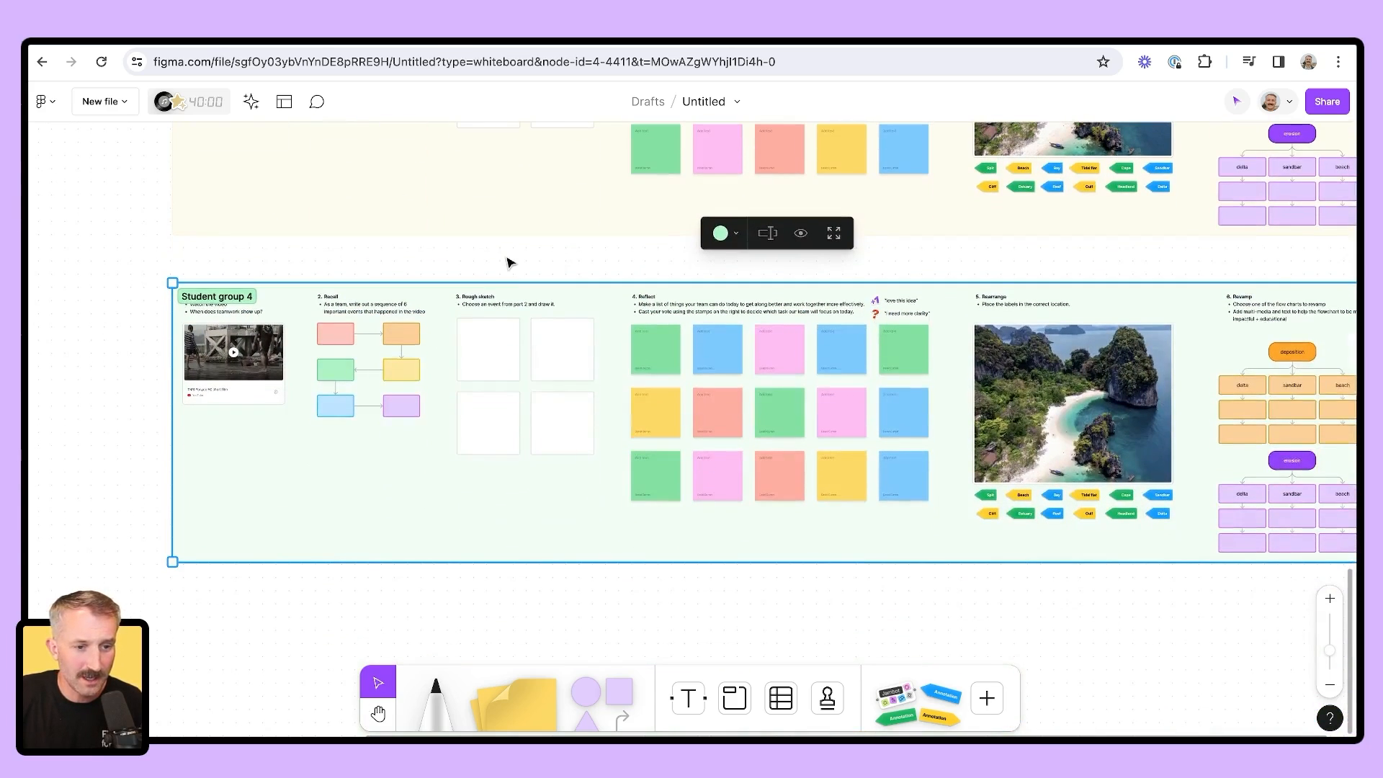
scroll(down, 3)
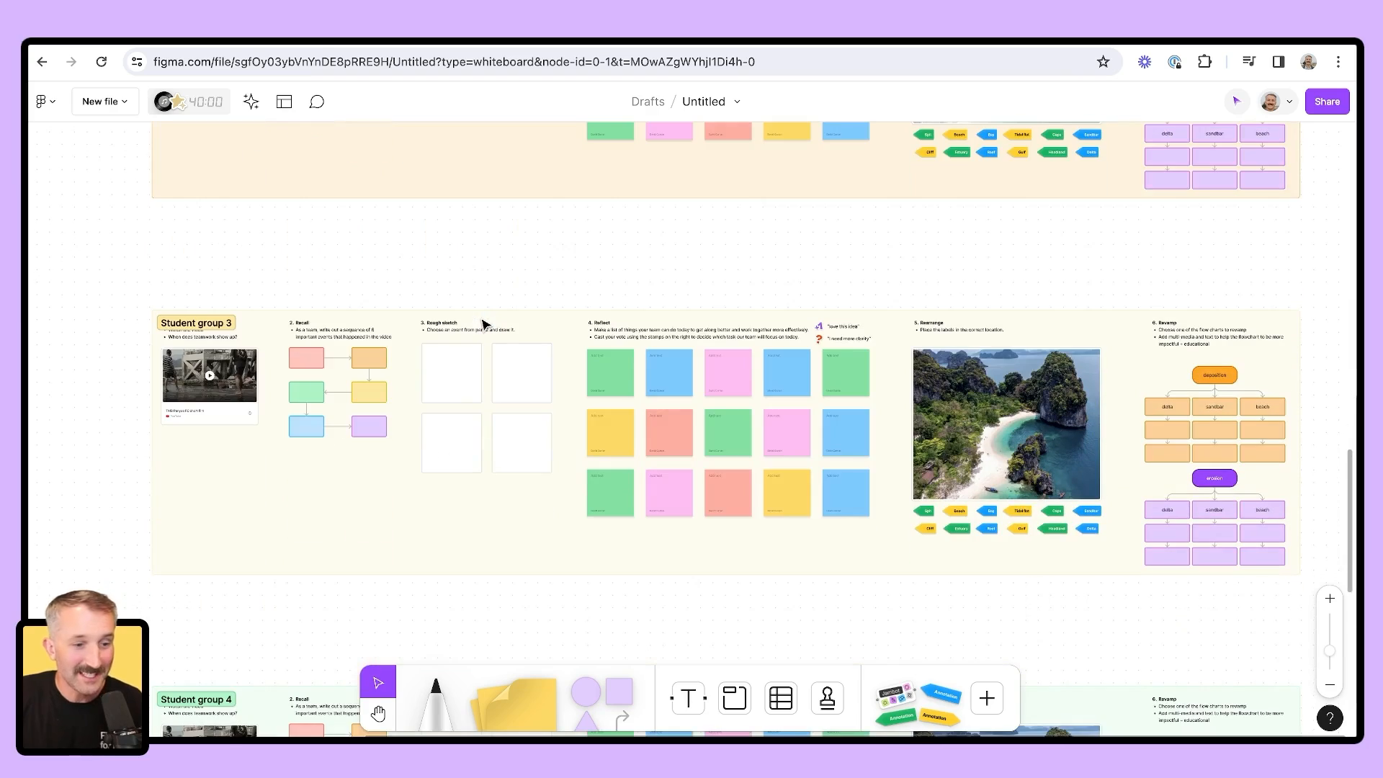
scroll(down, 3)
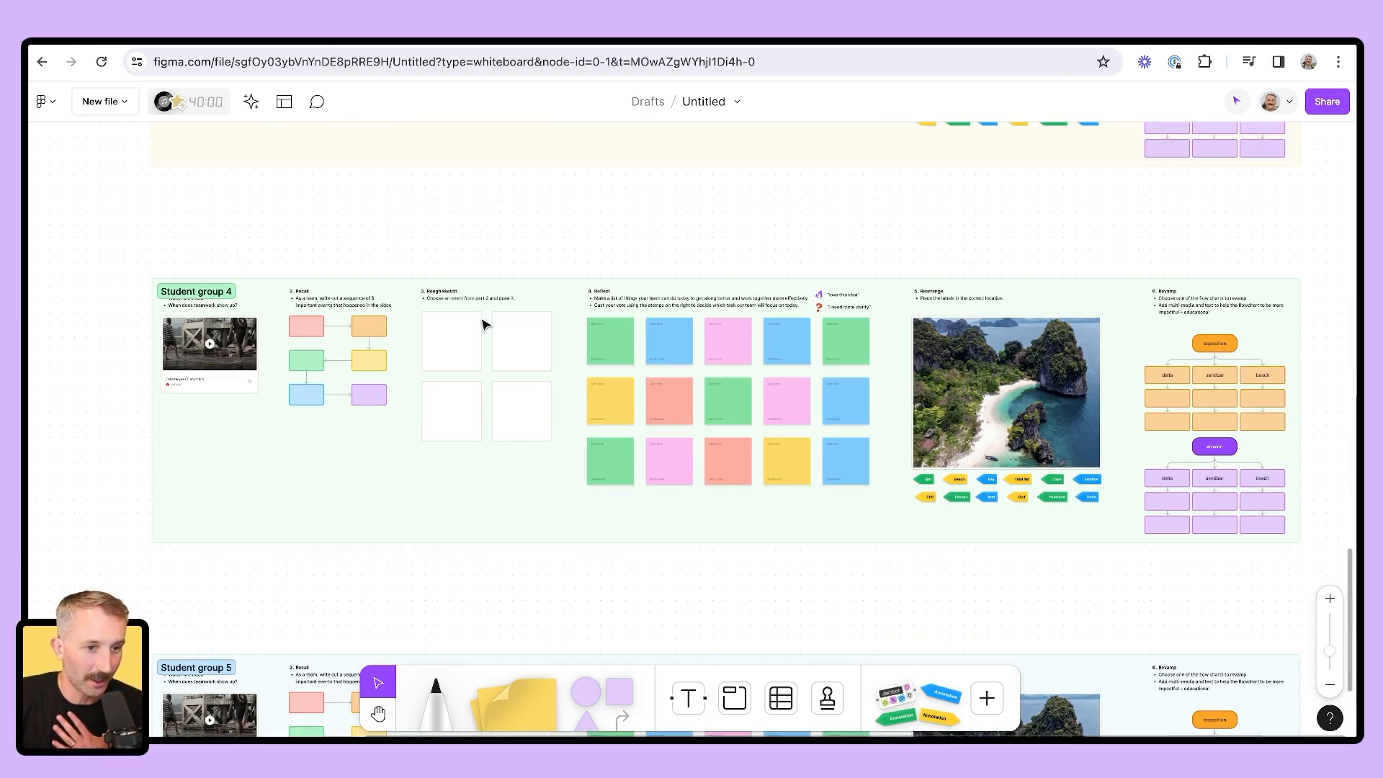
scroll(down, 3)
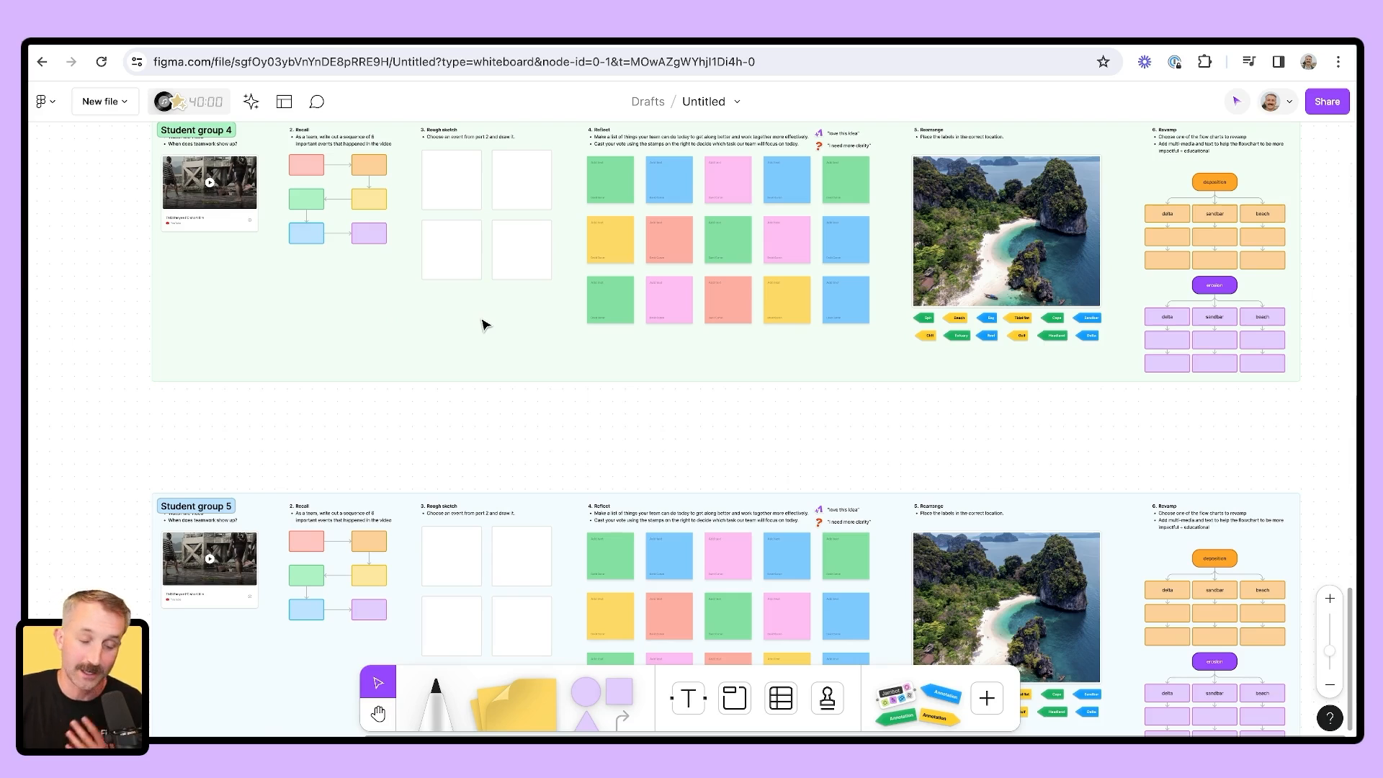
scroll(down, 3)
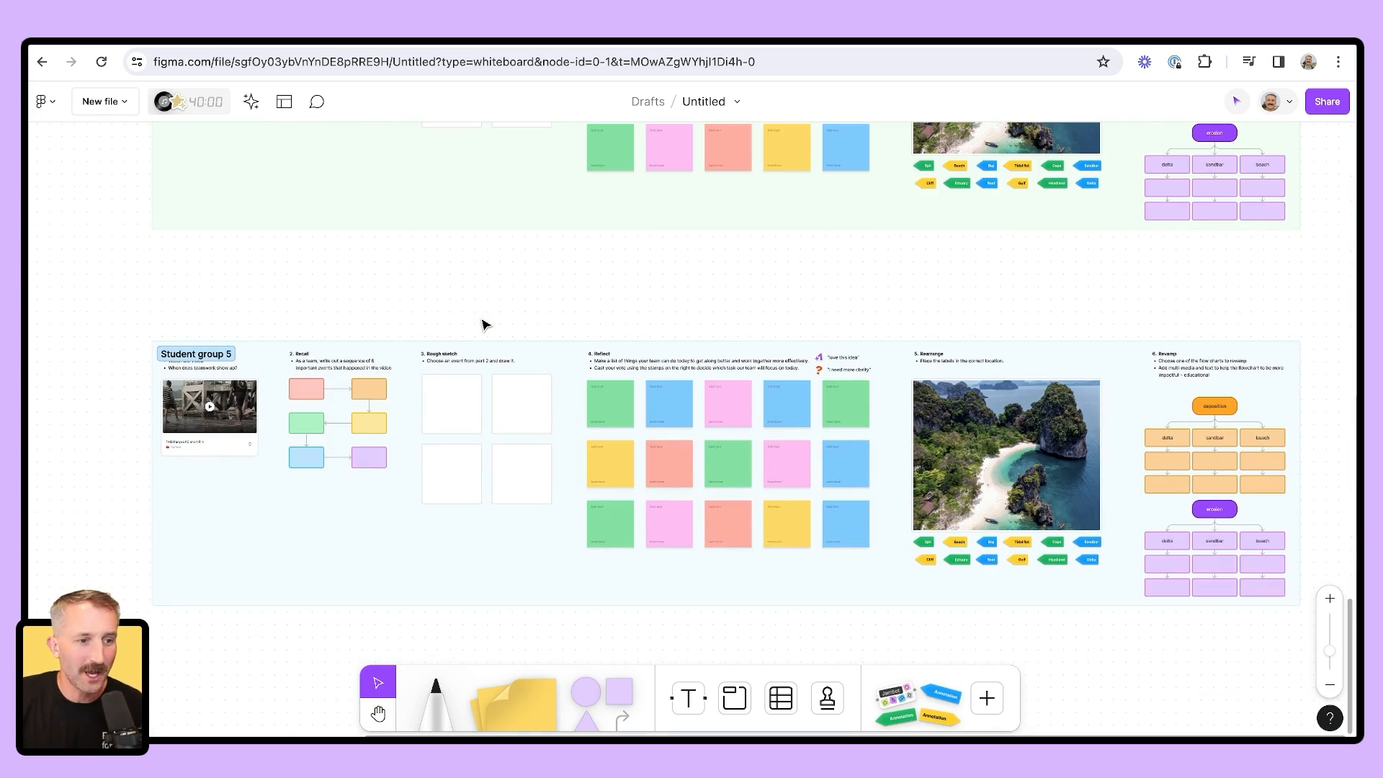
scroll(down, 3)
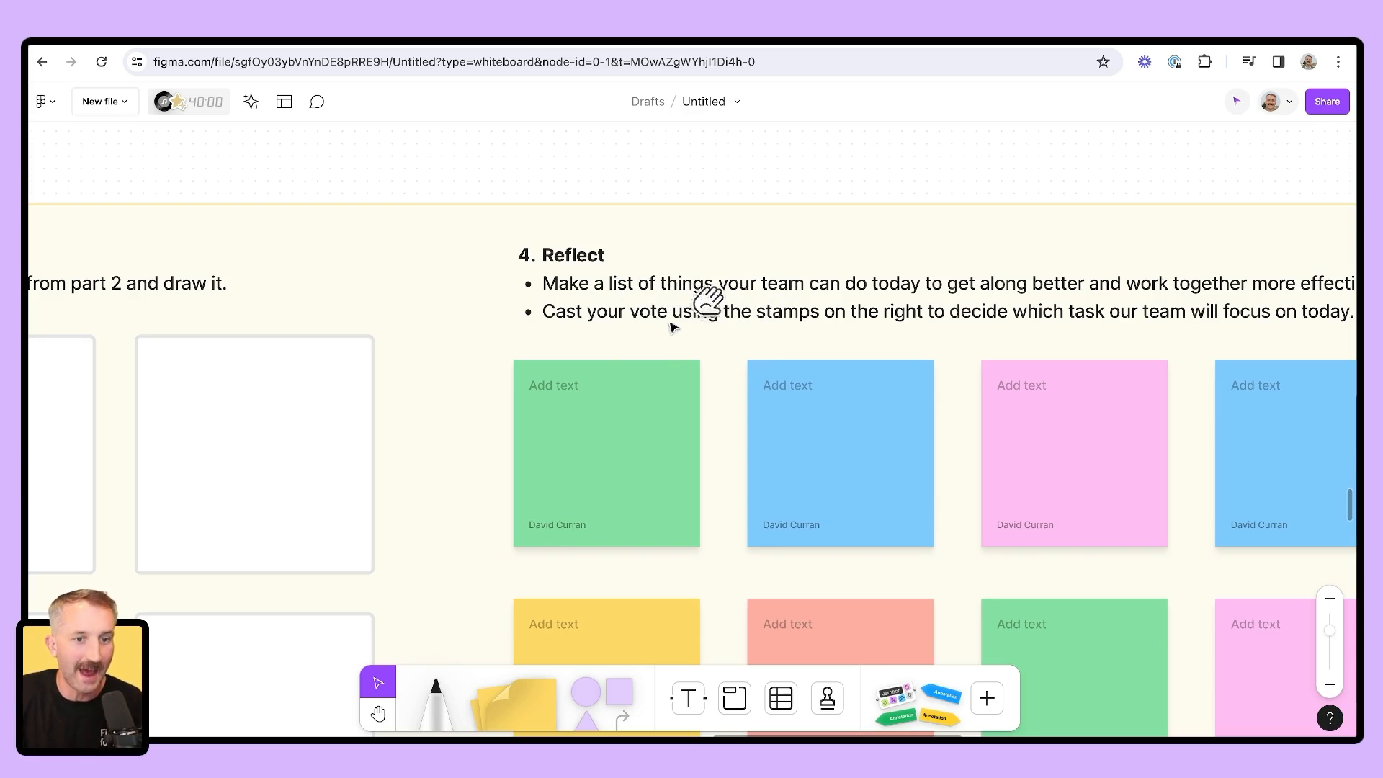
Scroll down to the demo area with the TMB Panyee FC video and yellow sticky notes
scroll(down, 3)
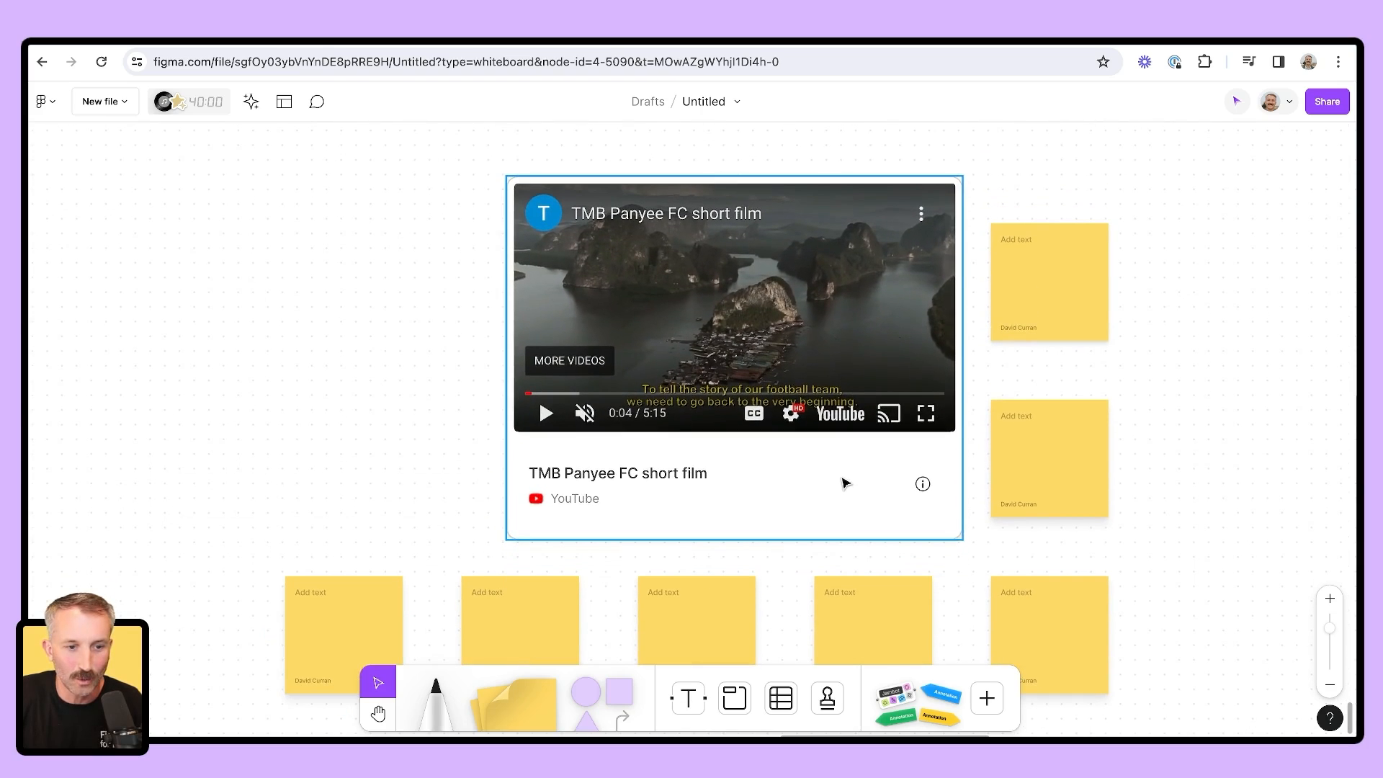
Add a large green sticky and stamp thumbs-up on yellow notes around the video
click(344, 458)
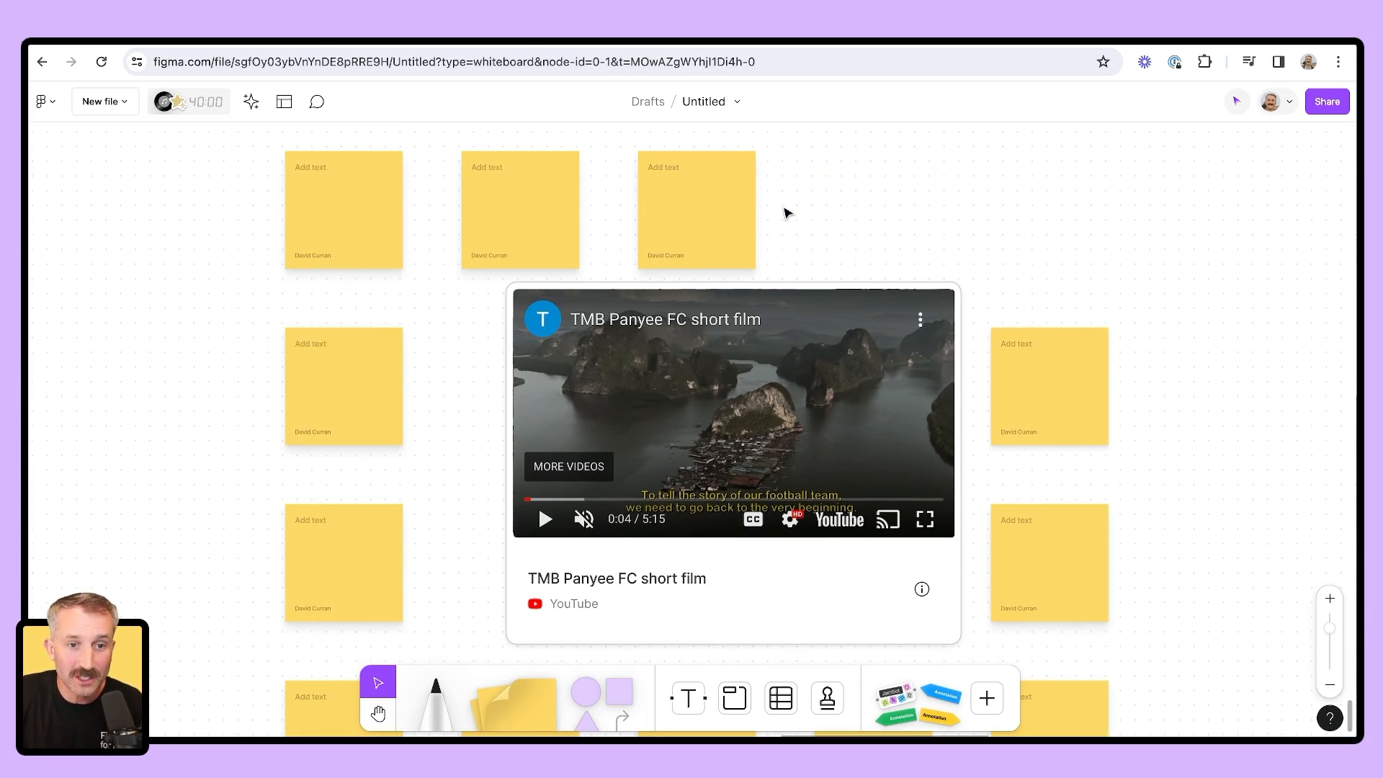
click(873, 209)
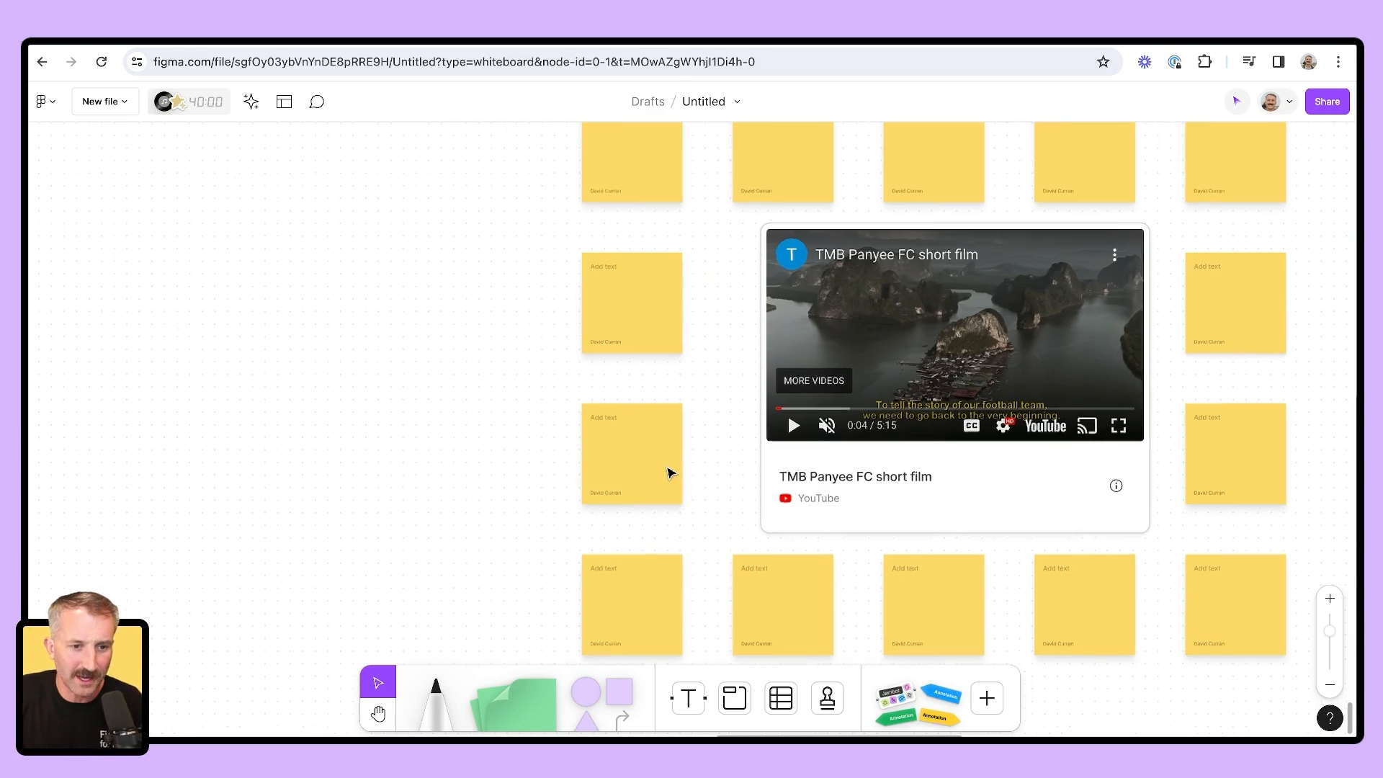
click(825, 697)
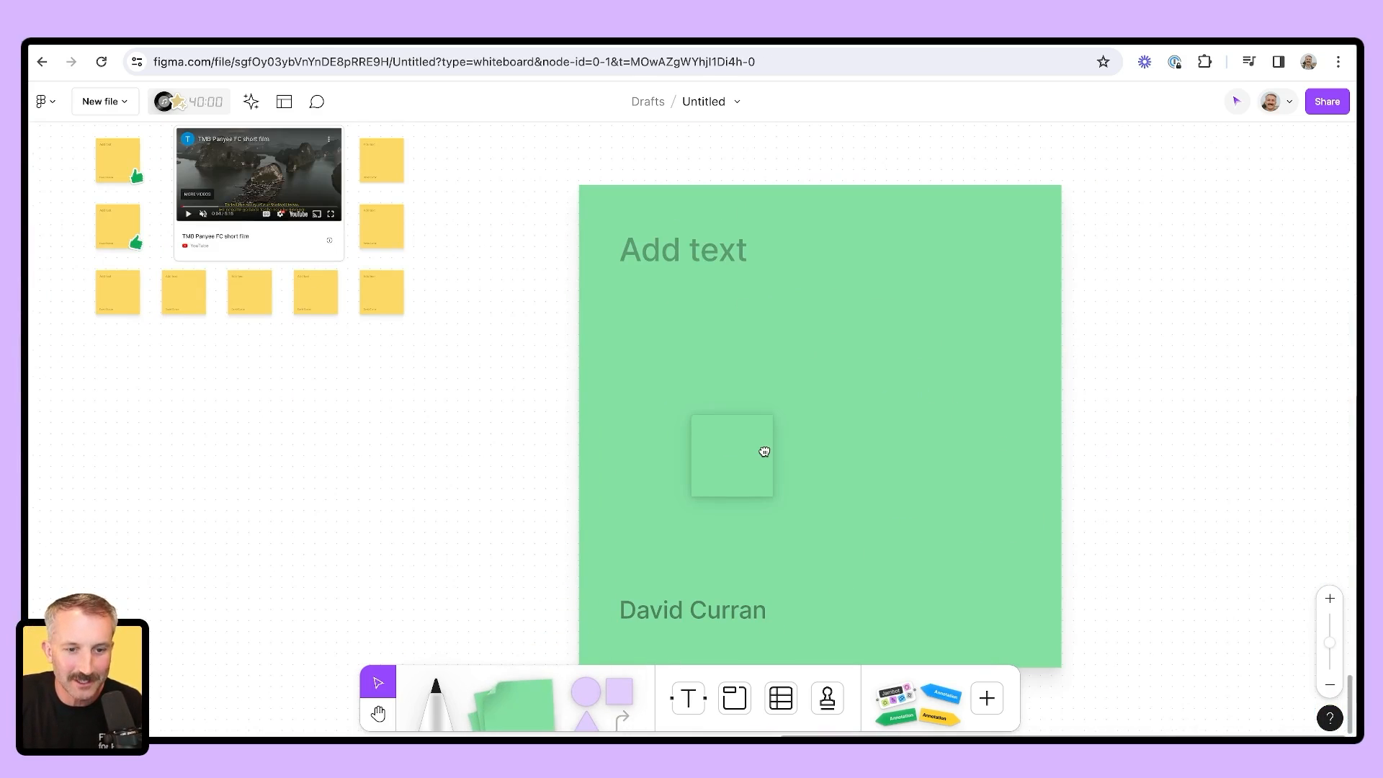
Turn the small sticky blue and drag it beside the giant green note to contrast sizes
click(730, 454)
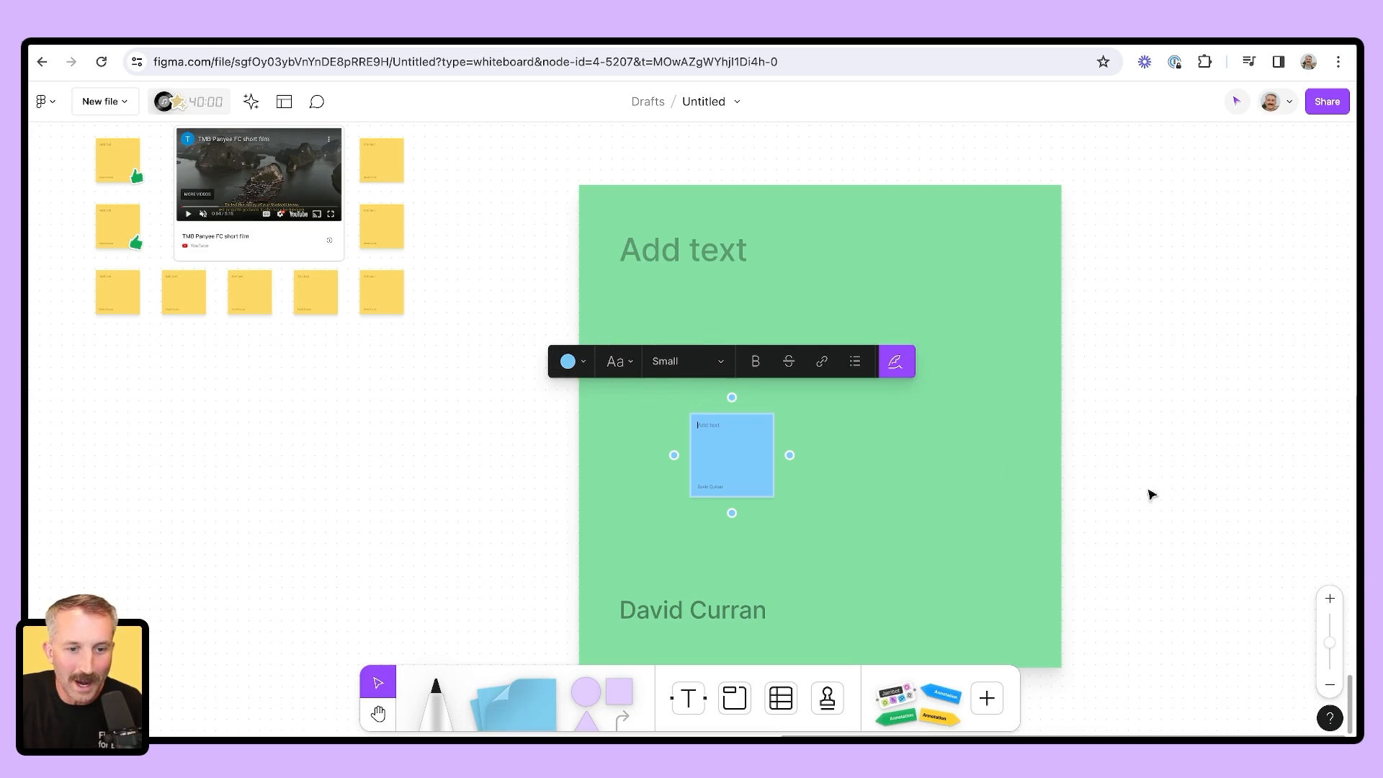
drag(732, 455, 819, 440)
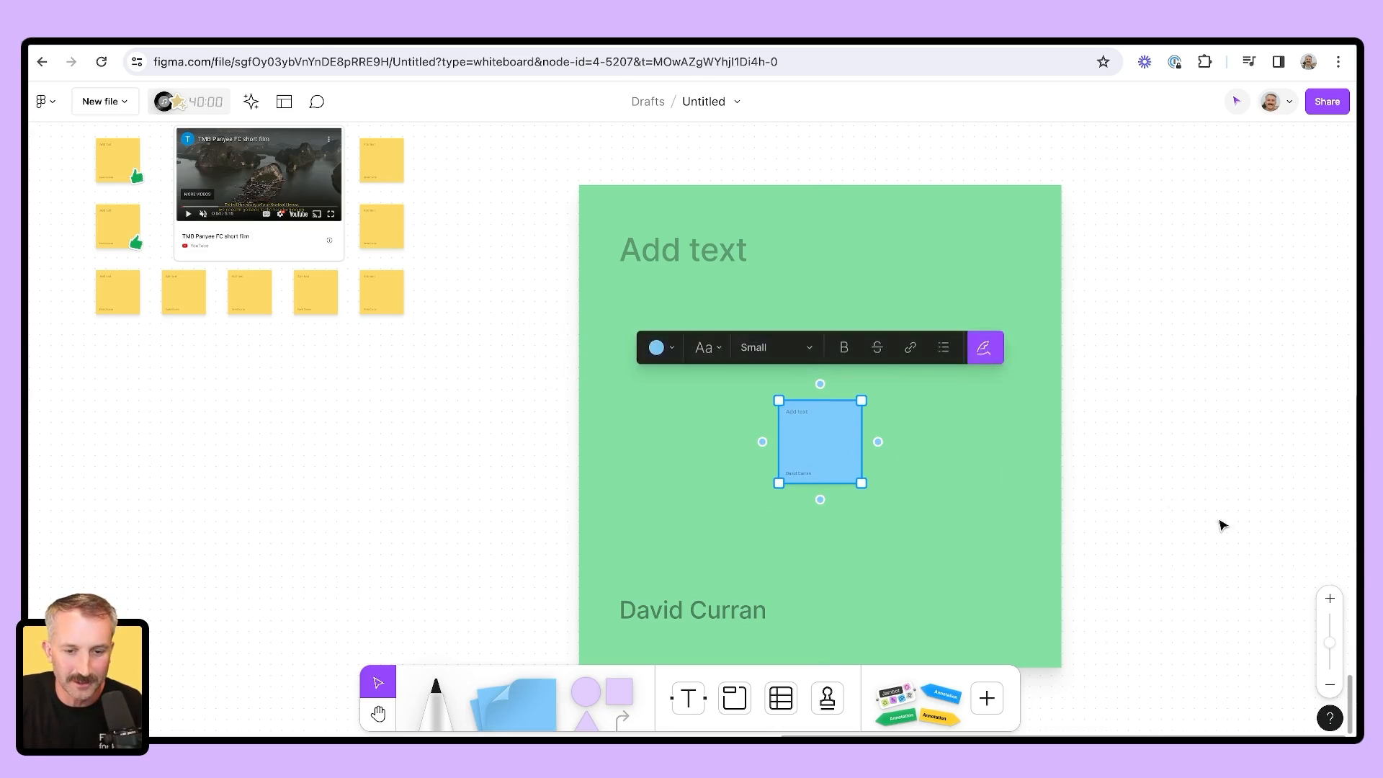
drag(818, 441, 469, 456)
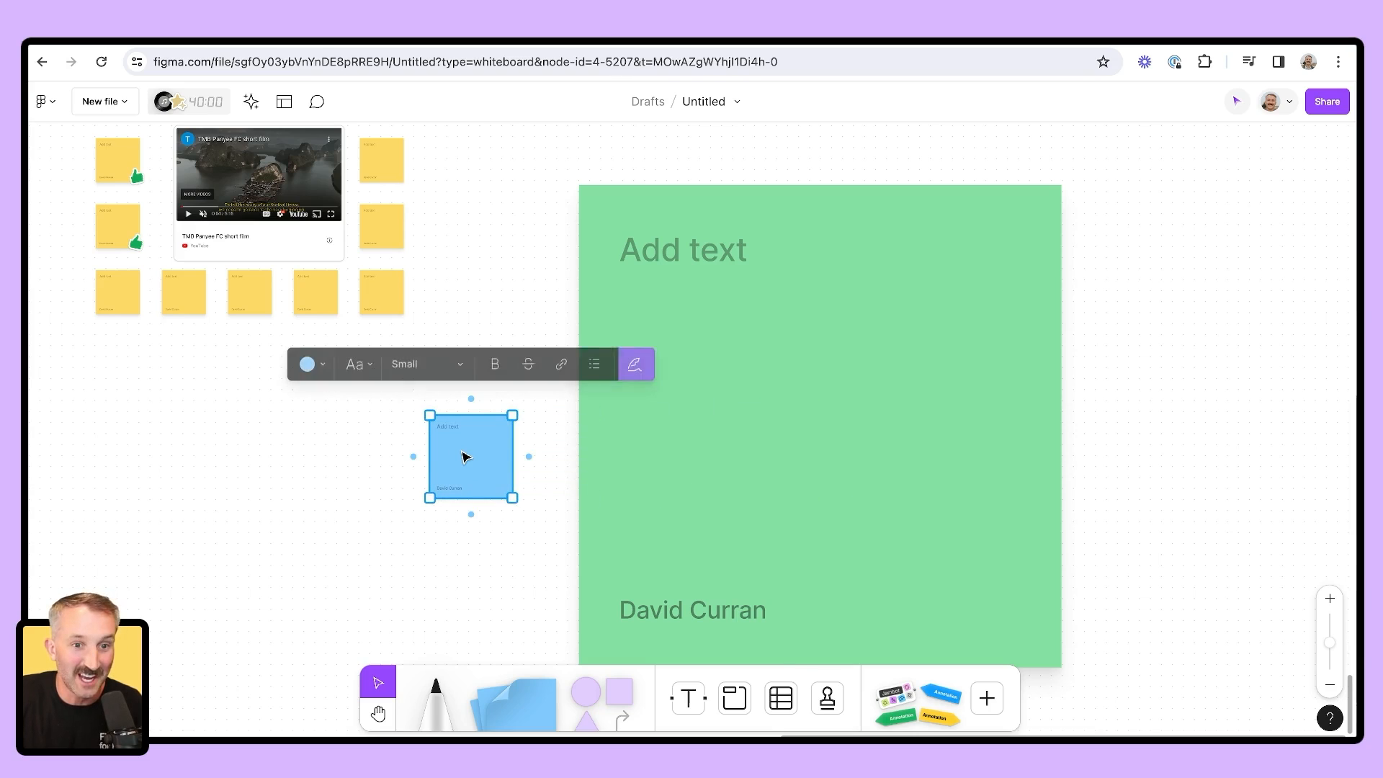